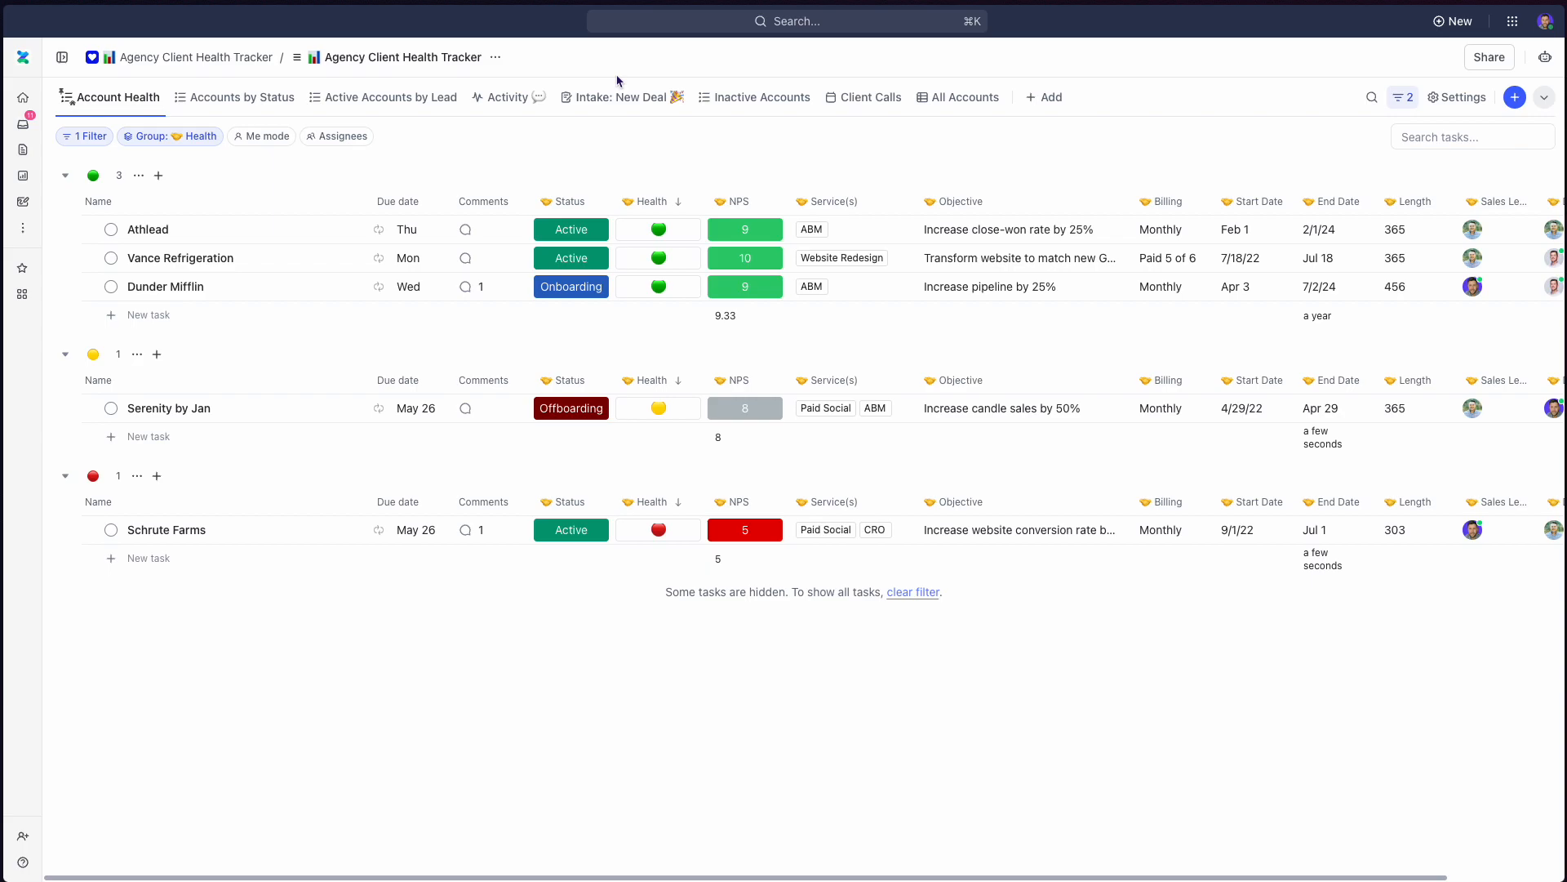
pyautogui.moveTo(659, 165)
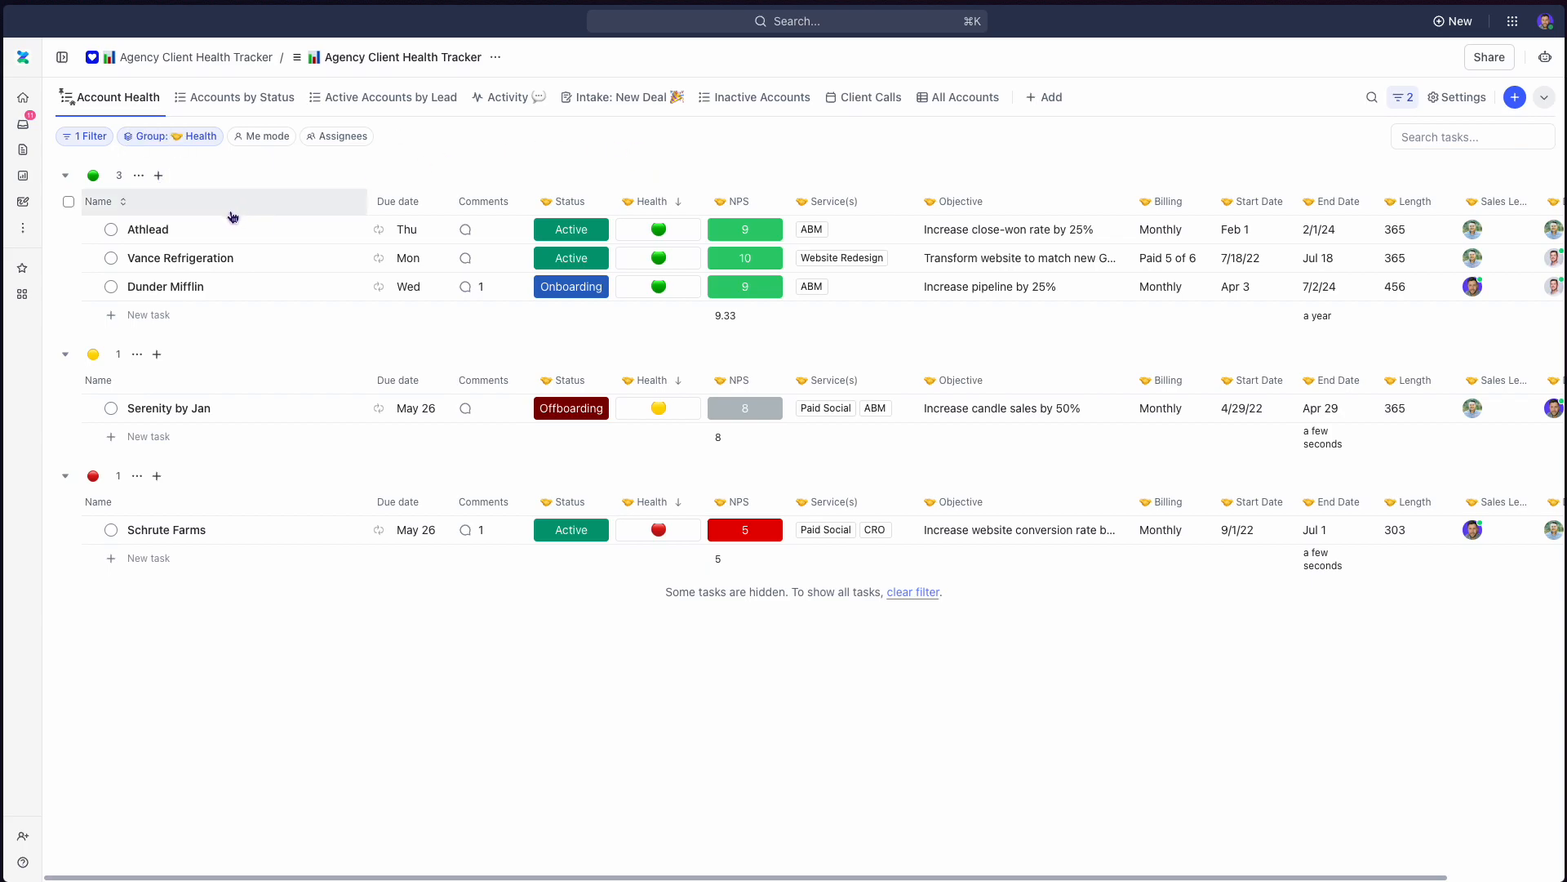
pyautogui.moveTo(302, 200)
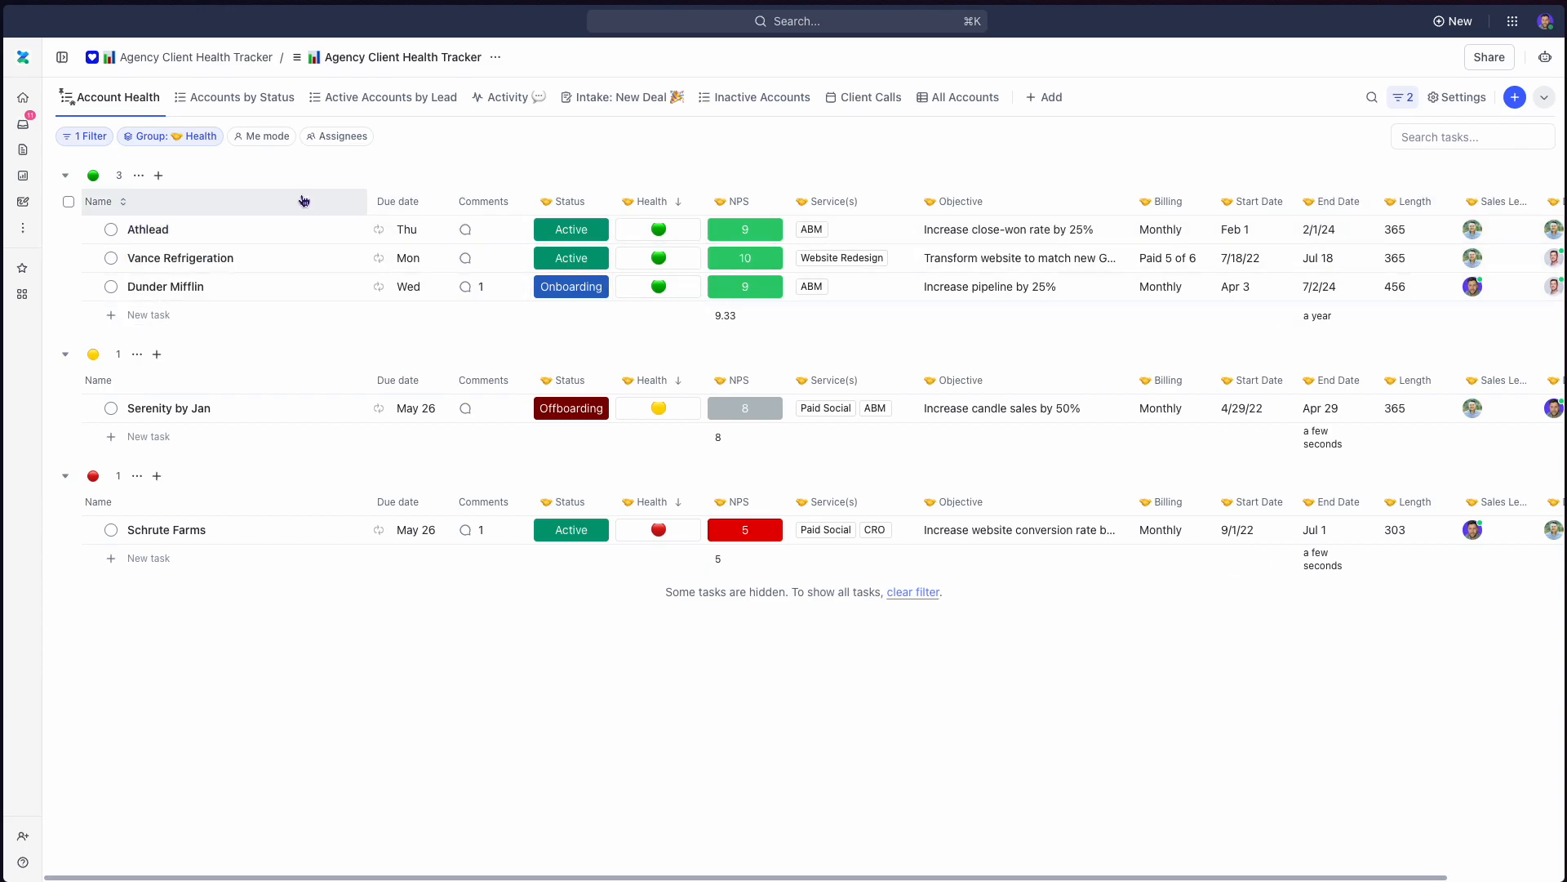
pyautogui.moveTo(315, 249)
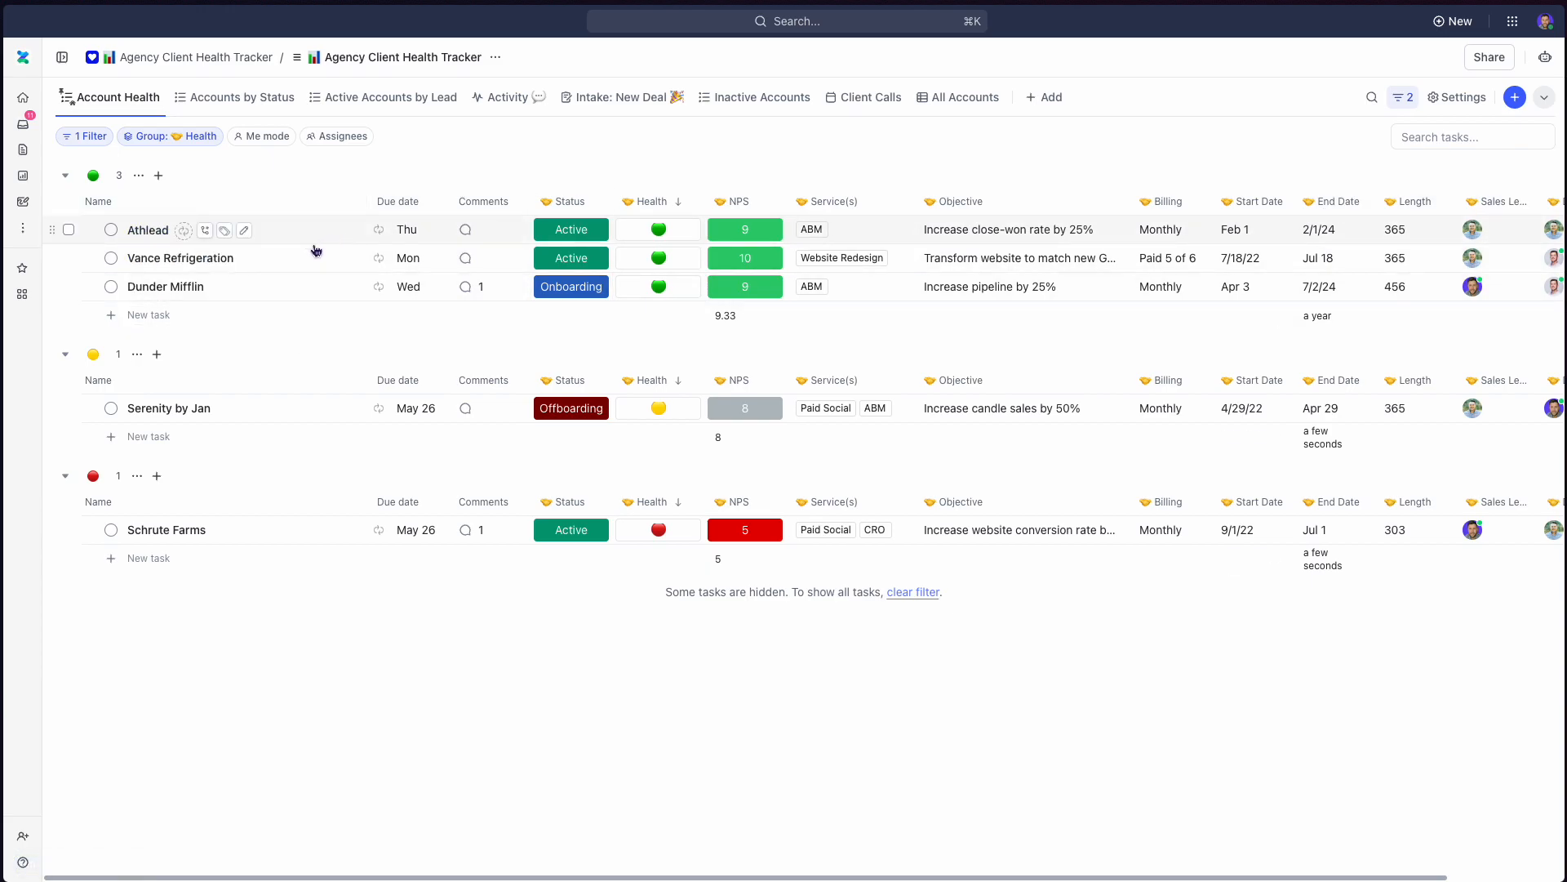
pyautogui.moveTo(323, 176)
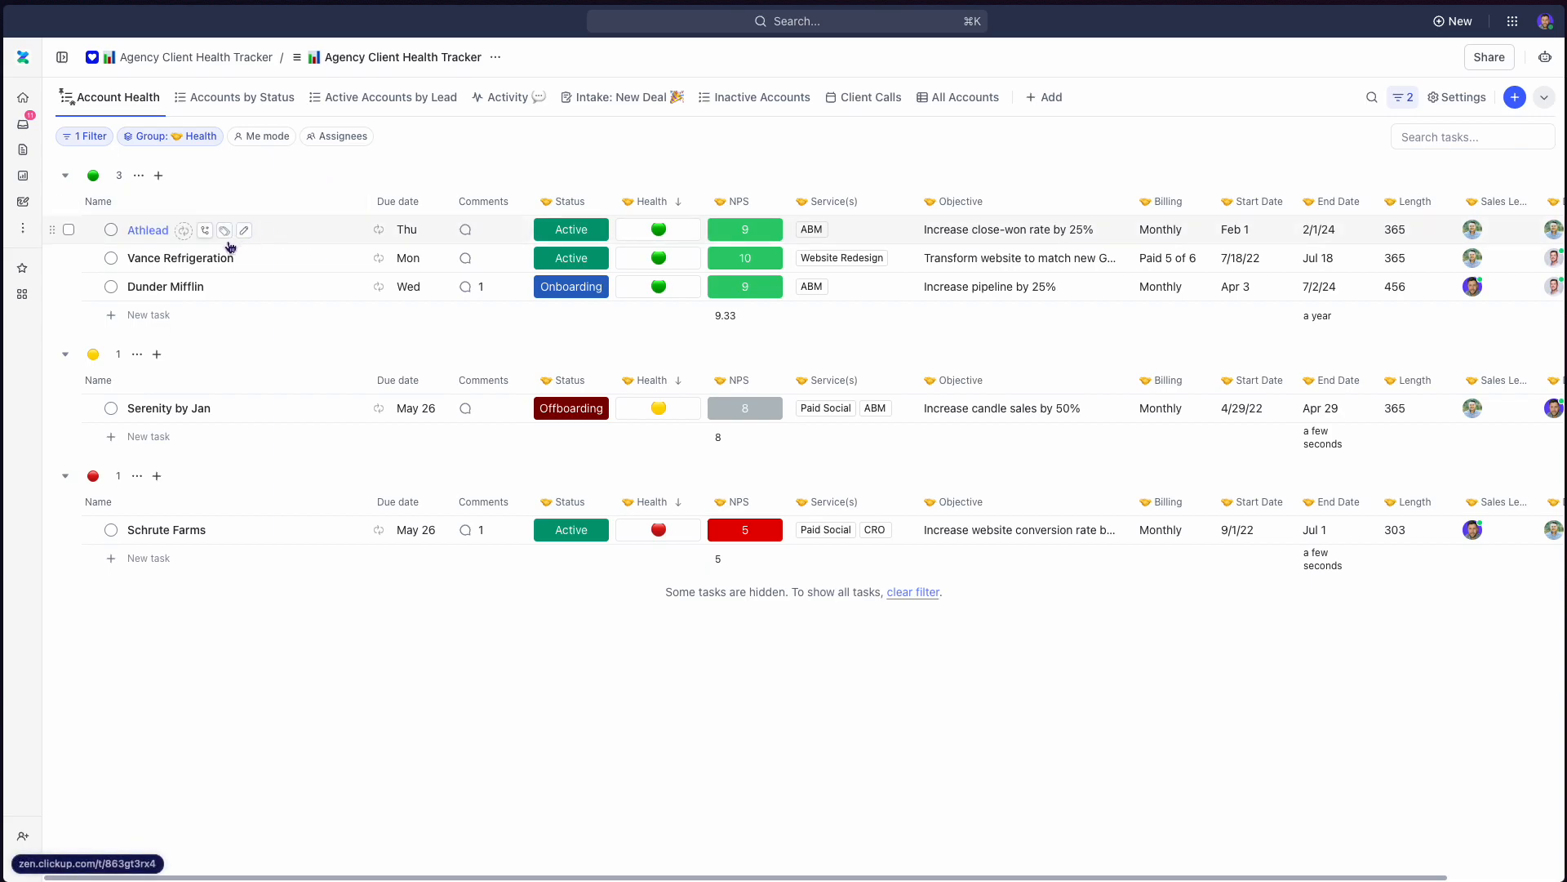
pyautogui.moveTo(575, 562)
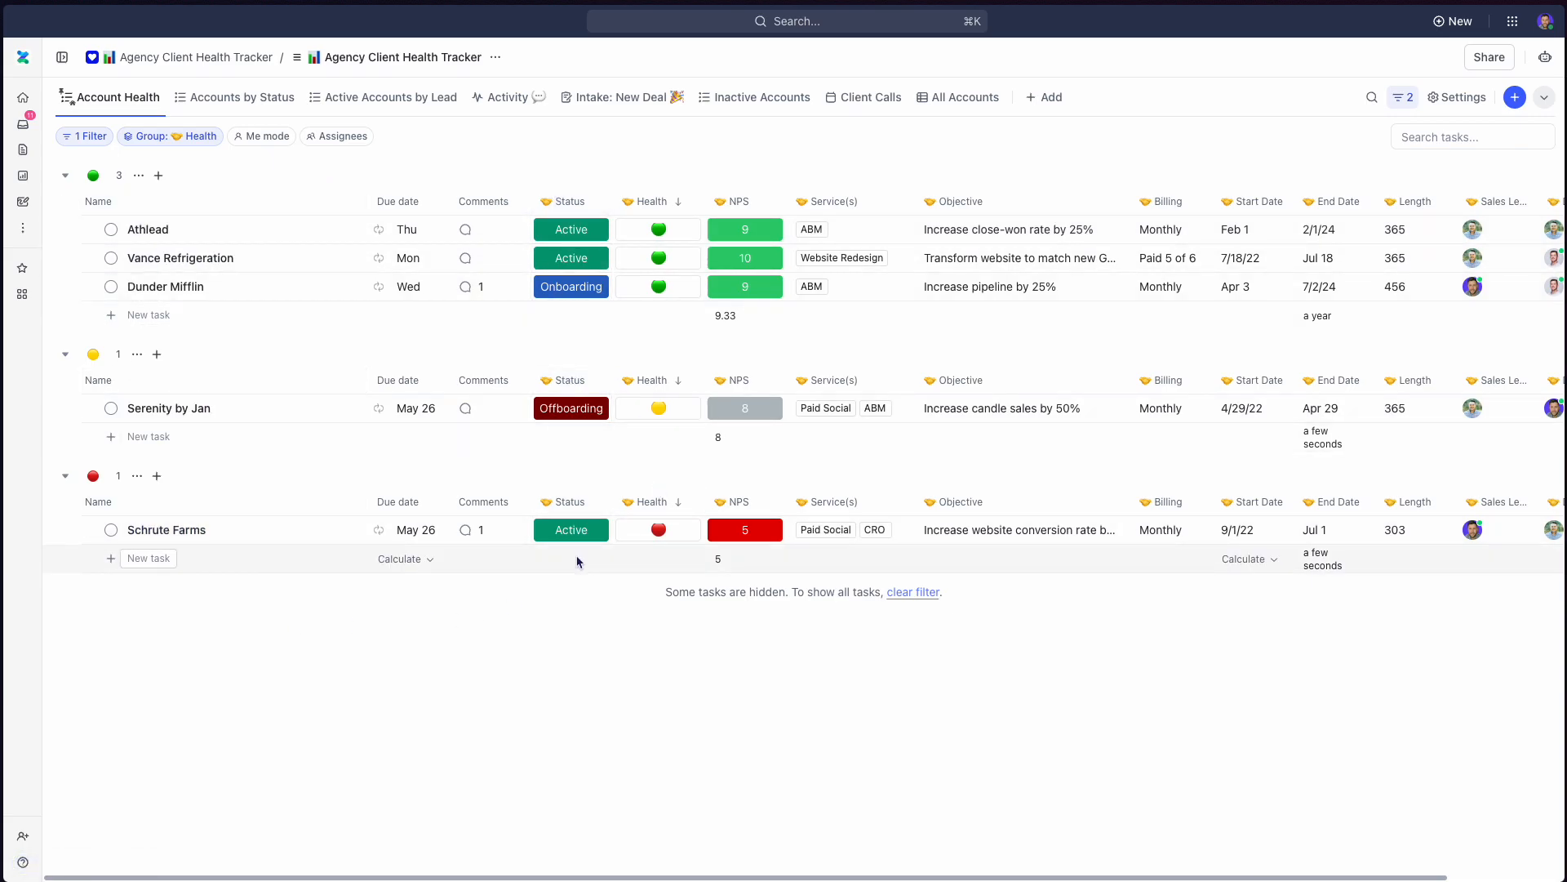
# Check Schrute Farms' status options and Dunder Mifflin's comments, then reach Active Accounts by Lead.
pyautogui.click(571, 529)
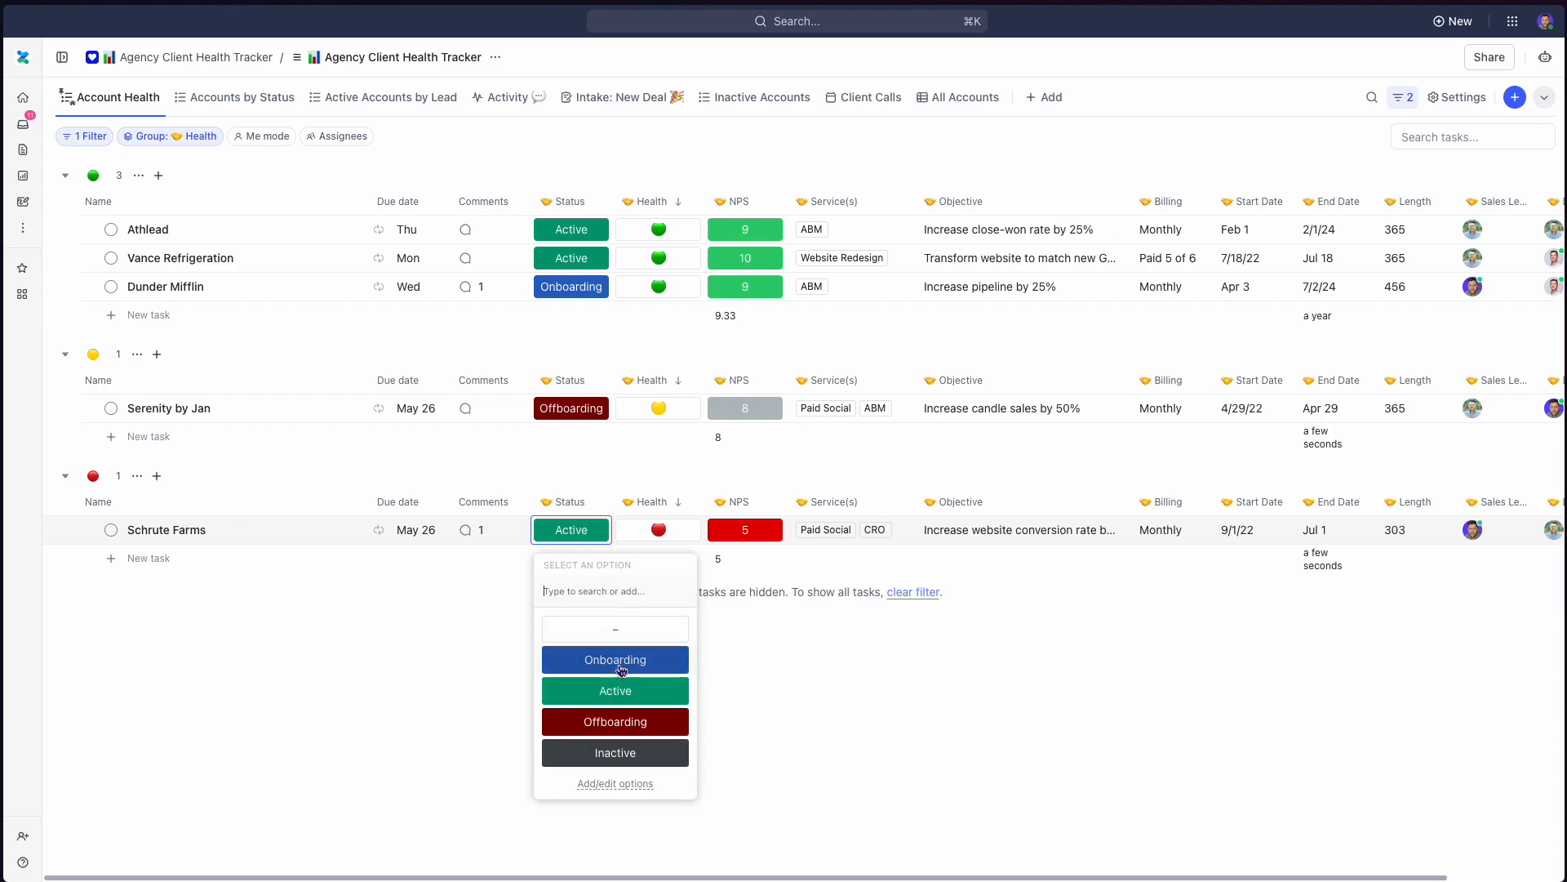
pyautogui.moveTo(625, 689)
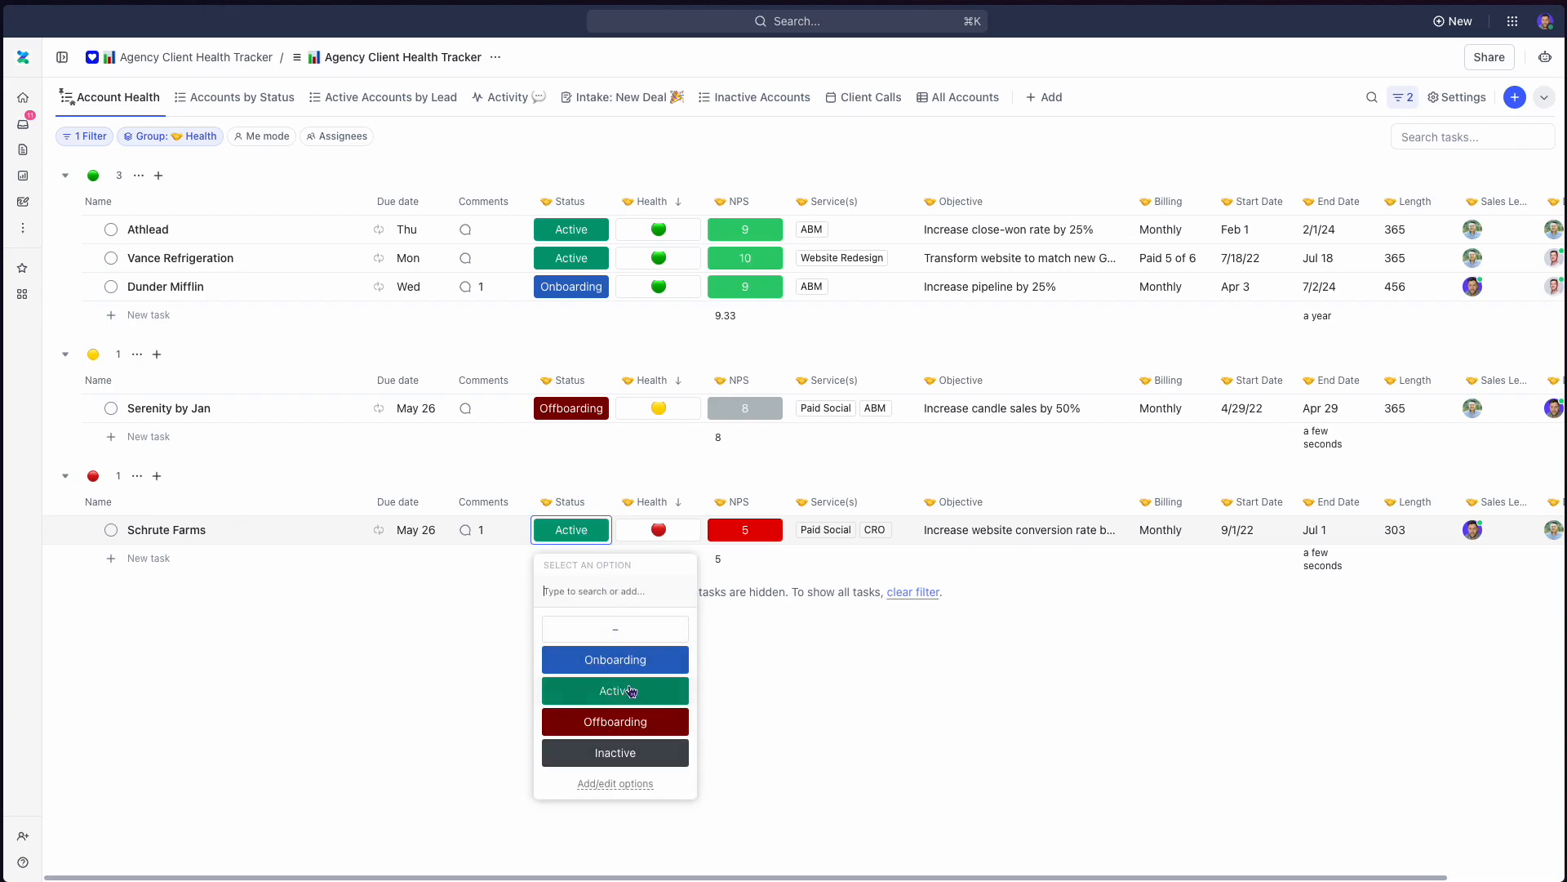
pyautogui.moveTo(956, 713)
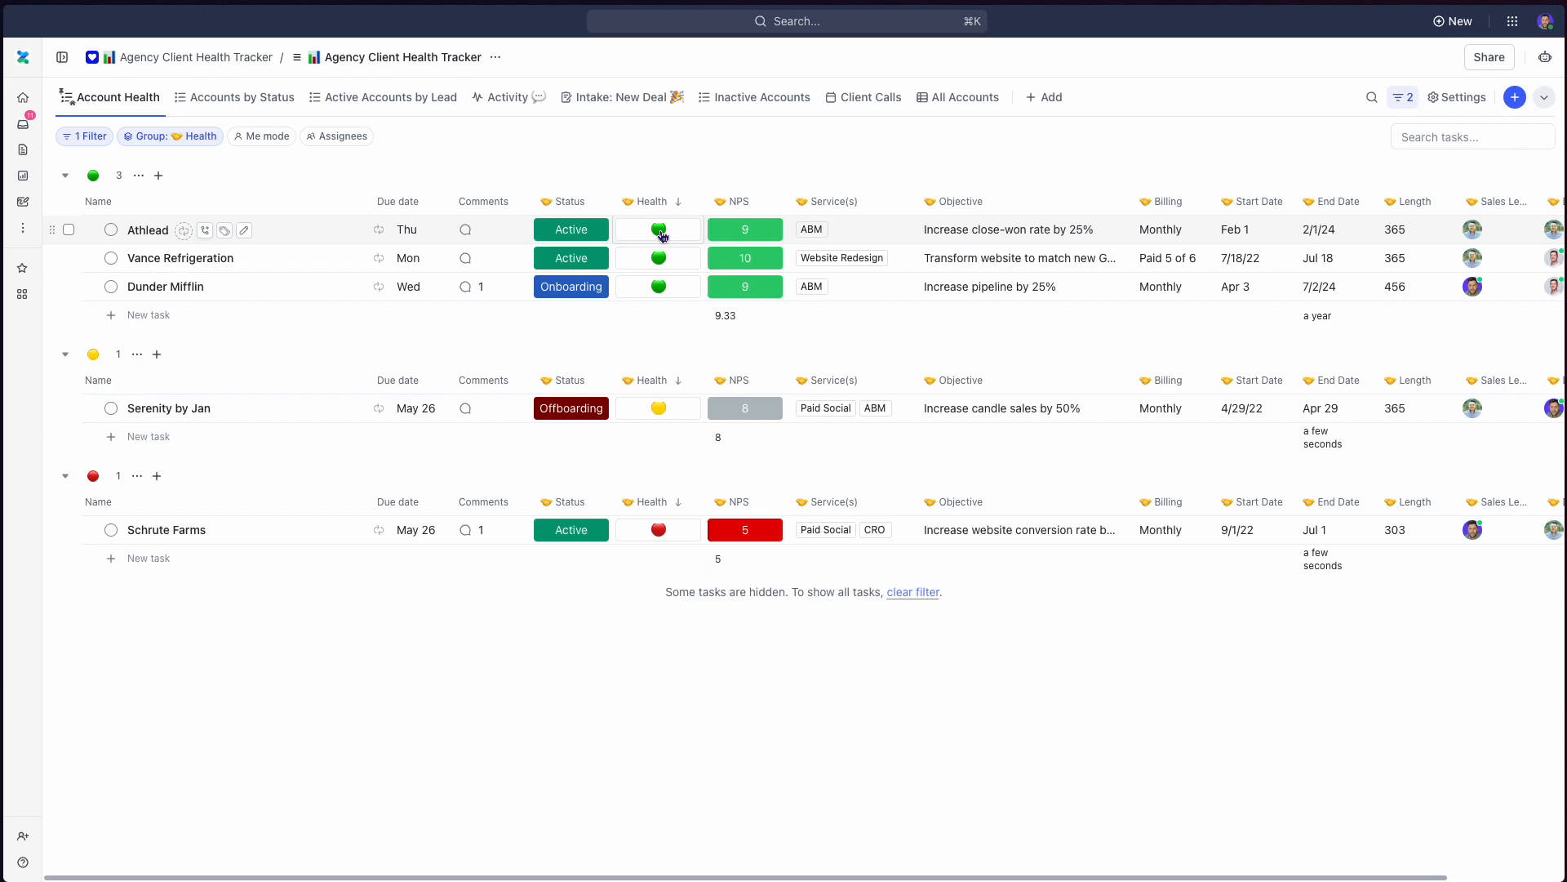
pyautogui.moveTo(850, 201)
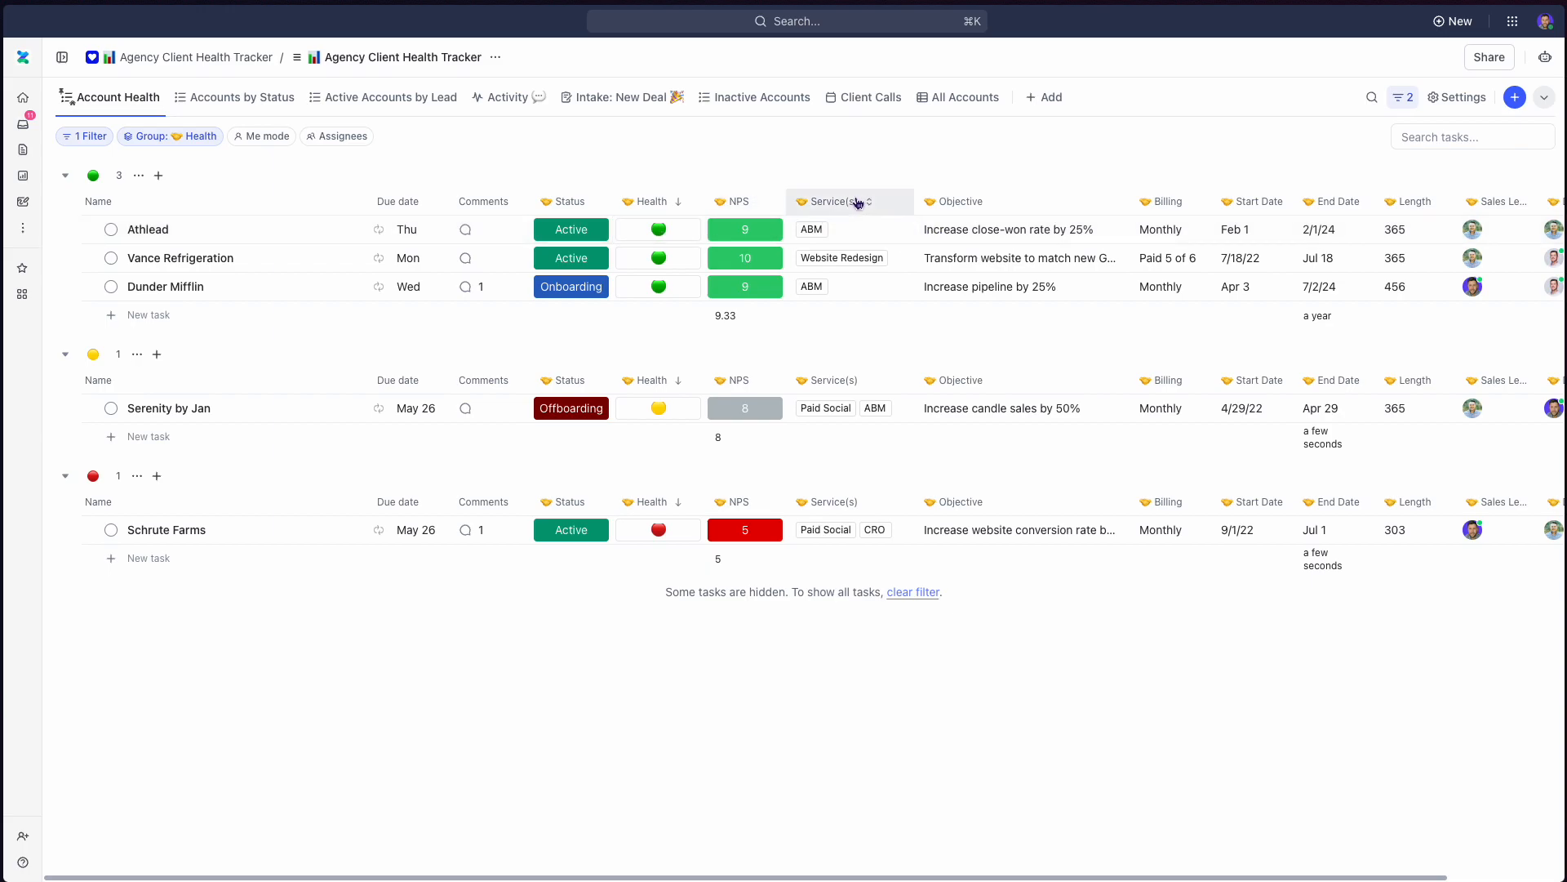
pyautogui.moveTo(992, 231)
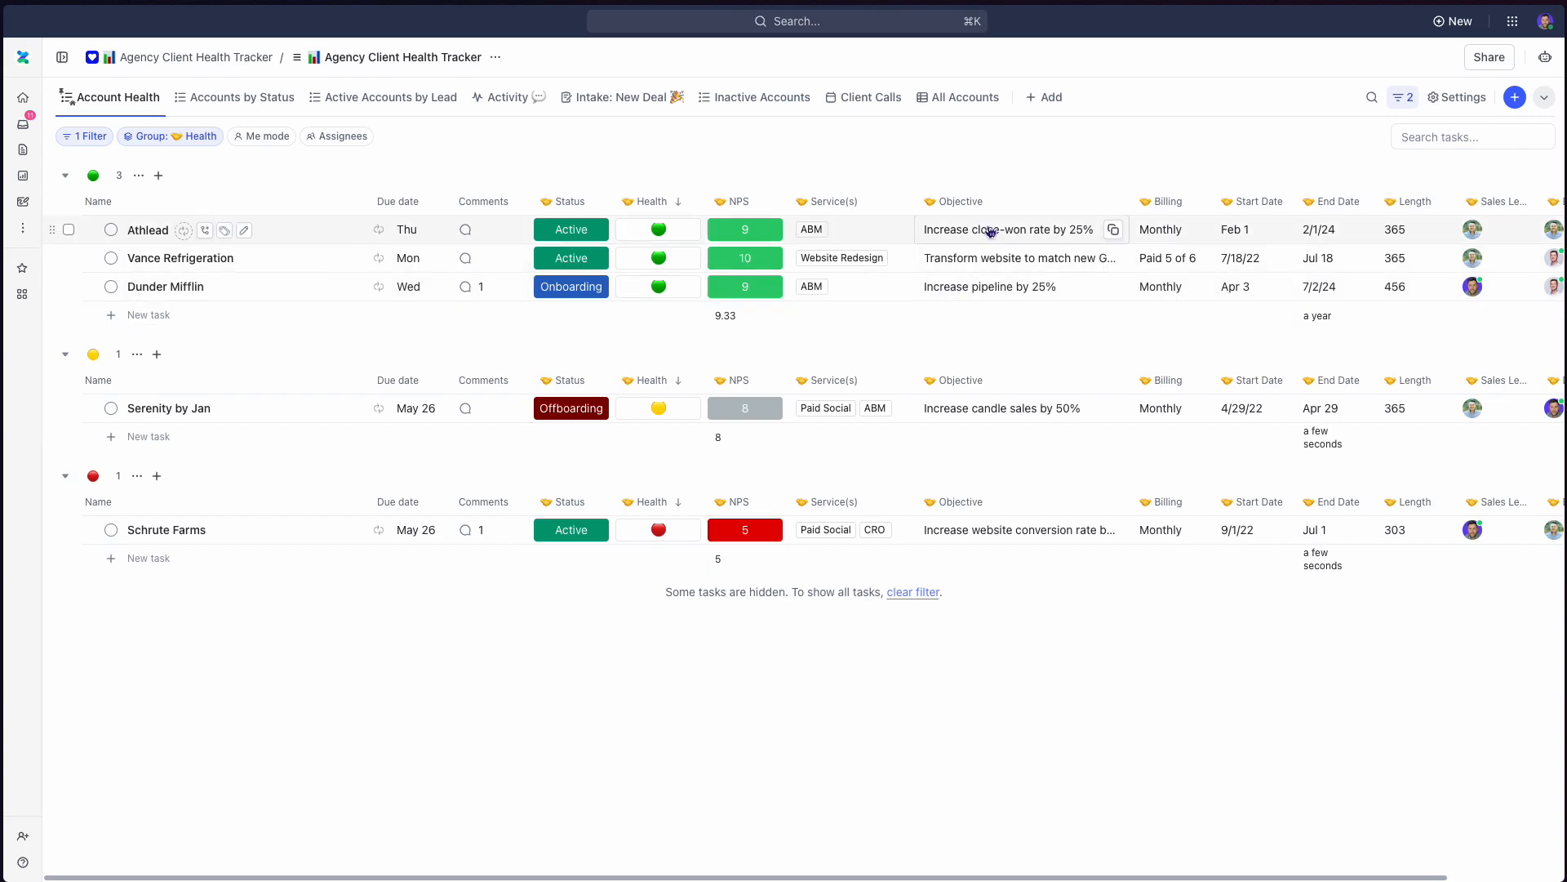
pyautogui.hscroll(3)
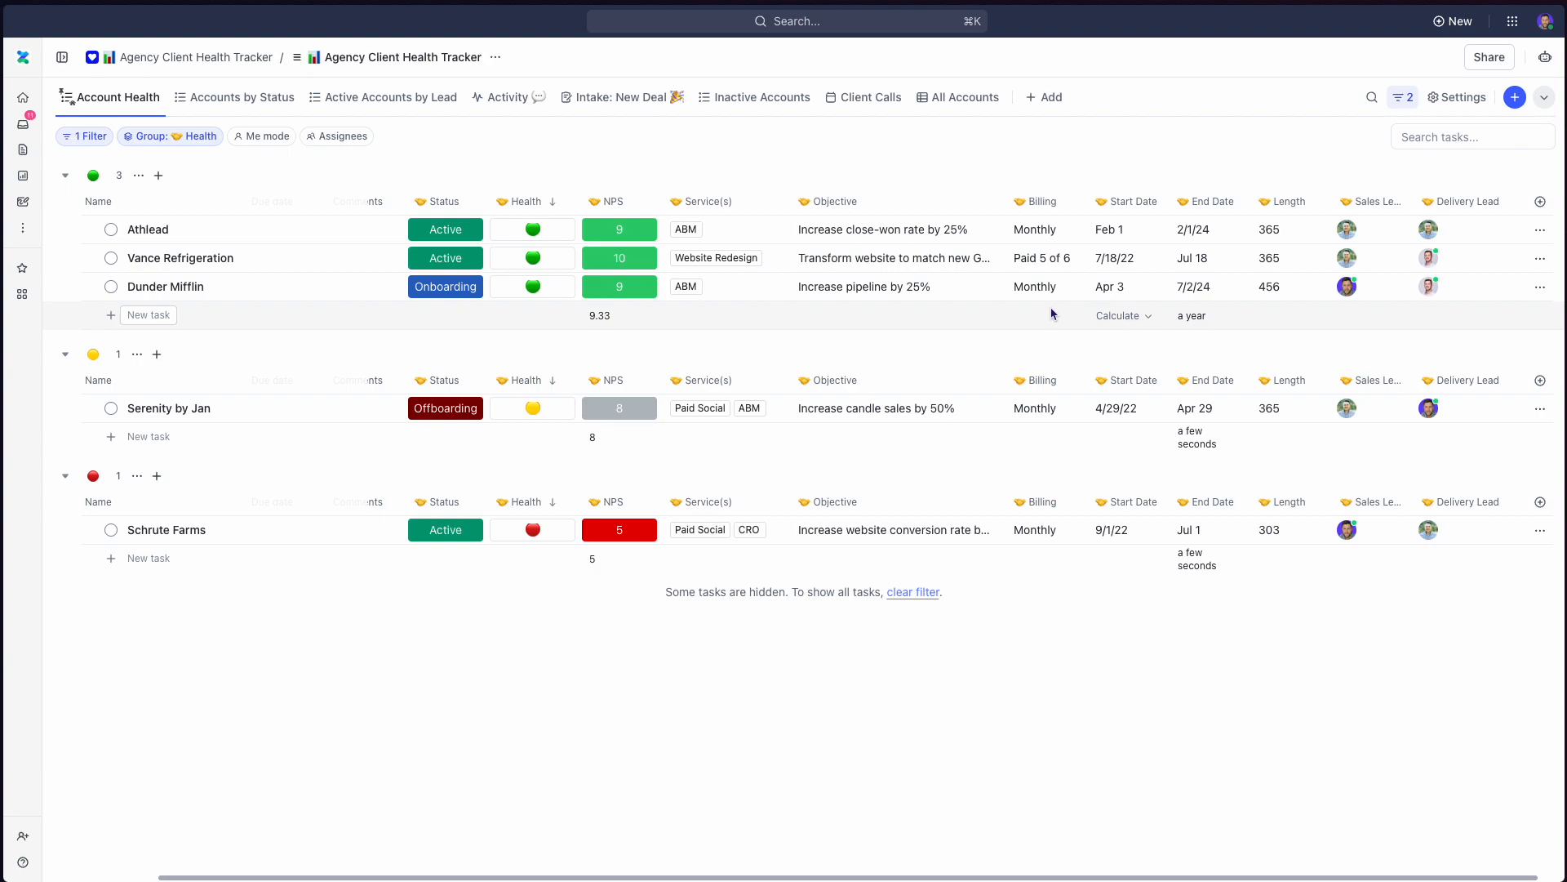
pyautogui.moveTo(1217, 188)
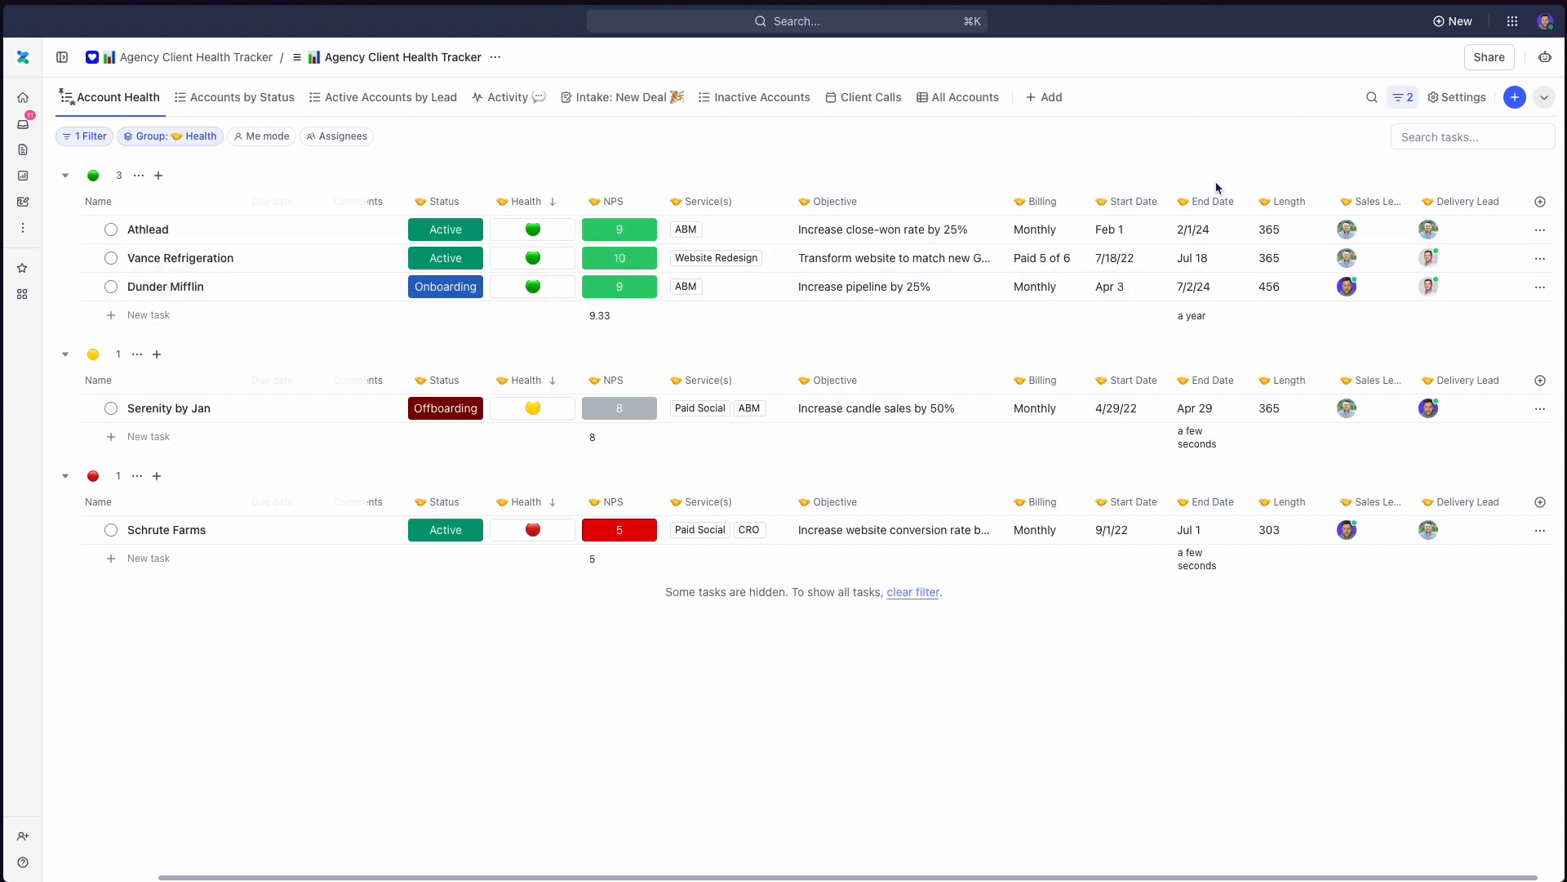
pyautogui.moveTo(1273, 315)
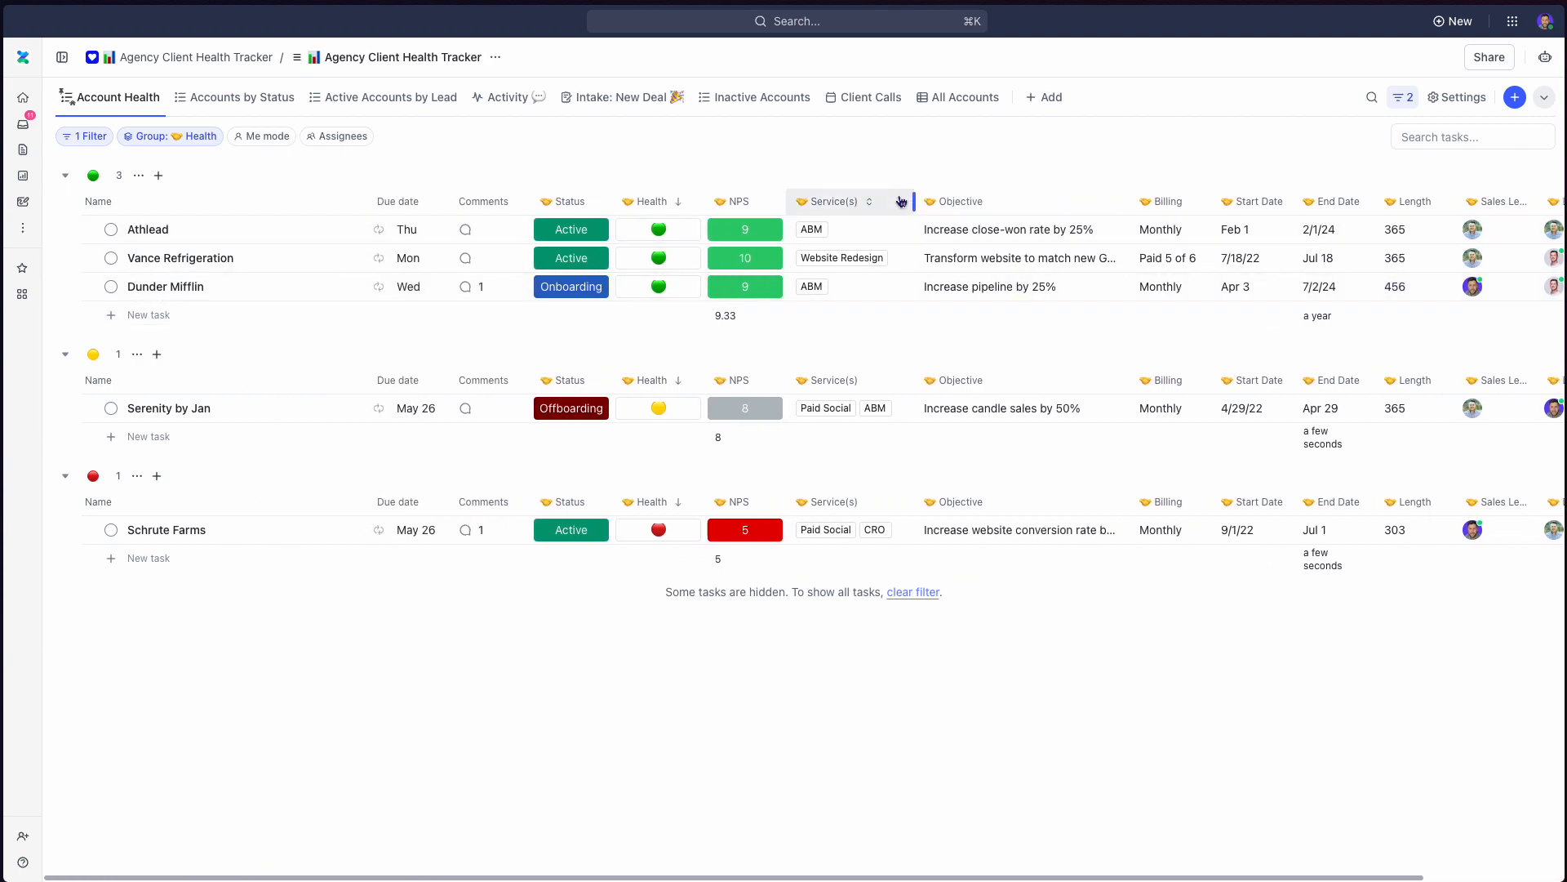
pyautogui.moveTo(407, 176)
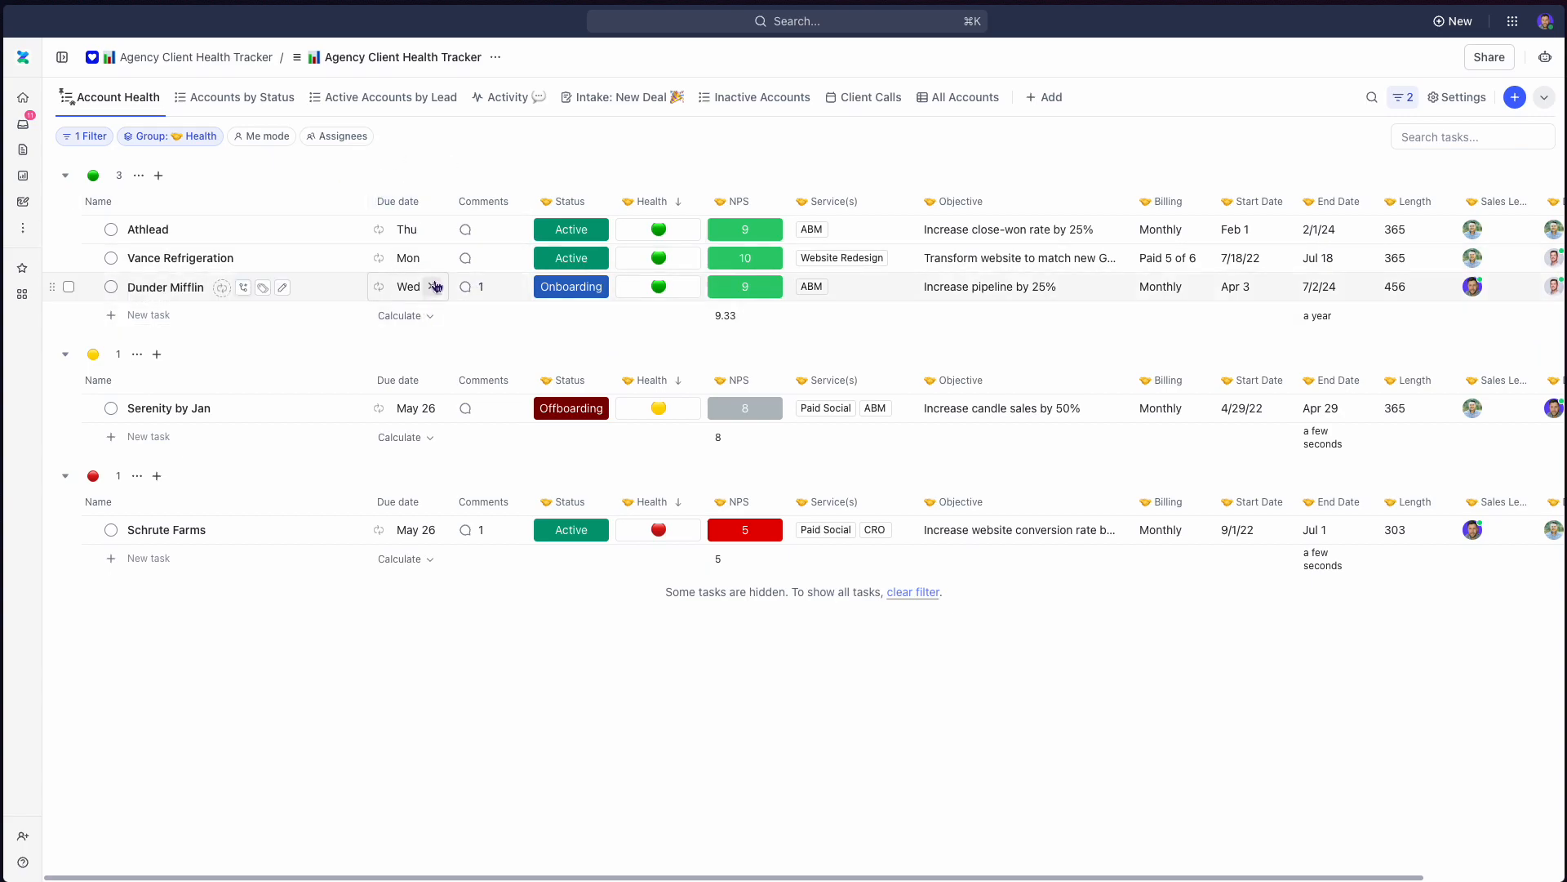
pyautogui.moveTo(507, 347)
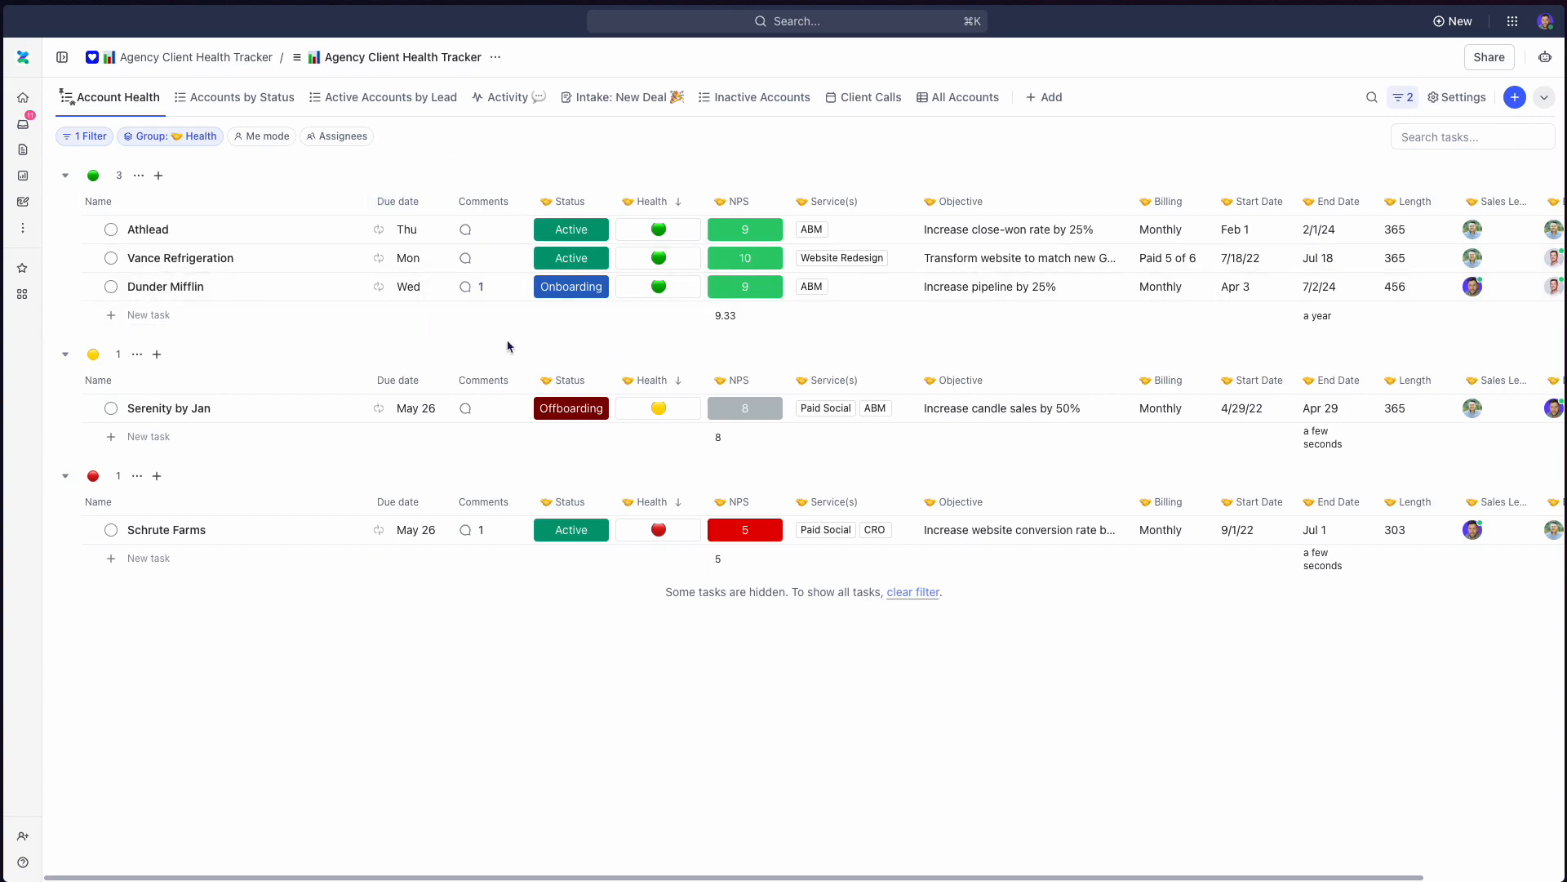
pyautogui.moveTo(249, 372)
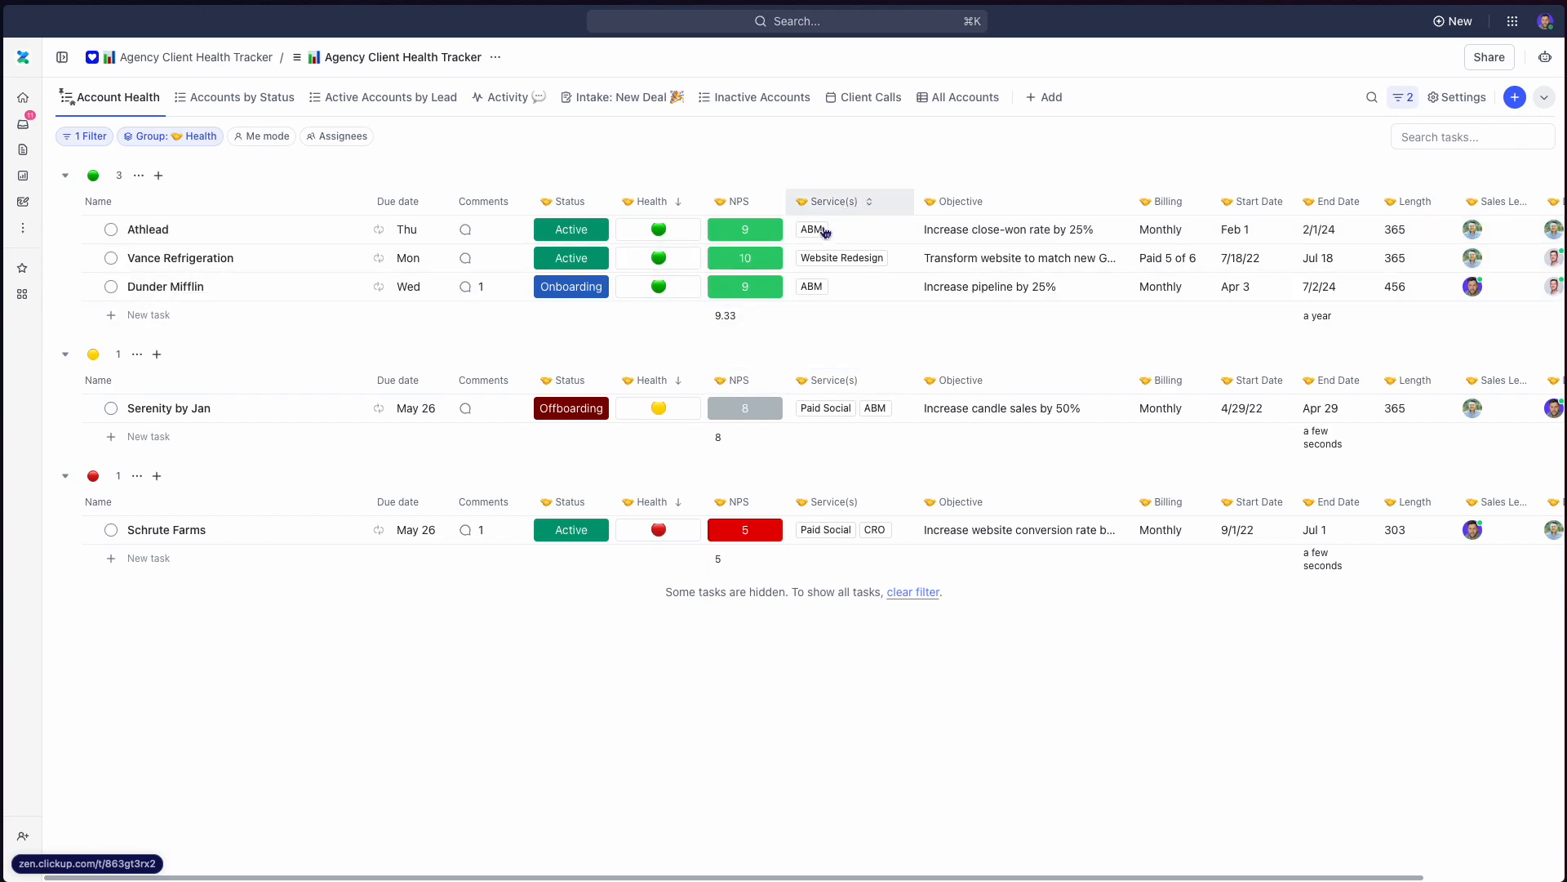
pyautogui.moveTo(965, 222)
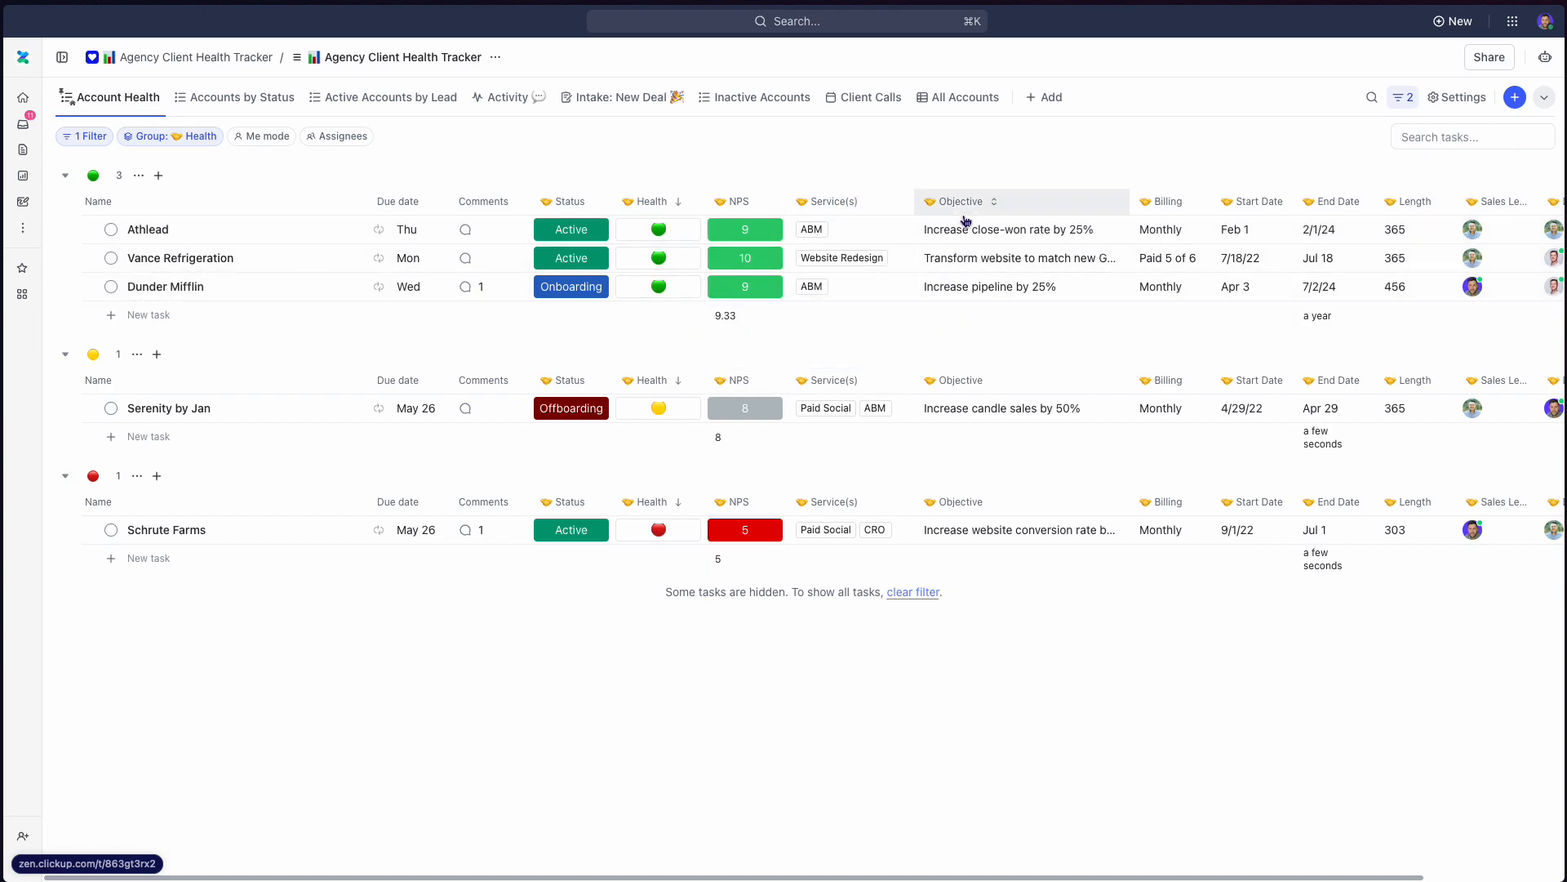
pyautogui.moveTo(984, 325)
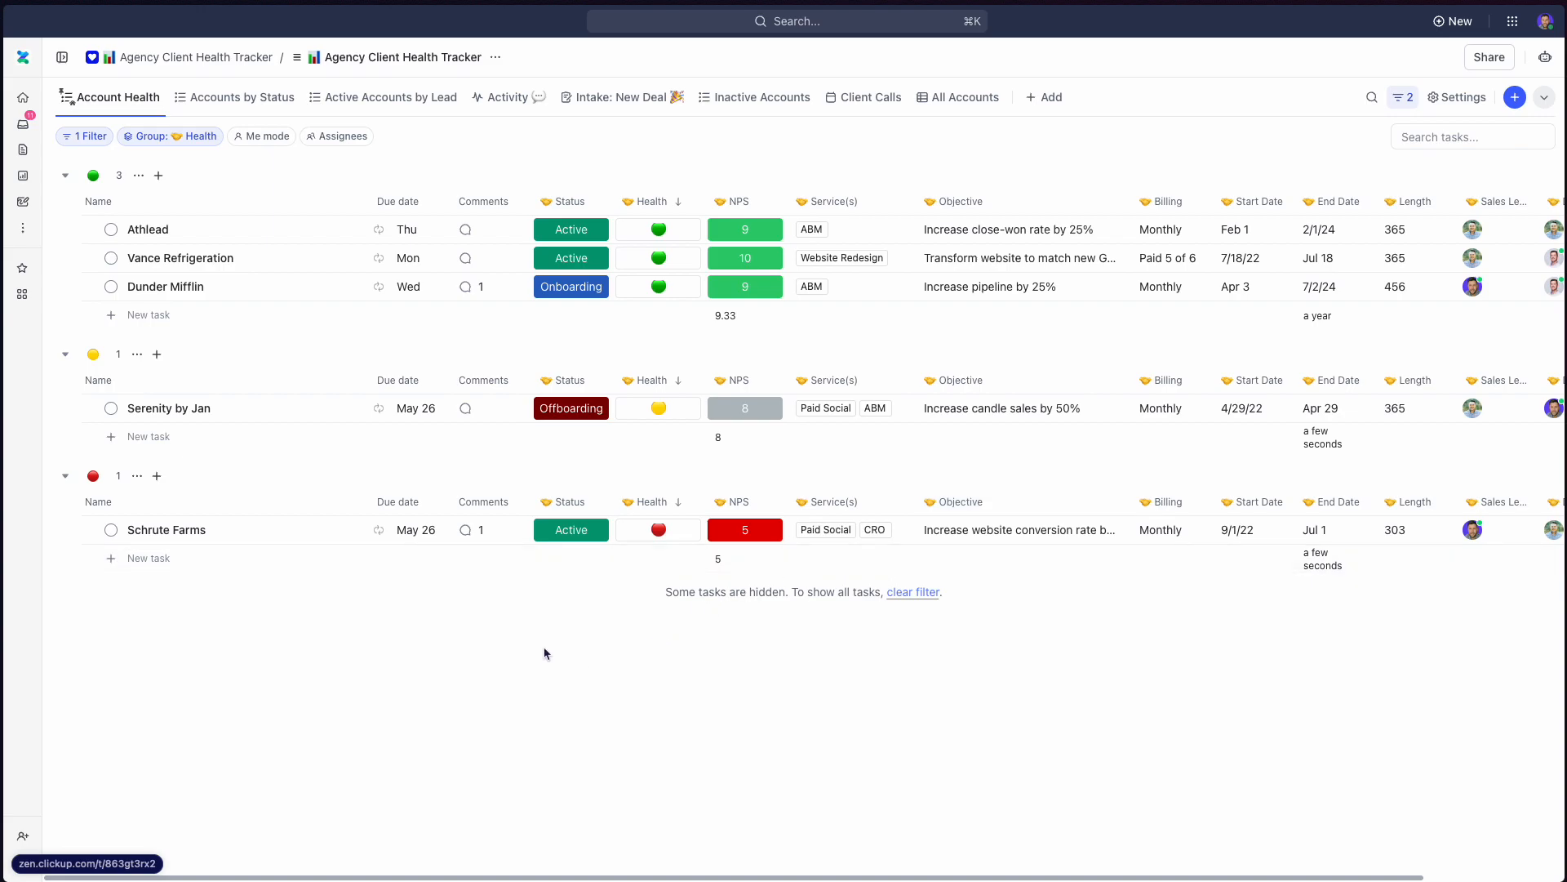
pyautogui.hscroll(3)
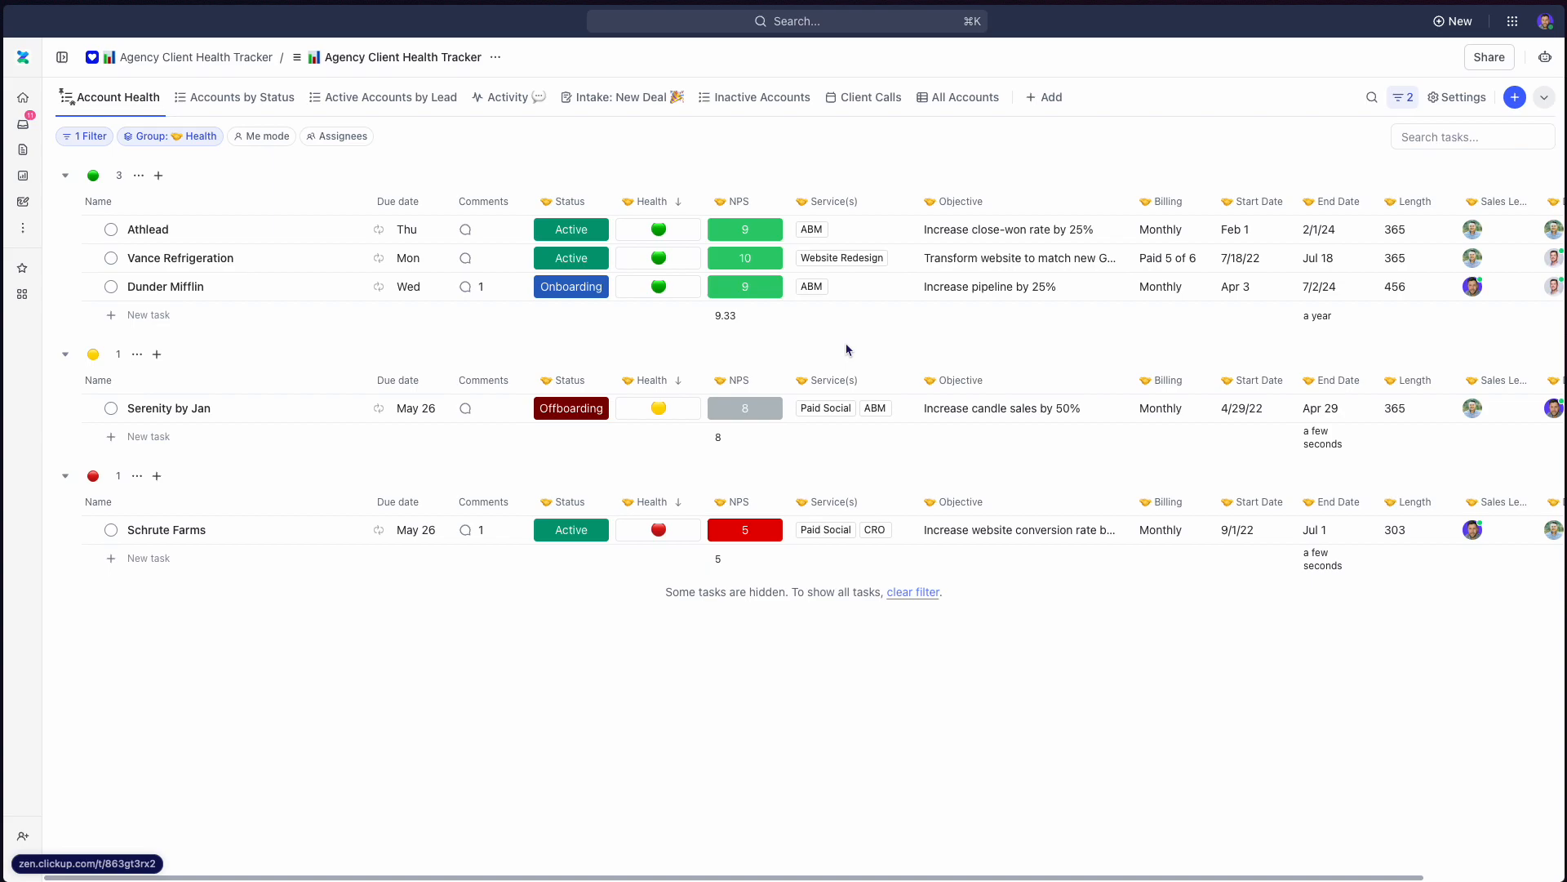
pyautogui.moveTo(766, 188)
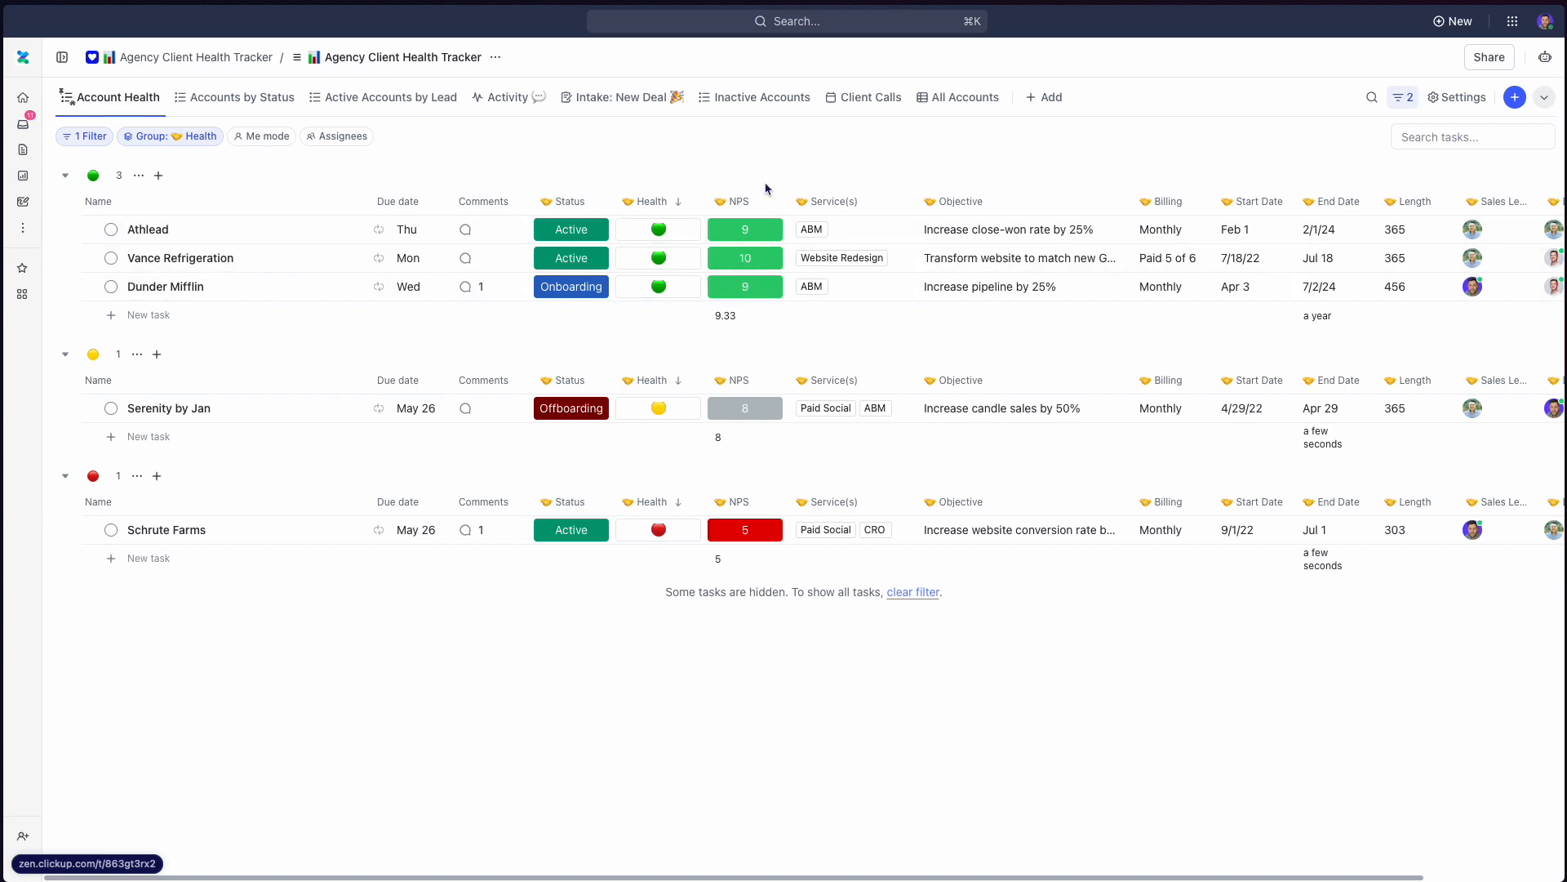
pyautogui.moveTo(544, 176)
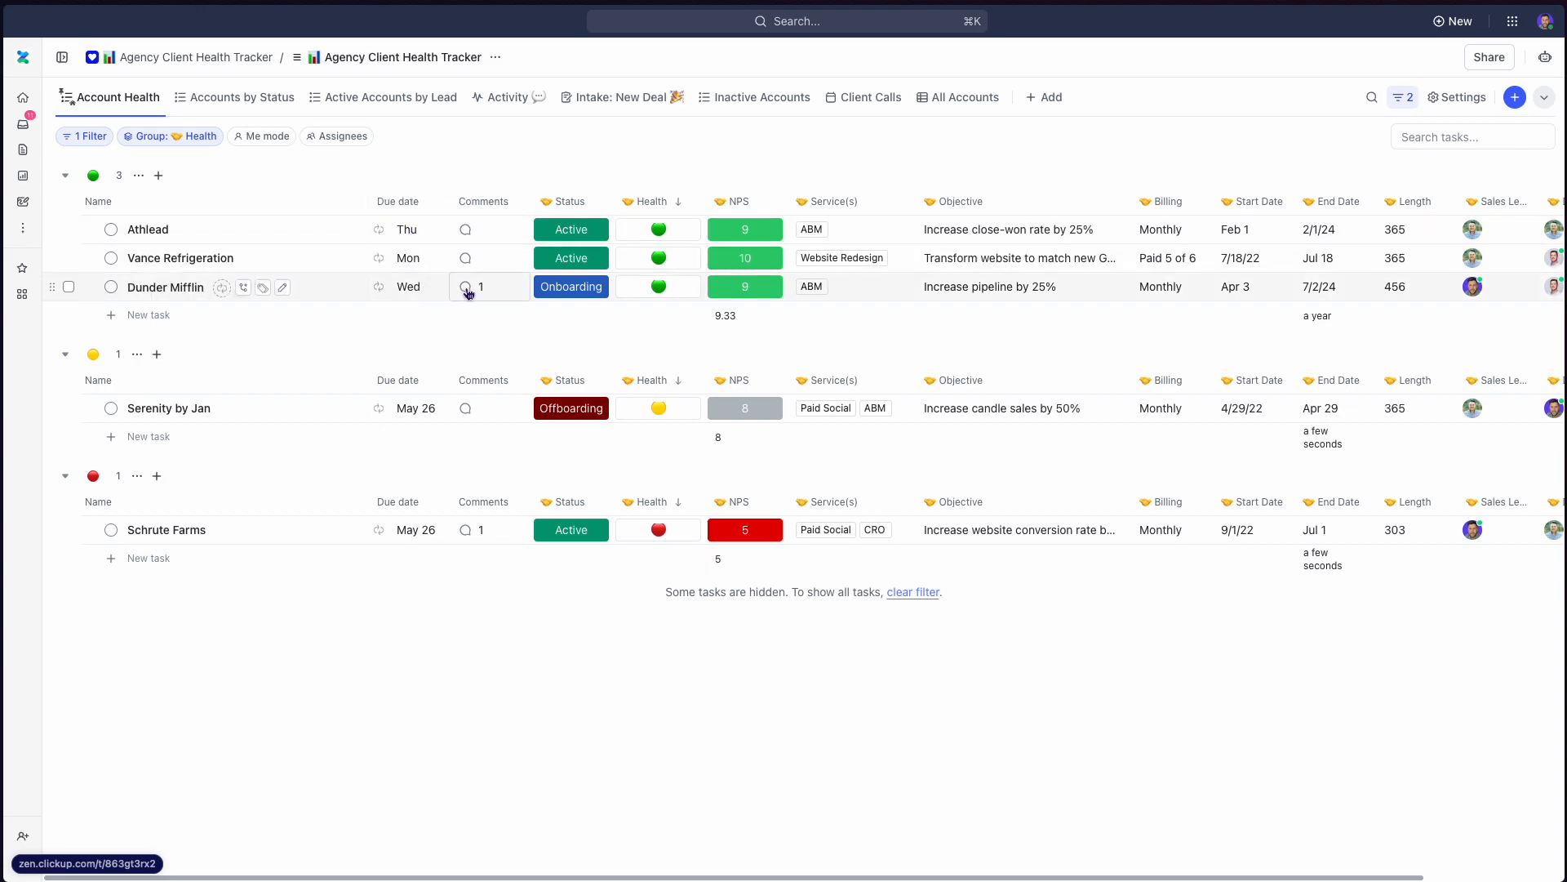
pyautogui.click(466, 286)
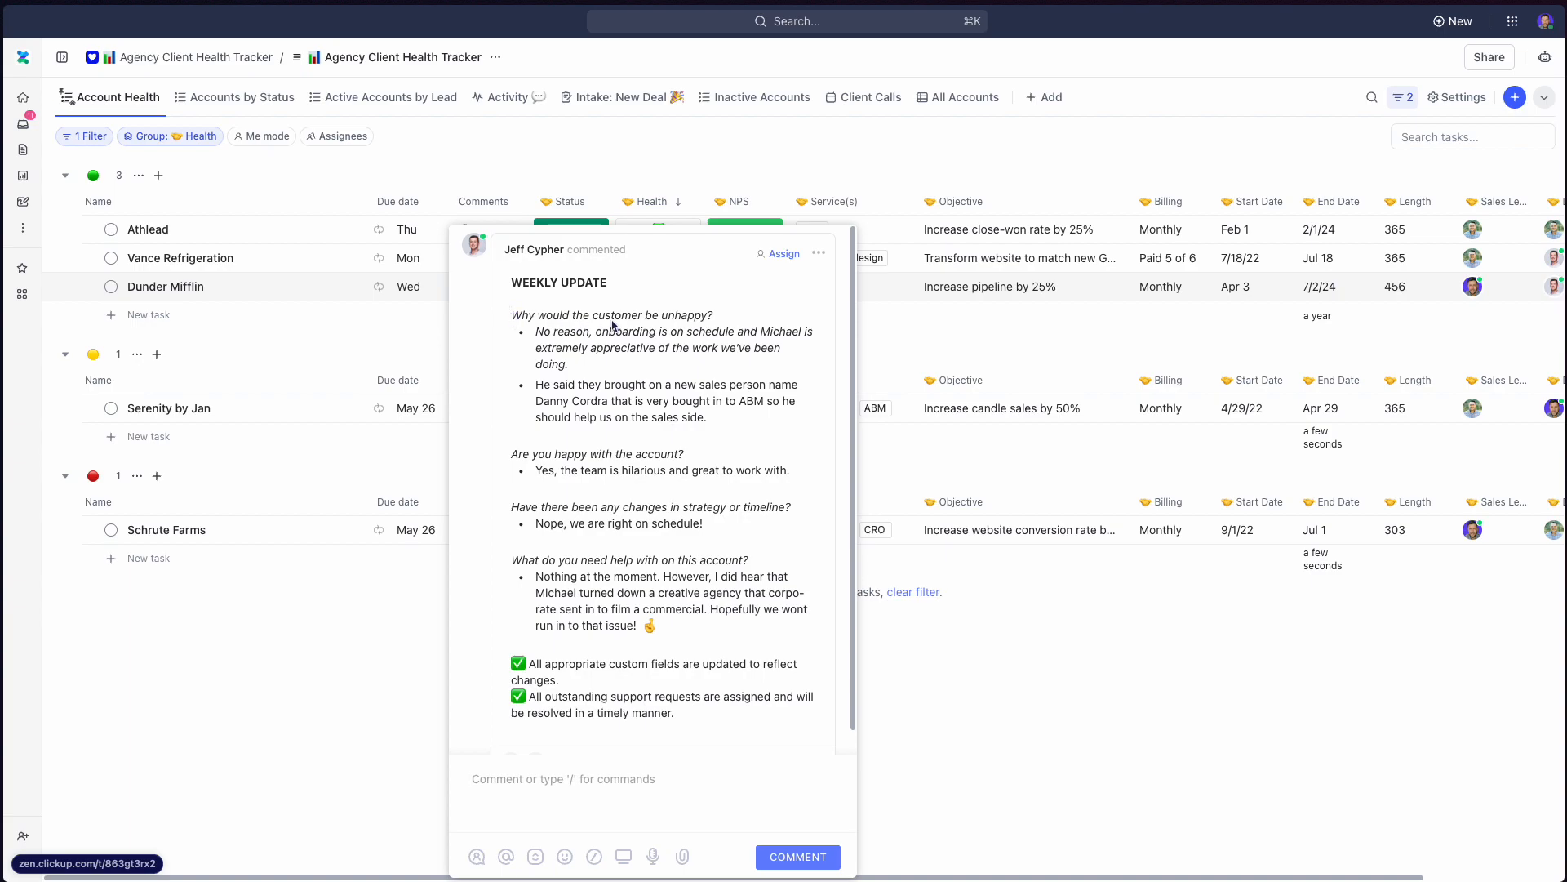
pyautogui.moveTo(724, 321)
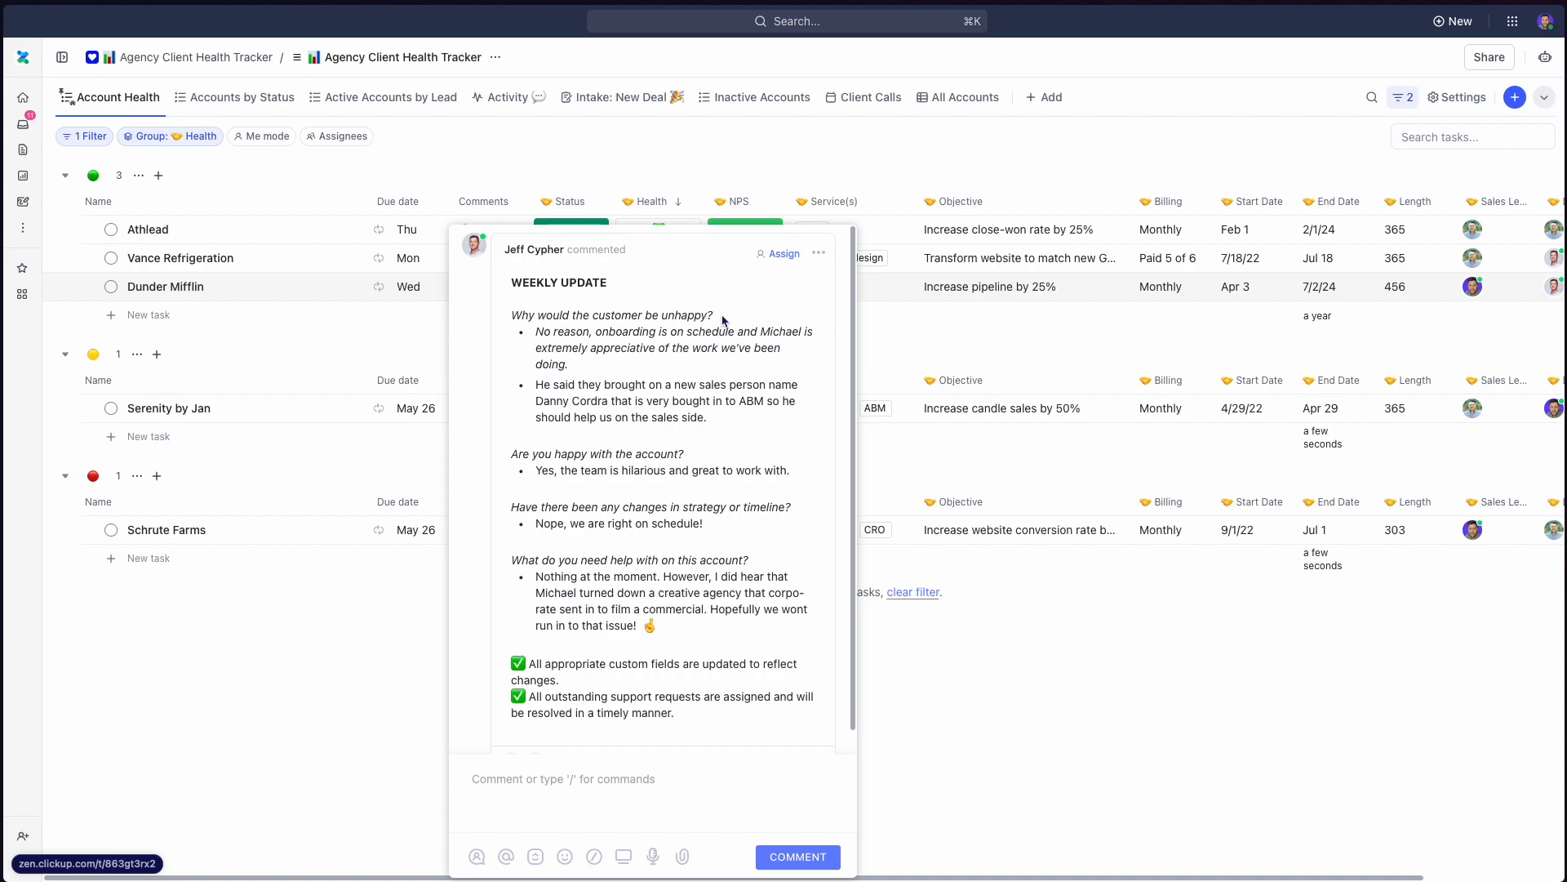
pyautogui.moveTo(571, 291)
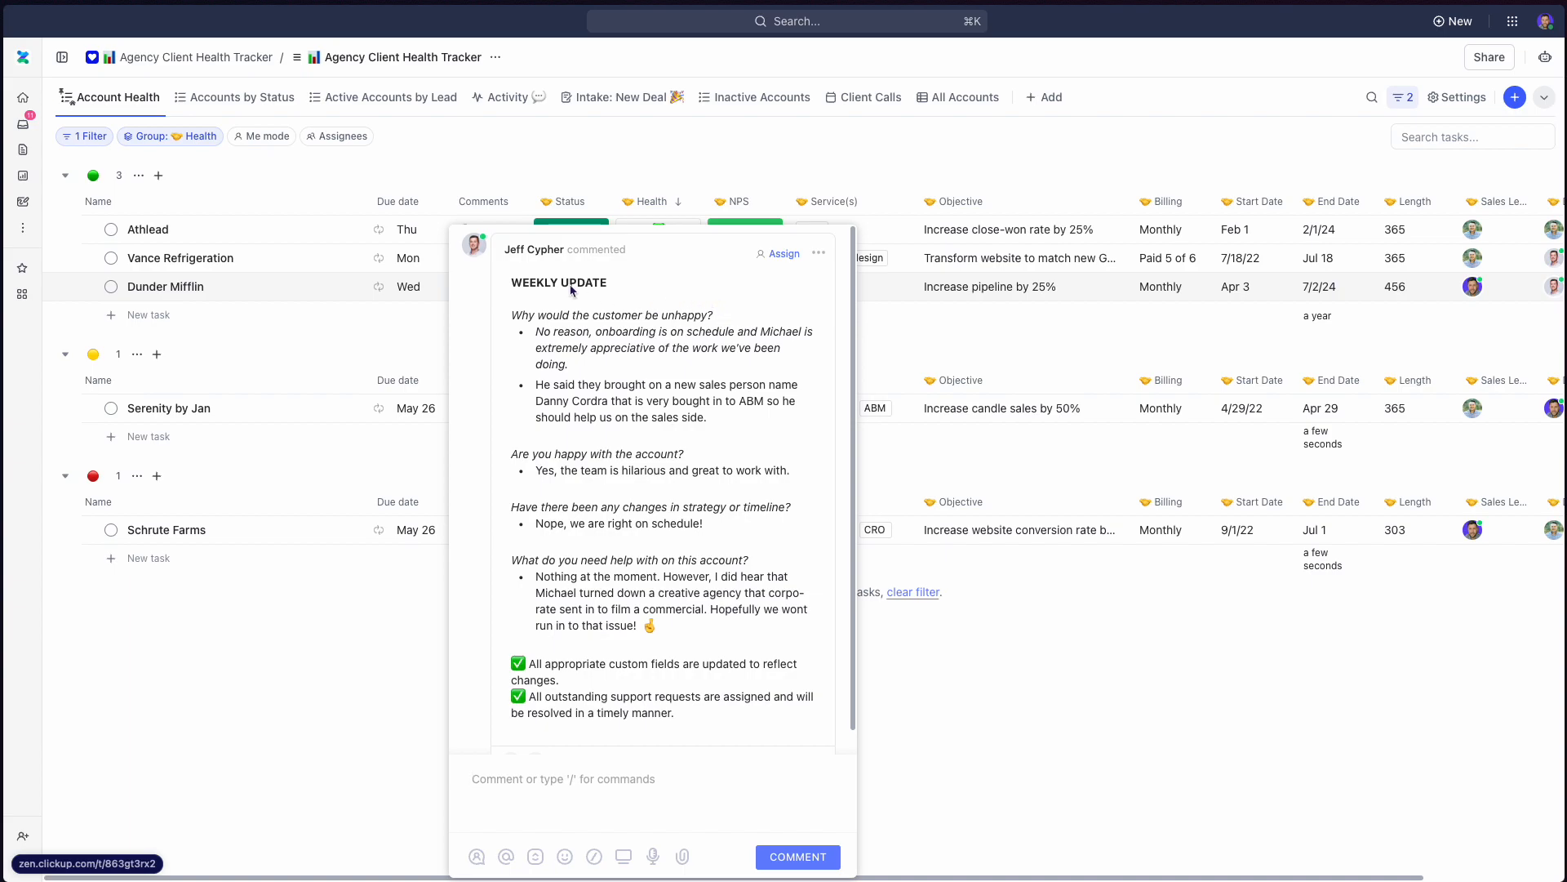
pyautogui.moveTo(748, 320)
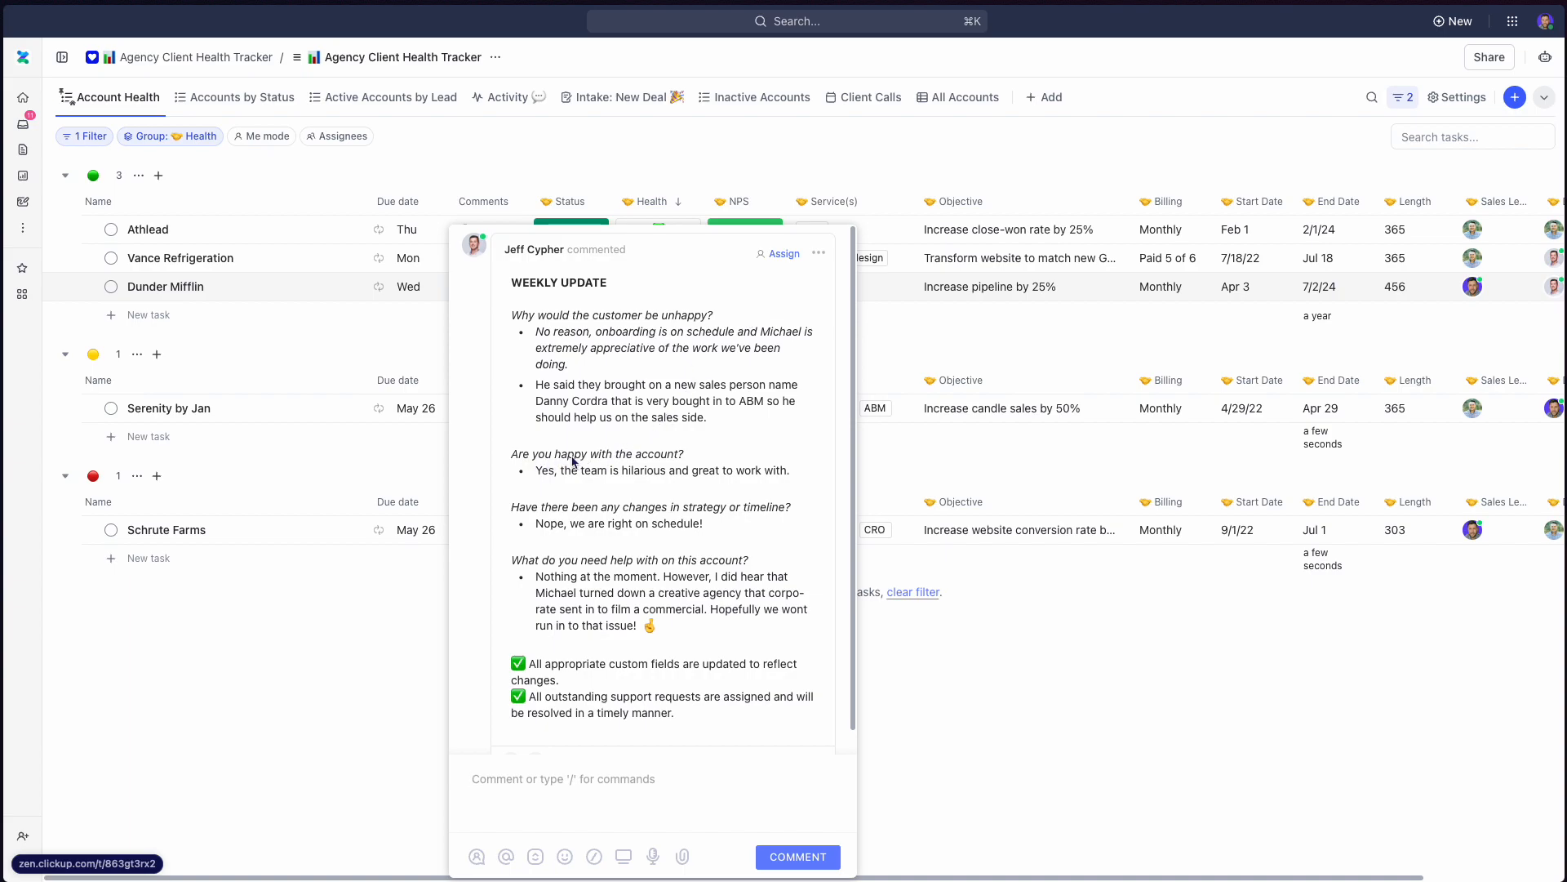
pyautogui.moveTo(697, 458)
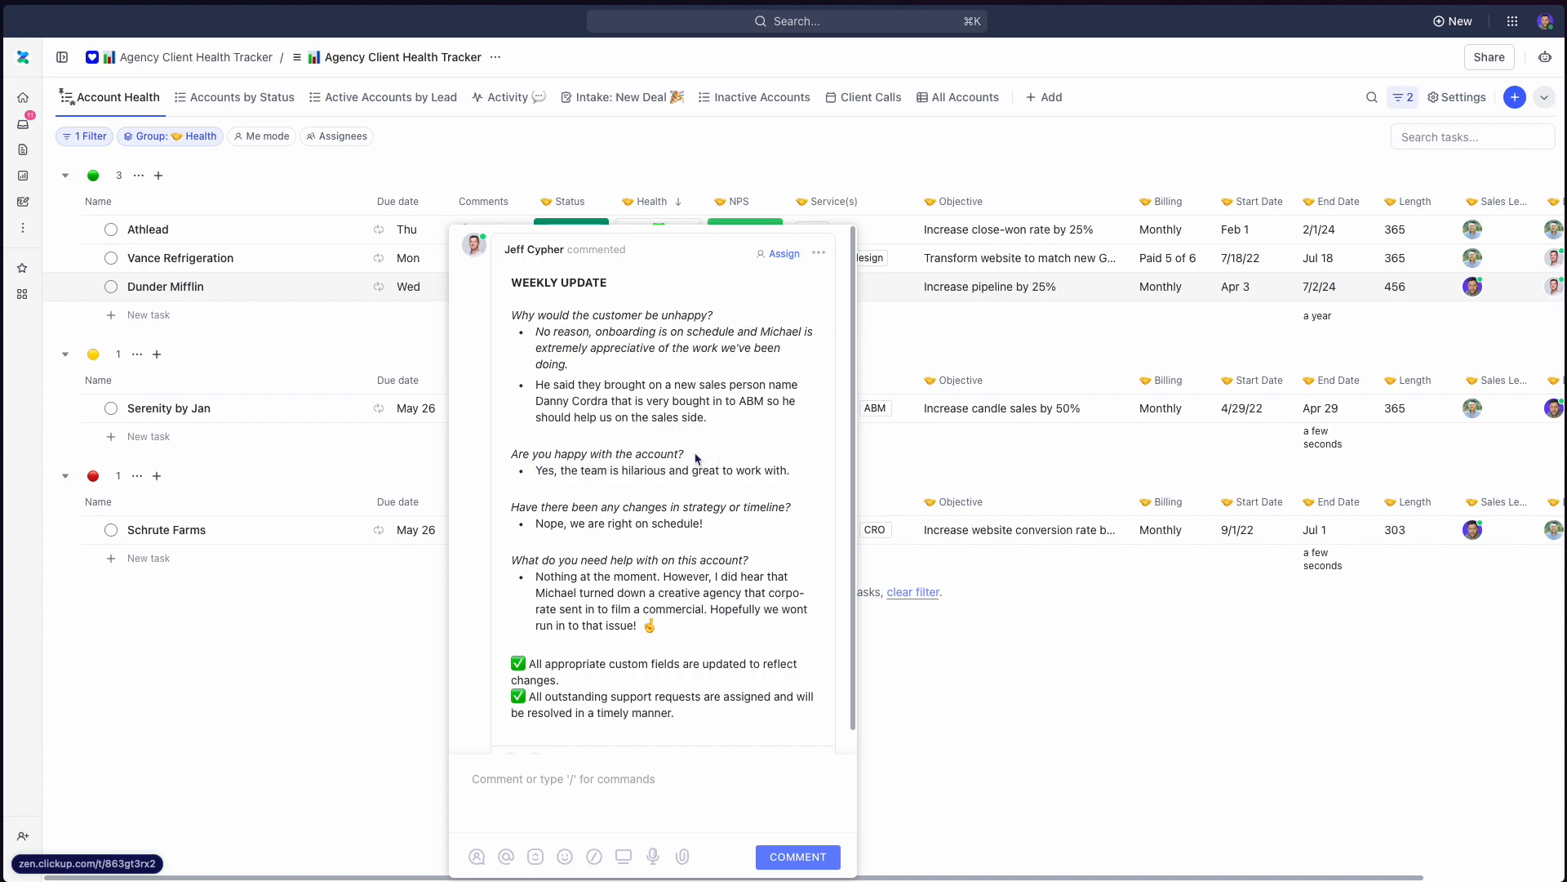
pyautogui.moveTo(613, 510)
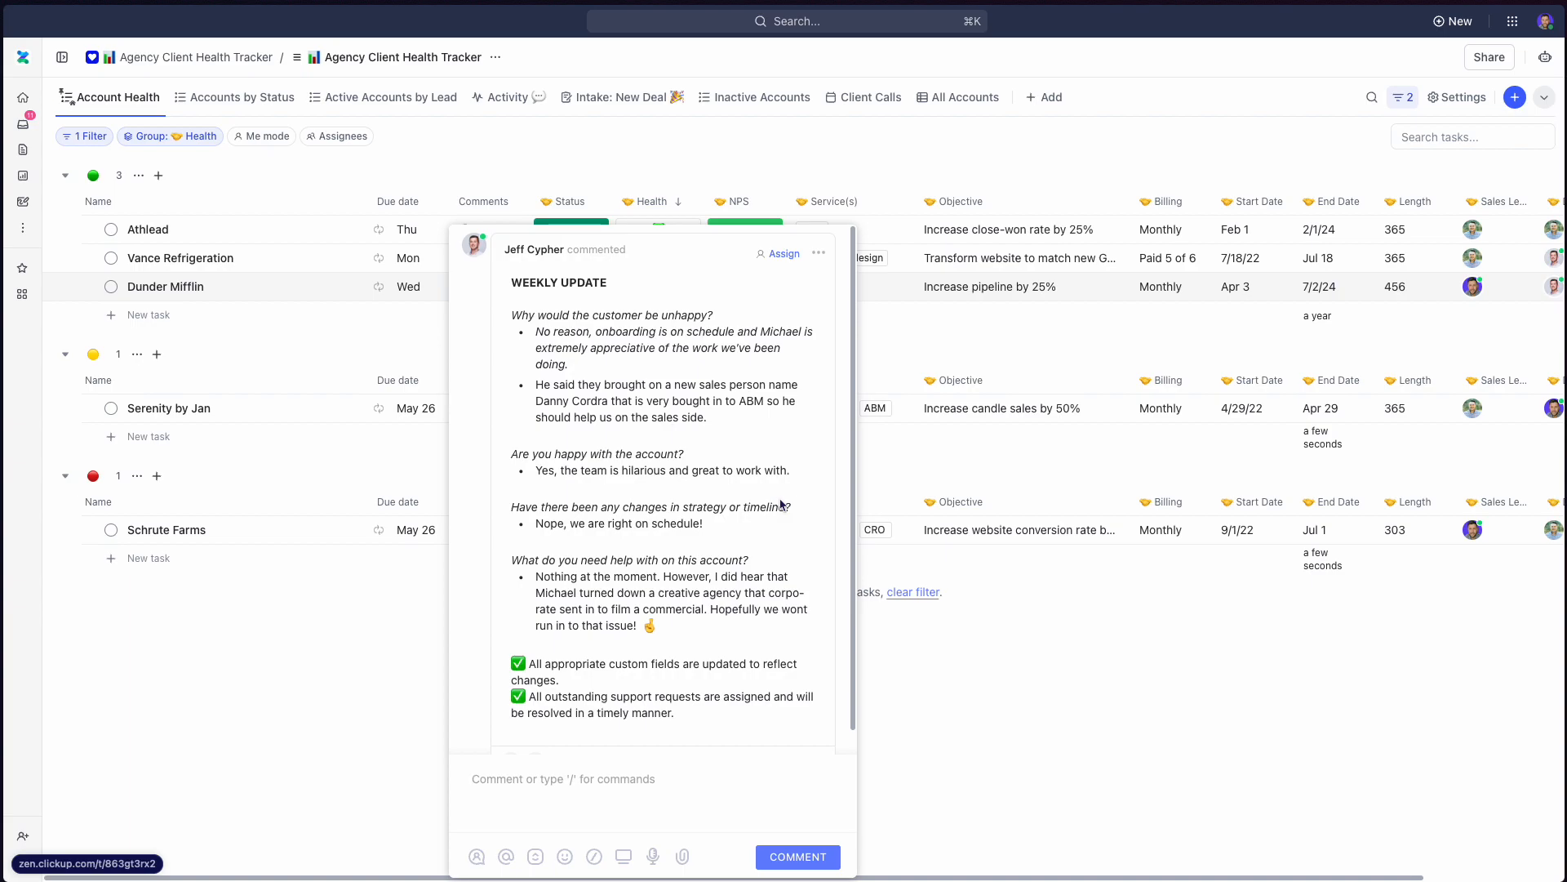
pyautogui.moveTo(714, 557)
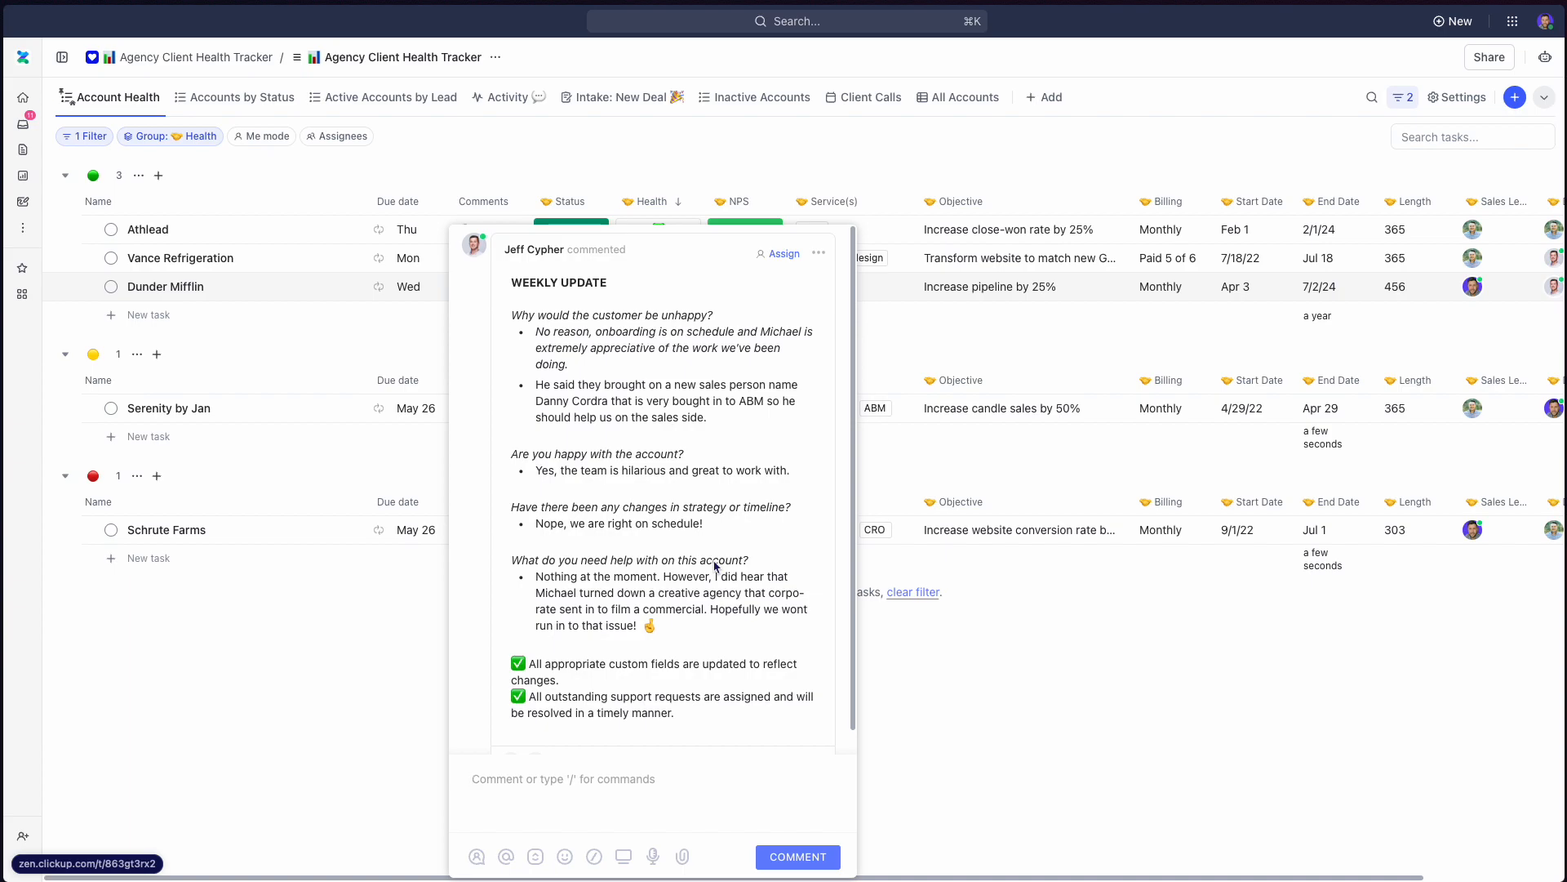
pyautogui.moveTo(696, 708)
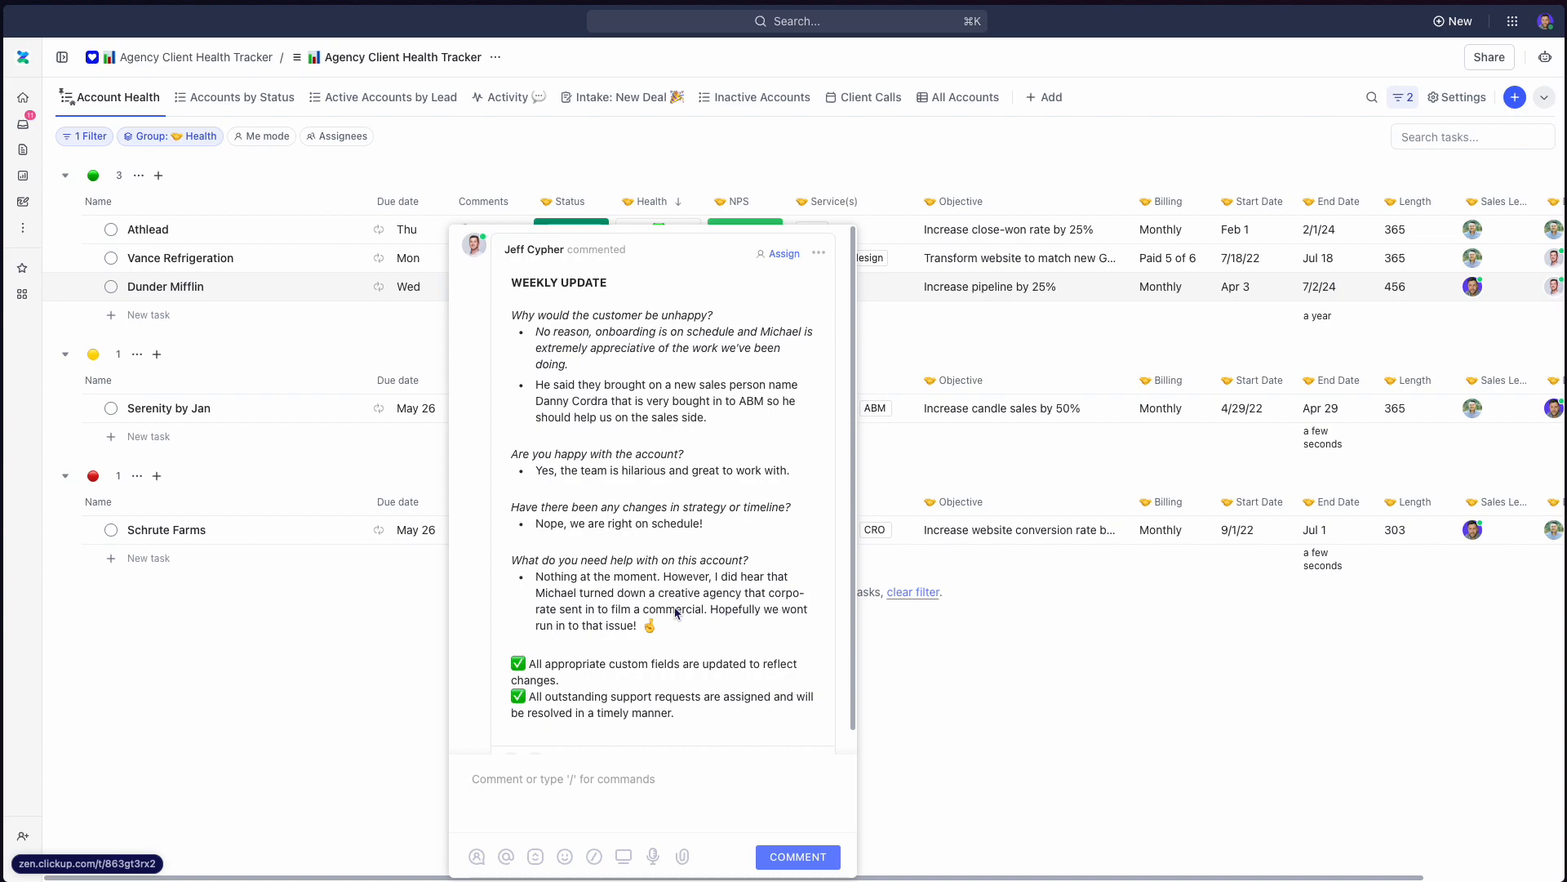
pyautogui.moveTo(724, 471)
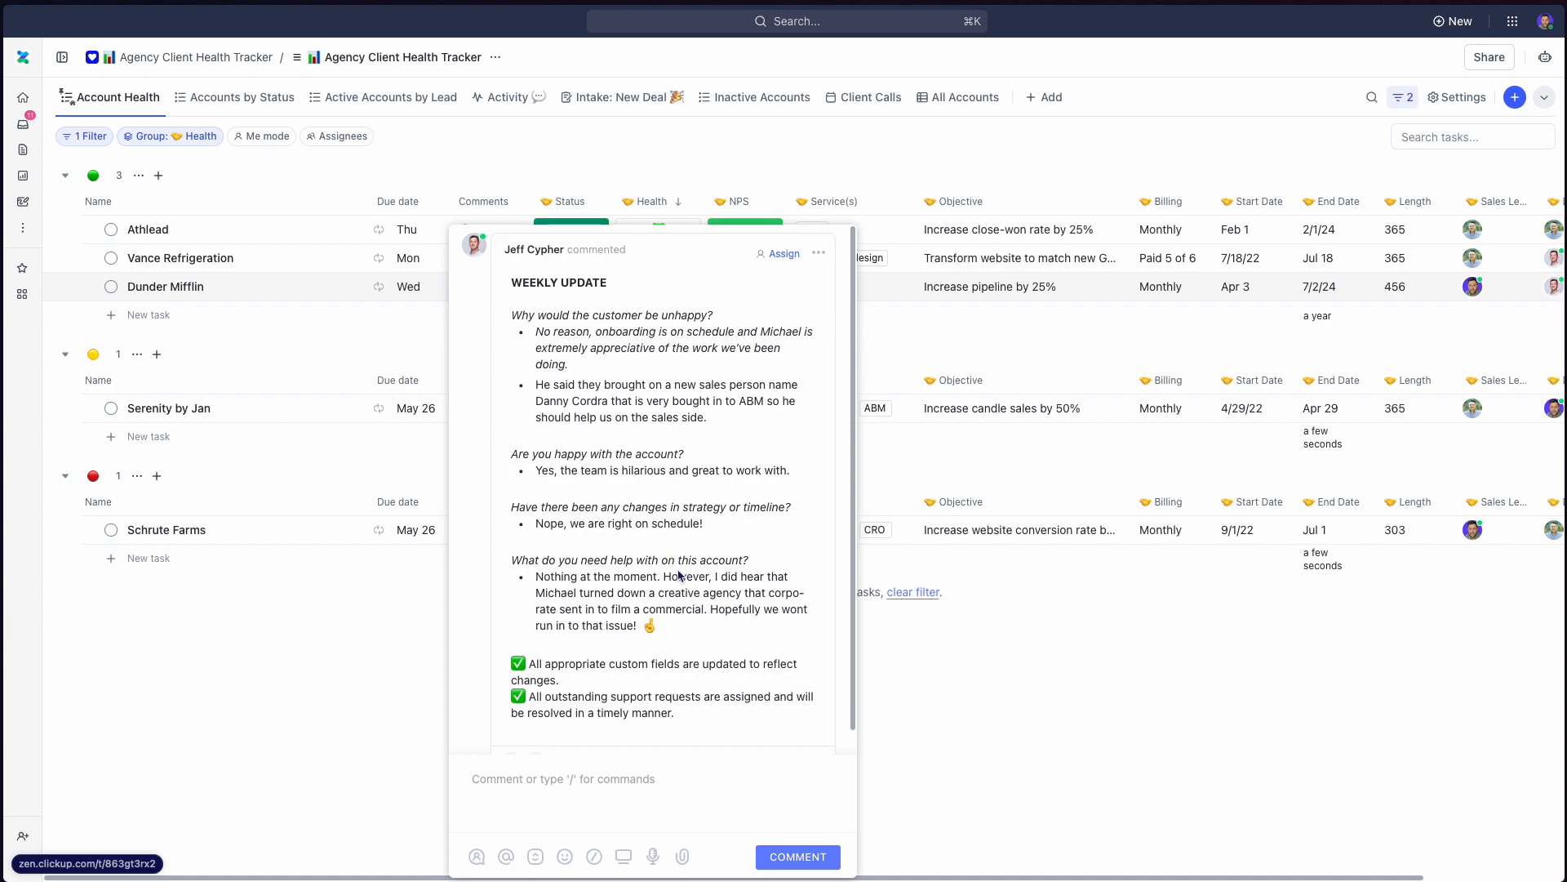
pyautogui.write('/cu')
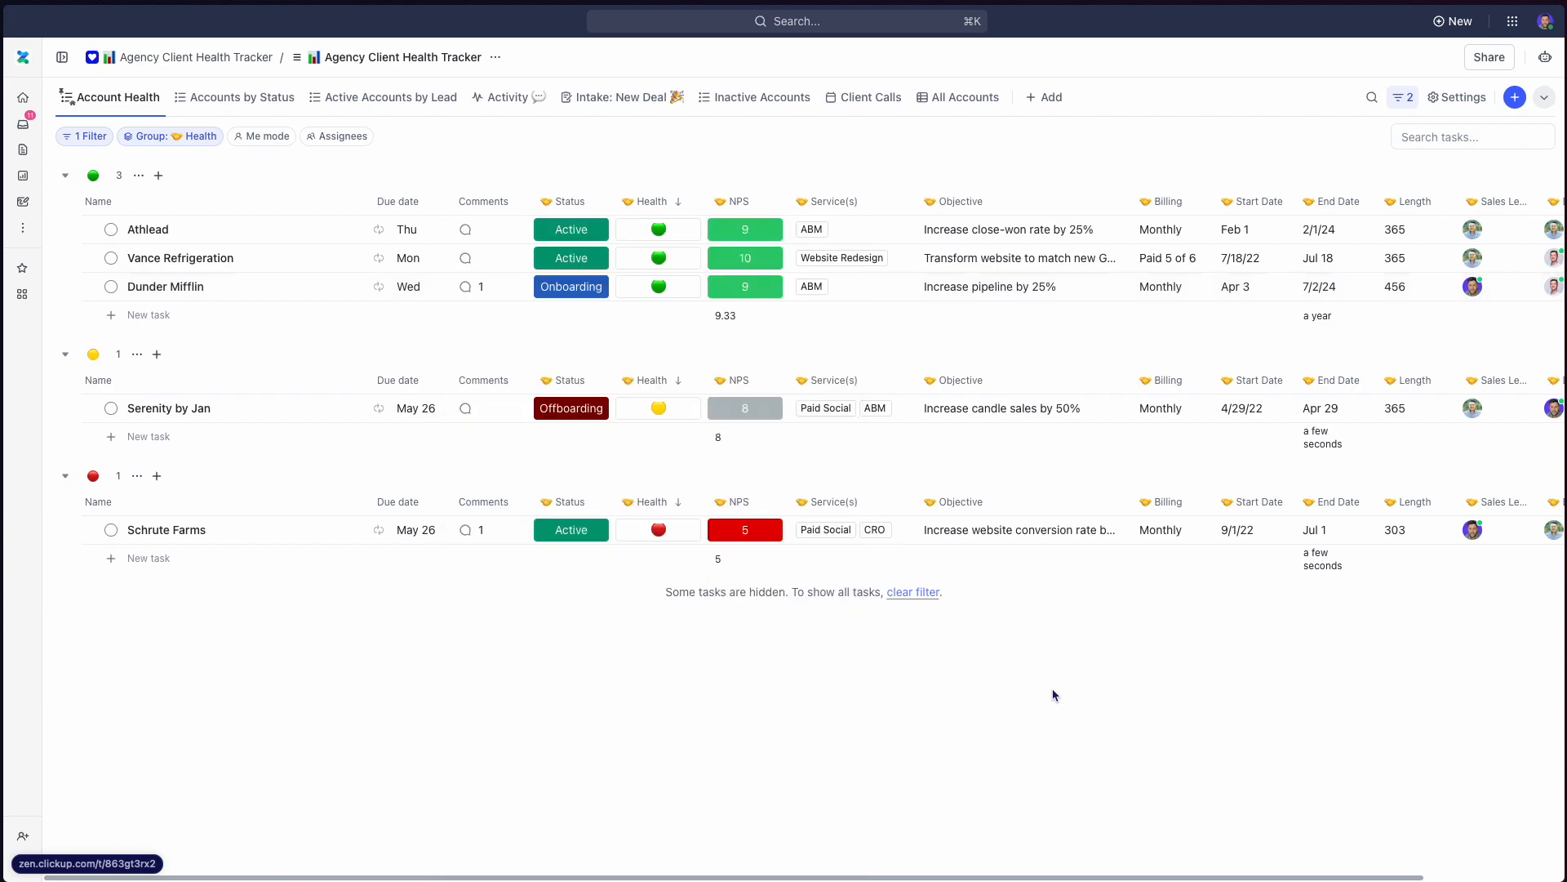
pyautogui.moveTo(1047, 654)
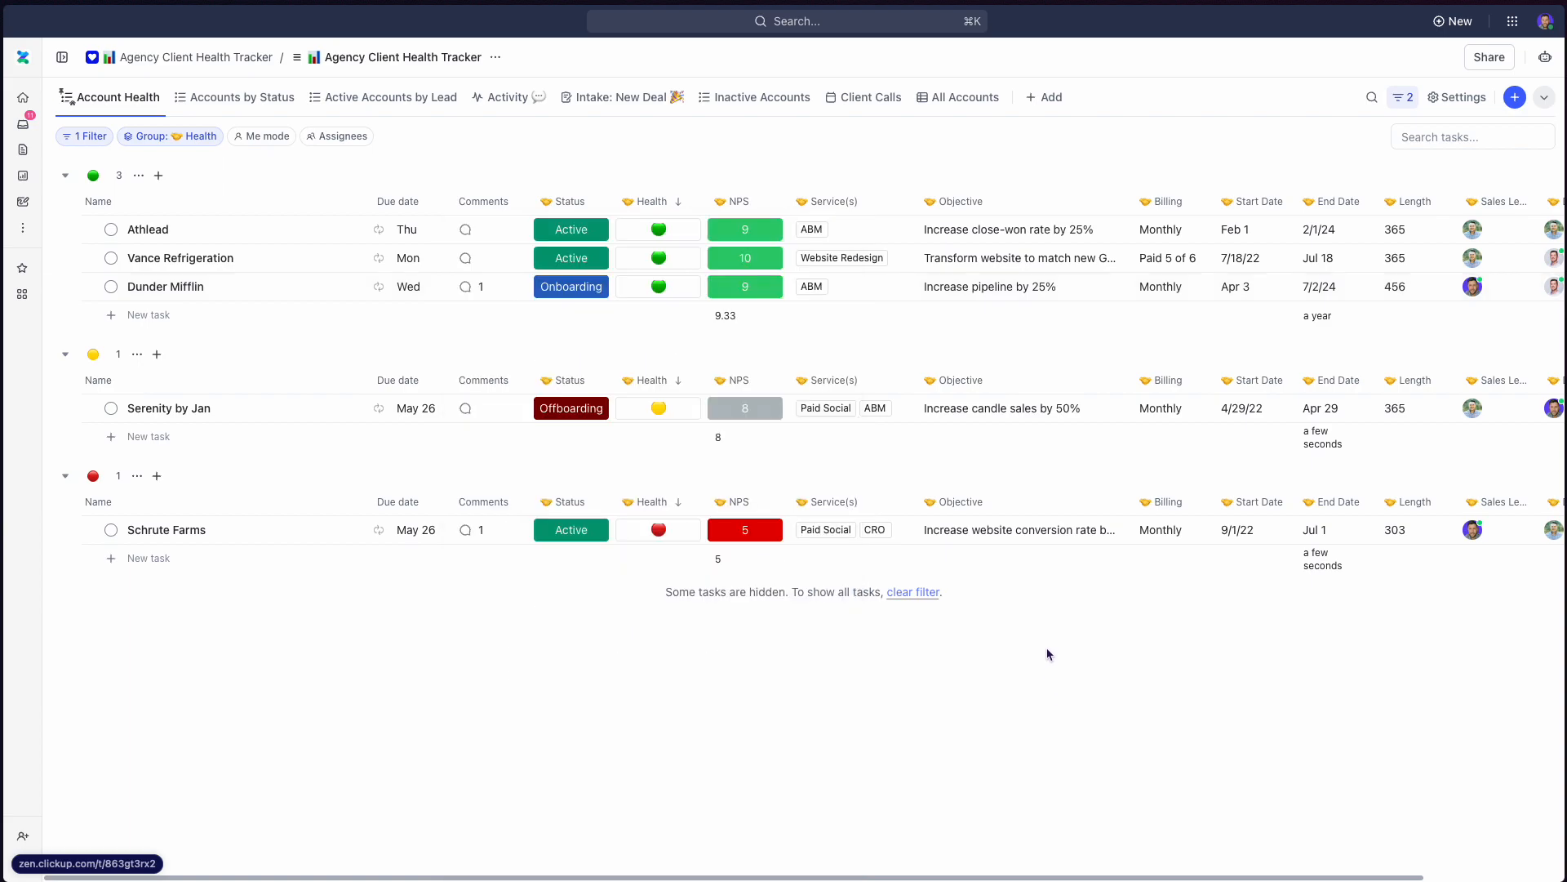
pyautogui.moveTo(527, 319)
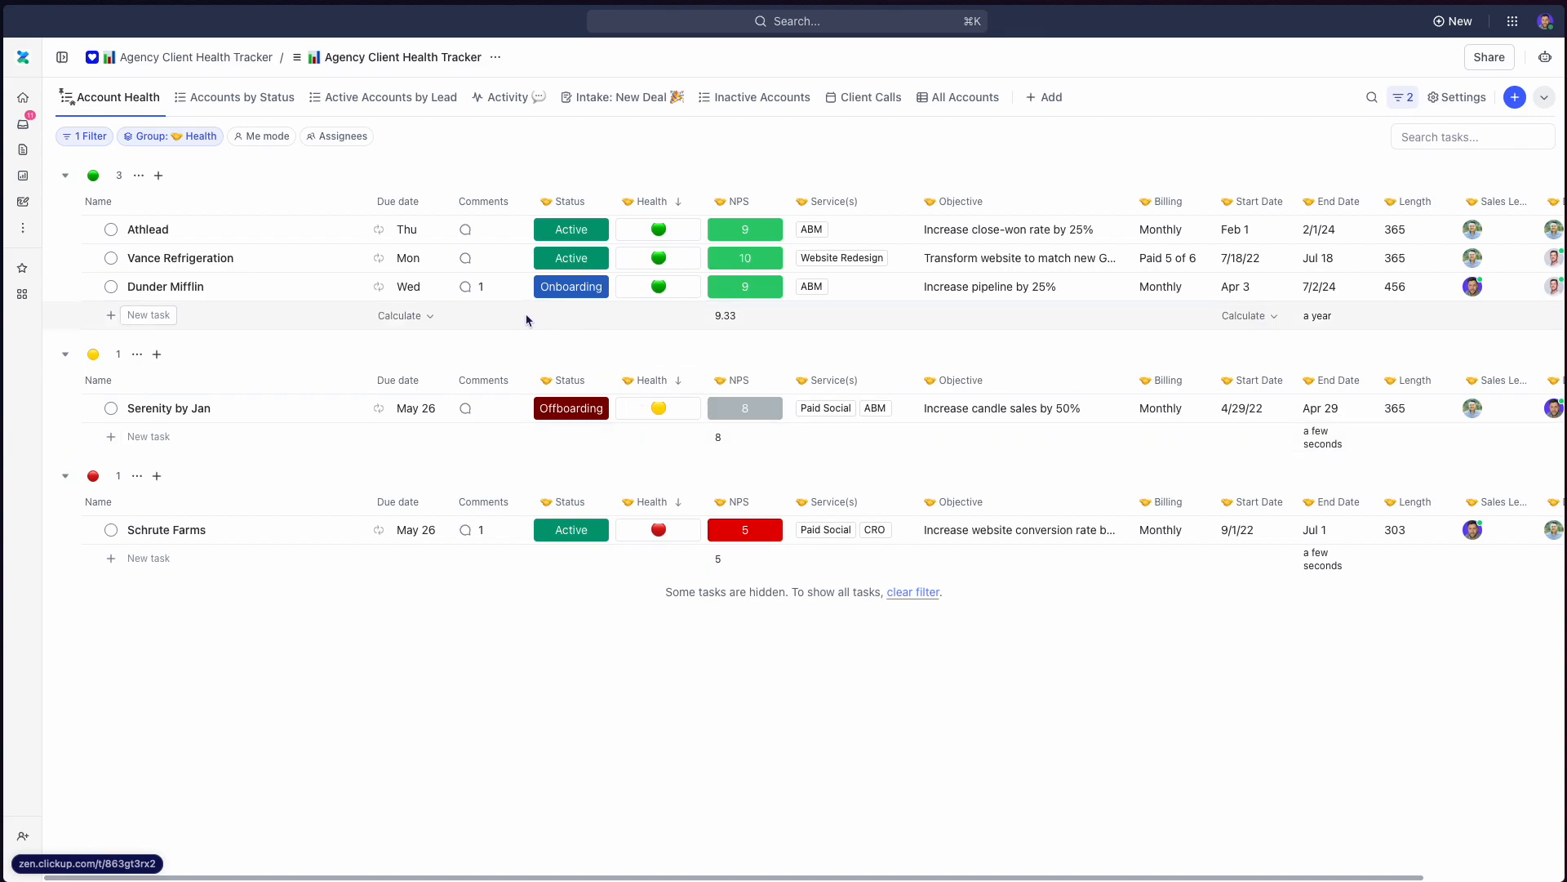
pyautogui.moveTo(515, 307)
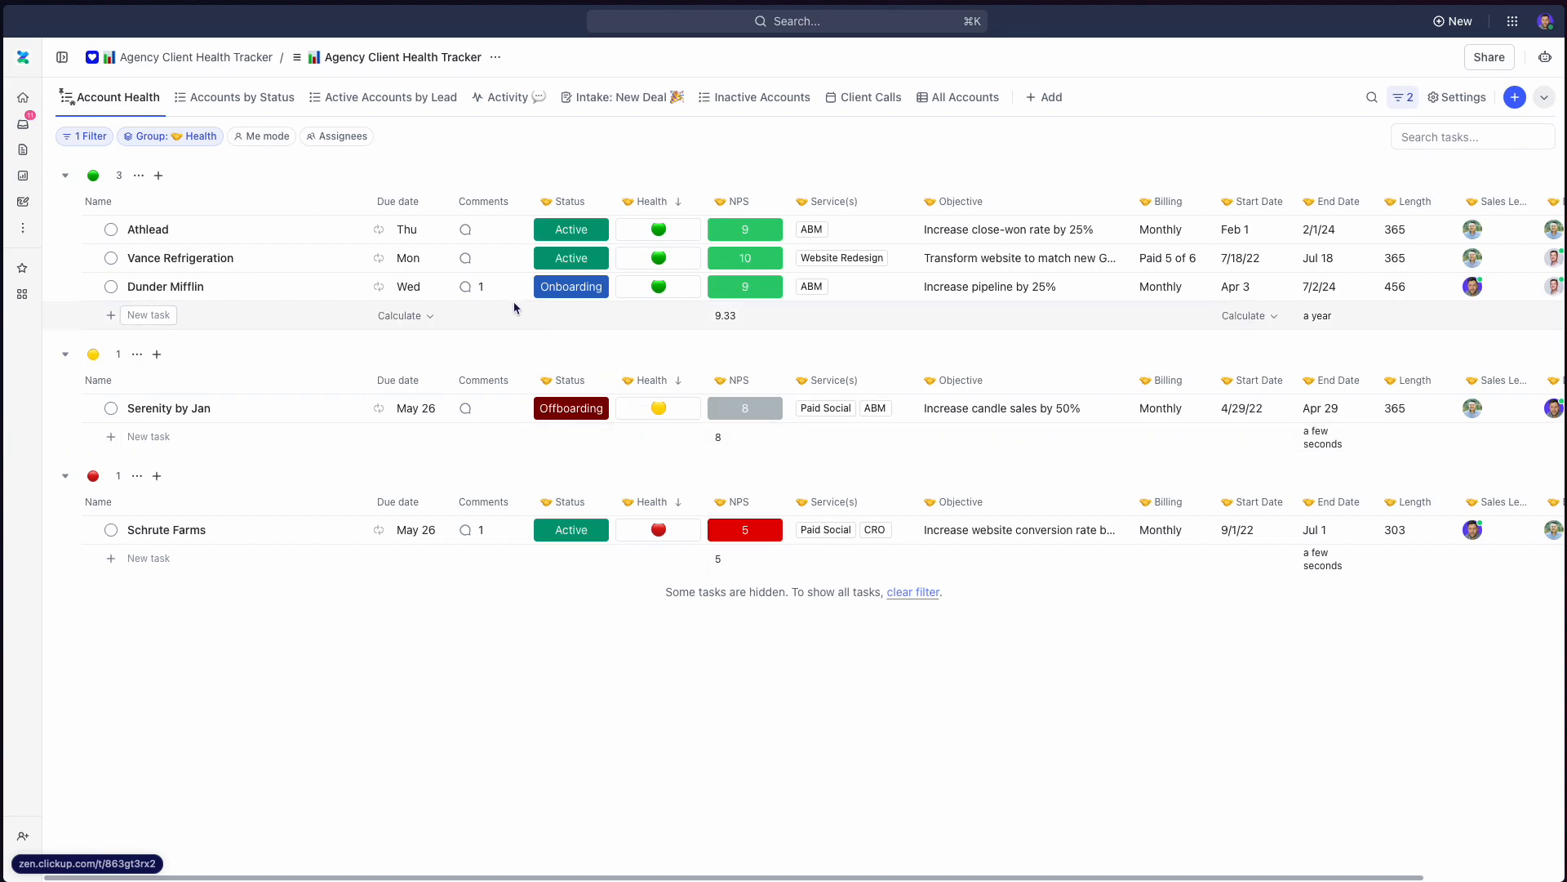
pyautogui.moveTo(474, 291)
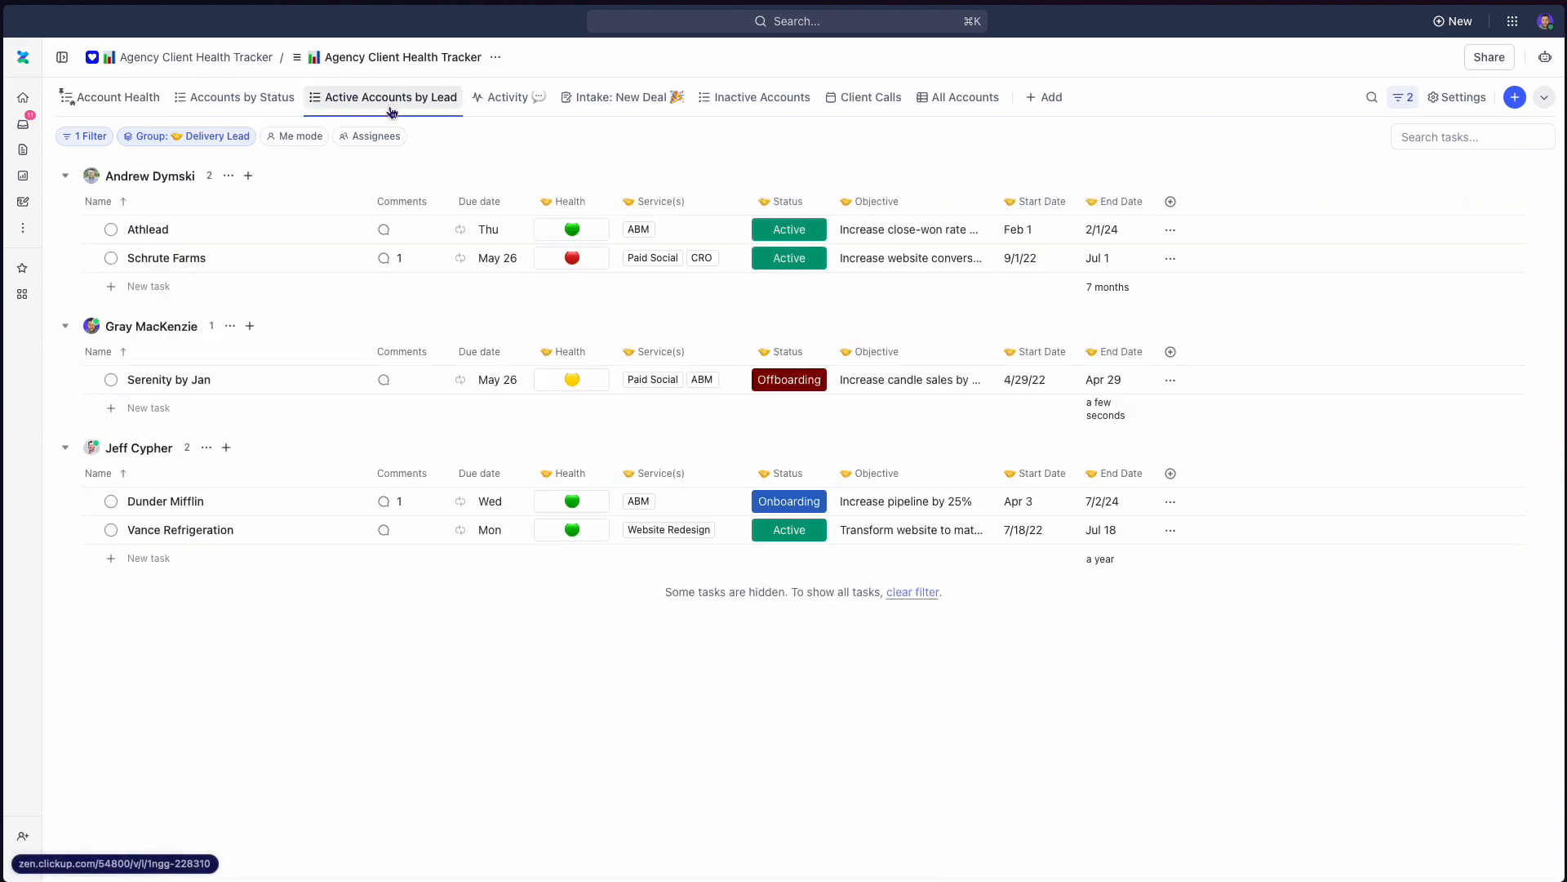
pyautogui.moveTo(578, 437)
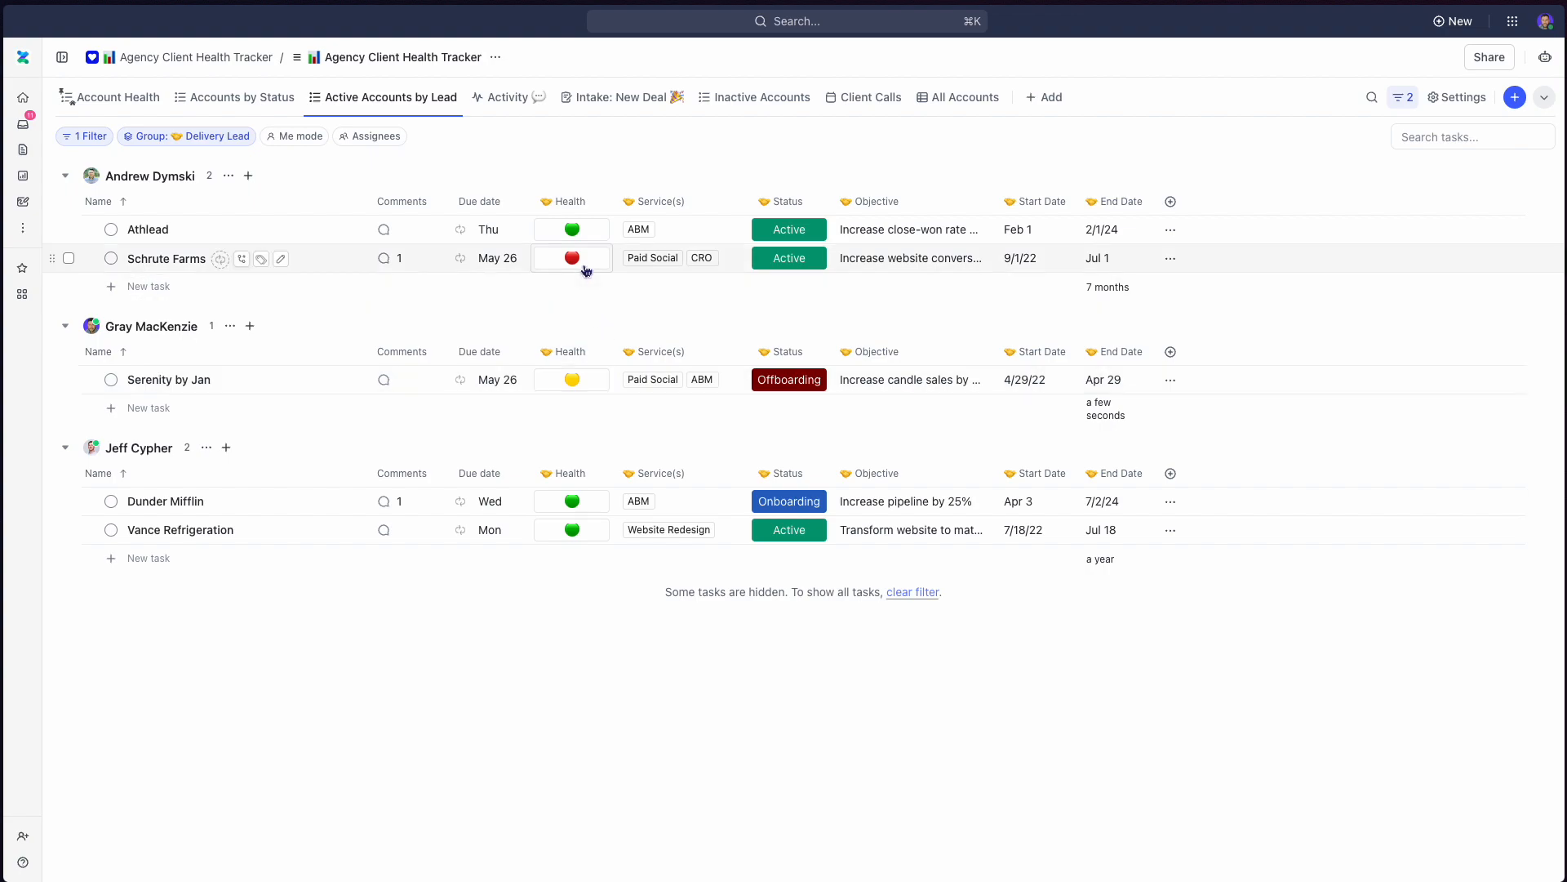
pyautogui.moveTo(600, 246)
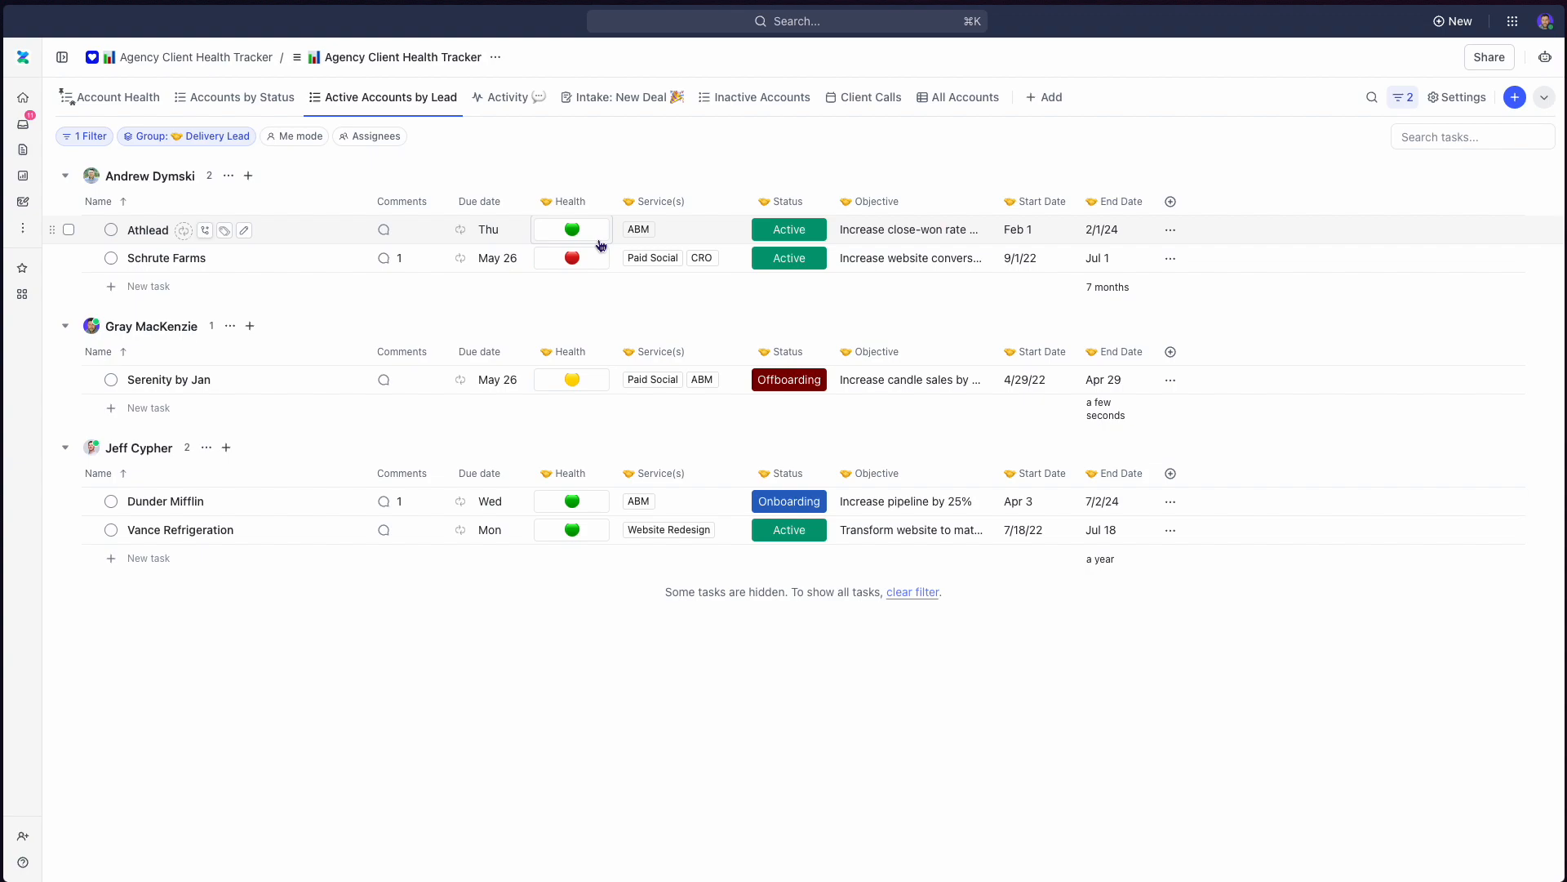
pyautogui.moveTo(605, 206)
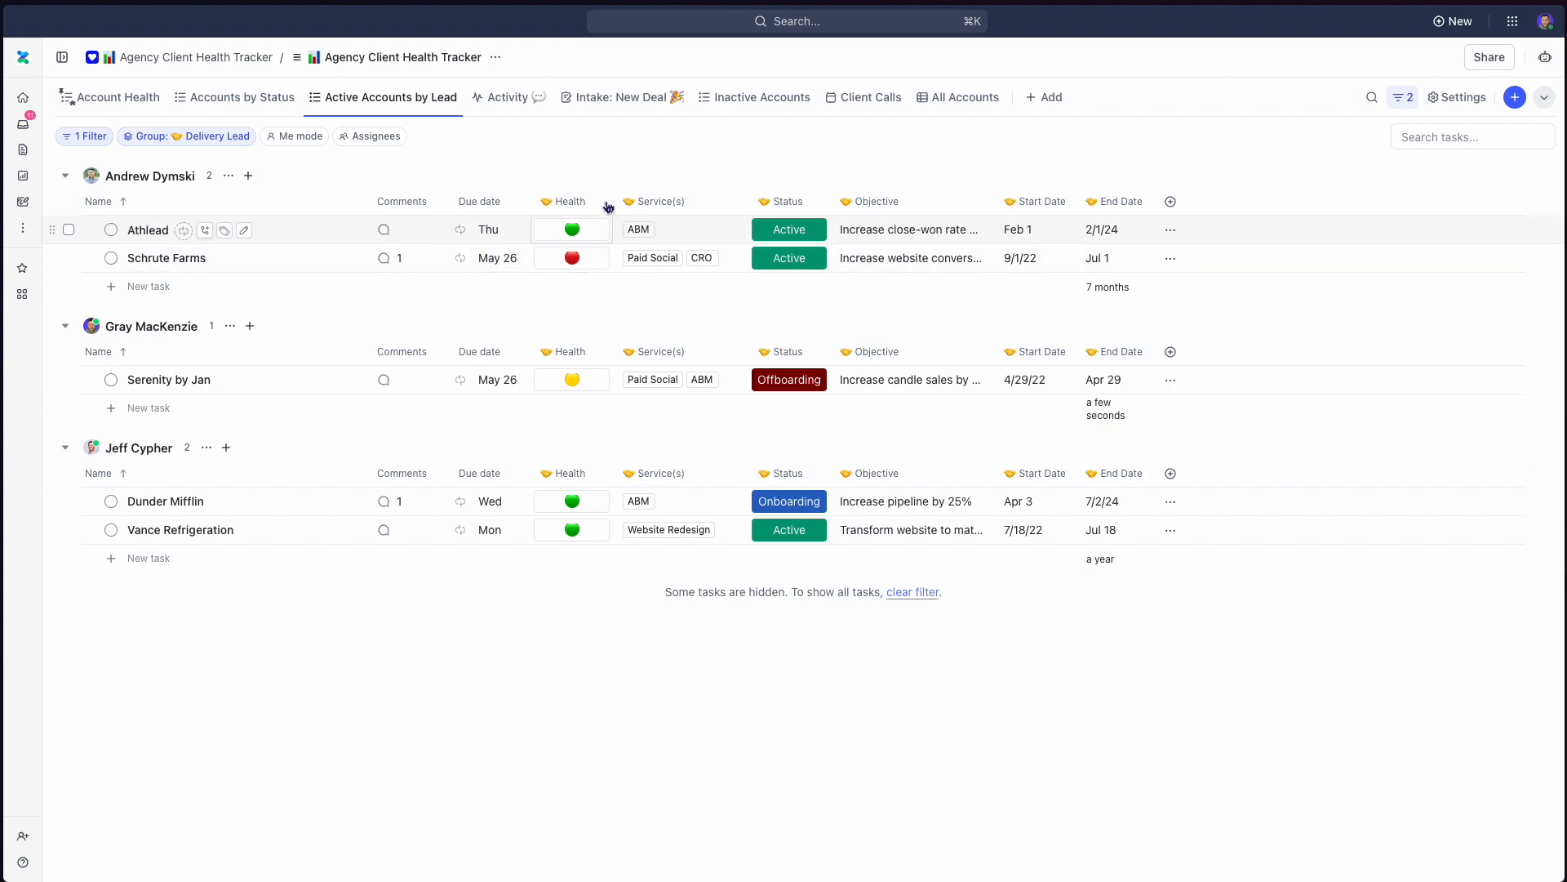
pyautogui.moveTo(596, 291)
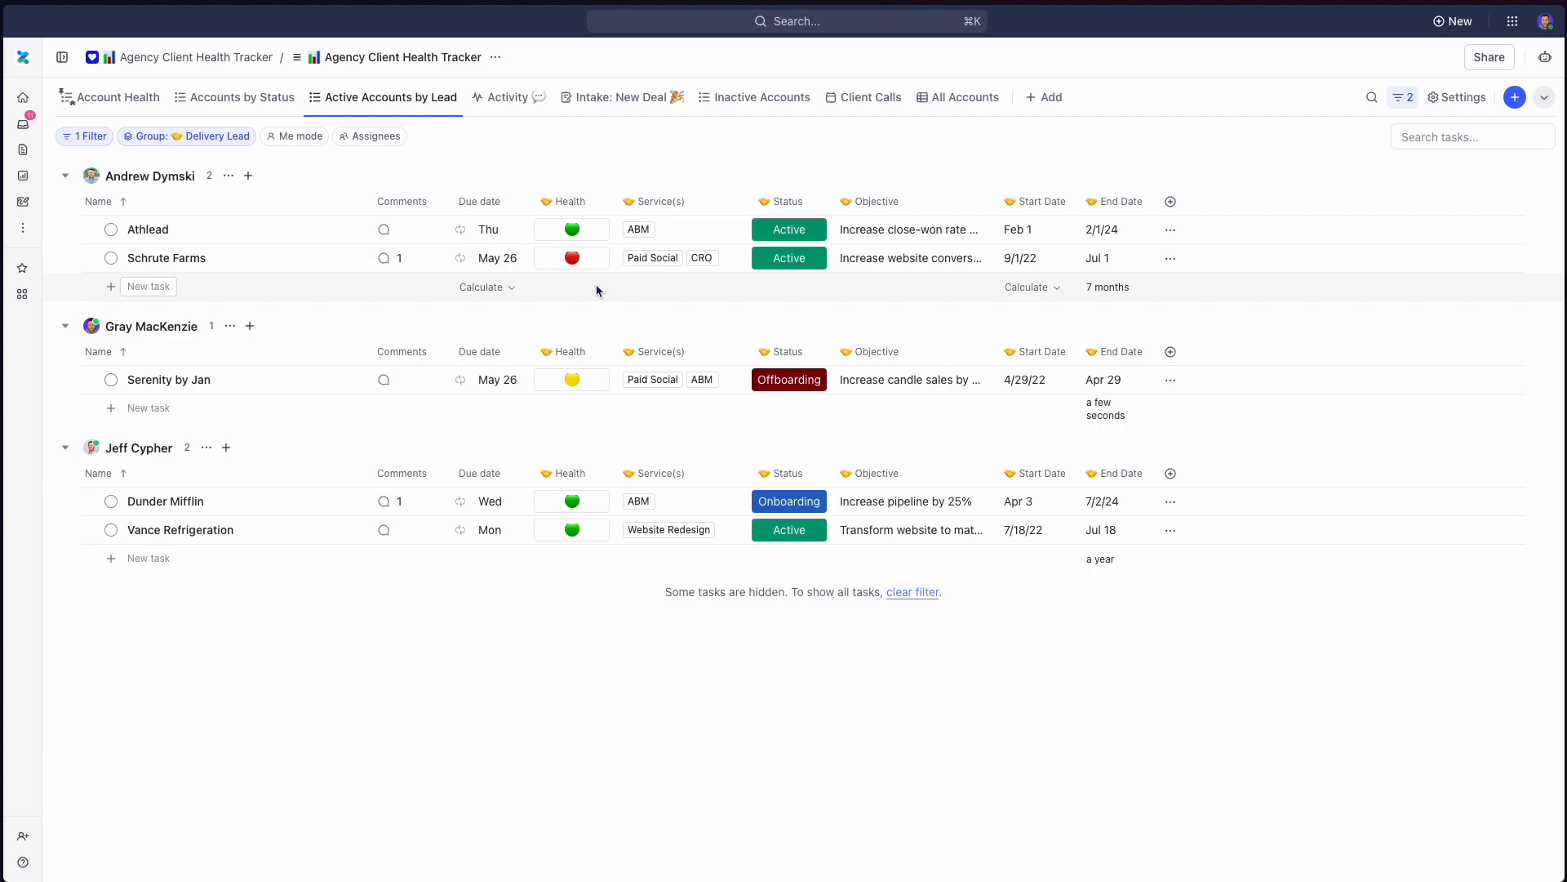
# Add the Revenue field as a column, showing lead totals such as $175,000.
pyautogui.click(1170, 200)
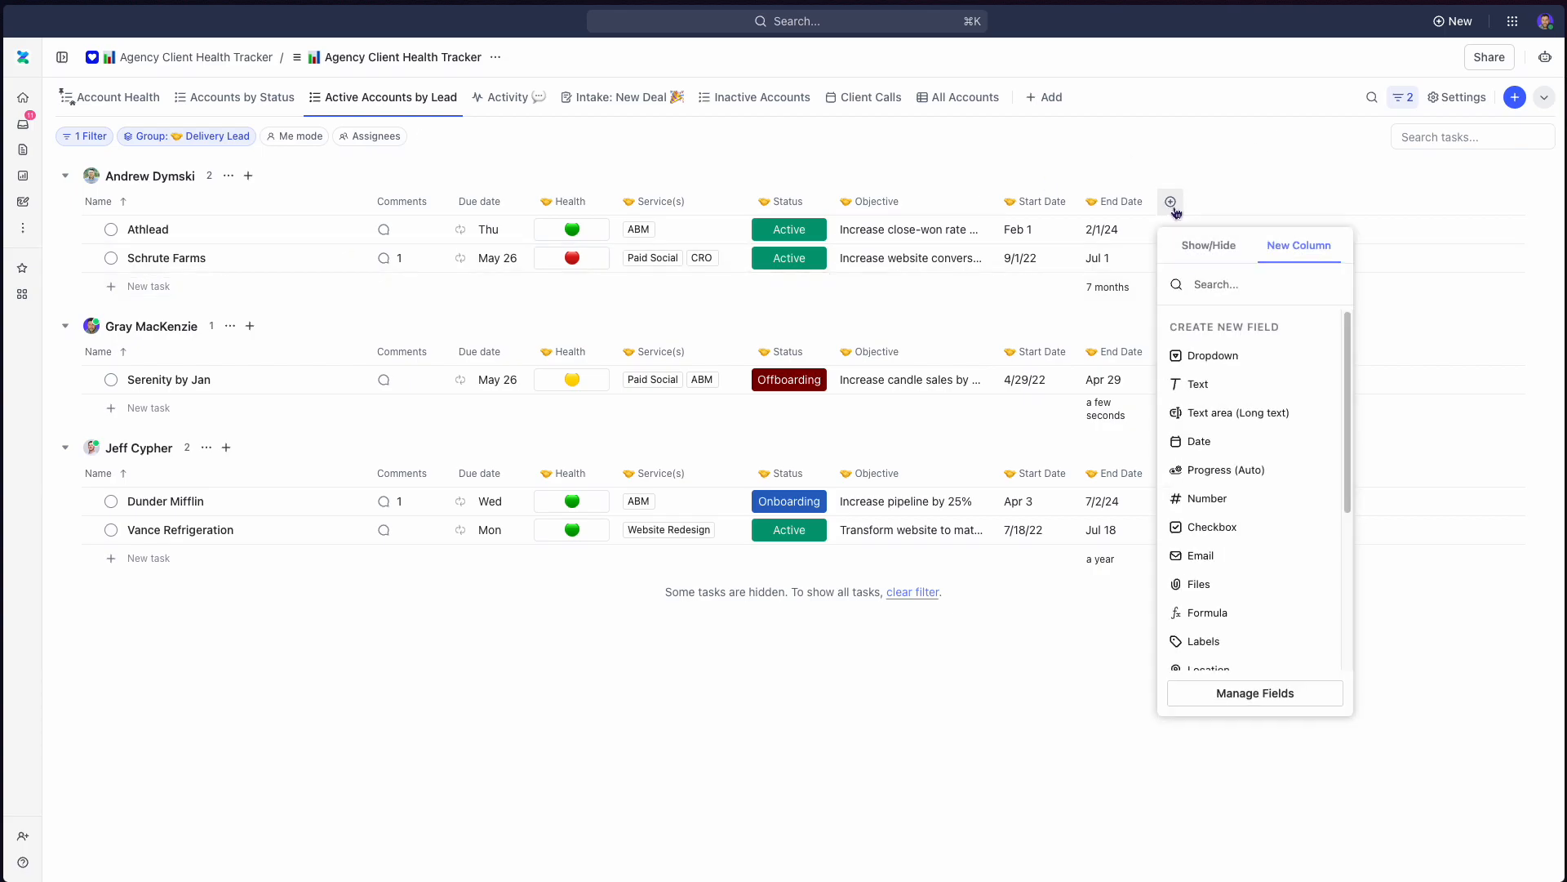
pyautogui.write('reve')
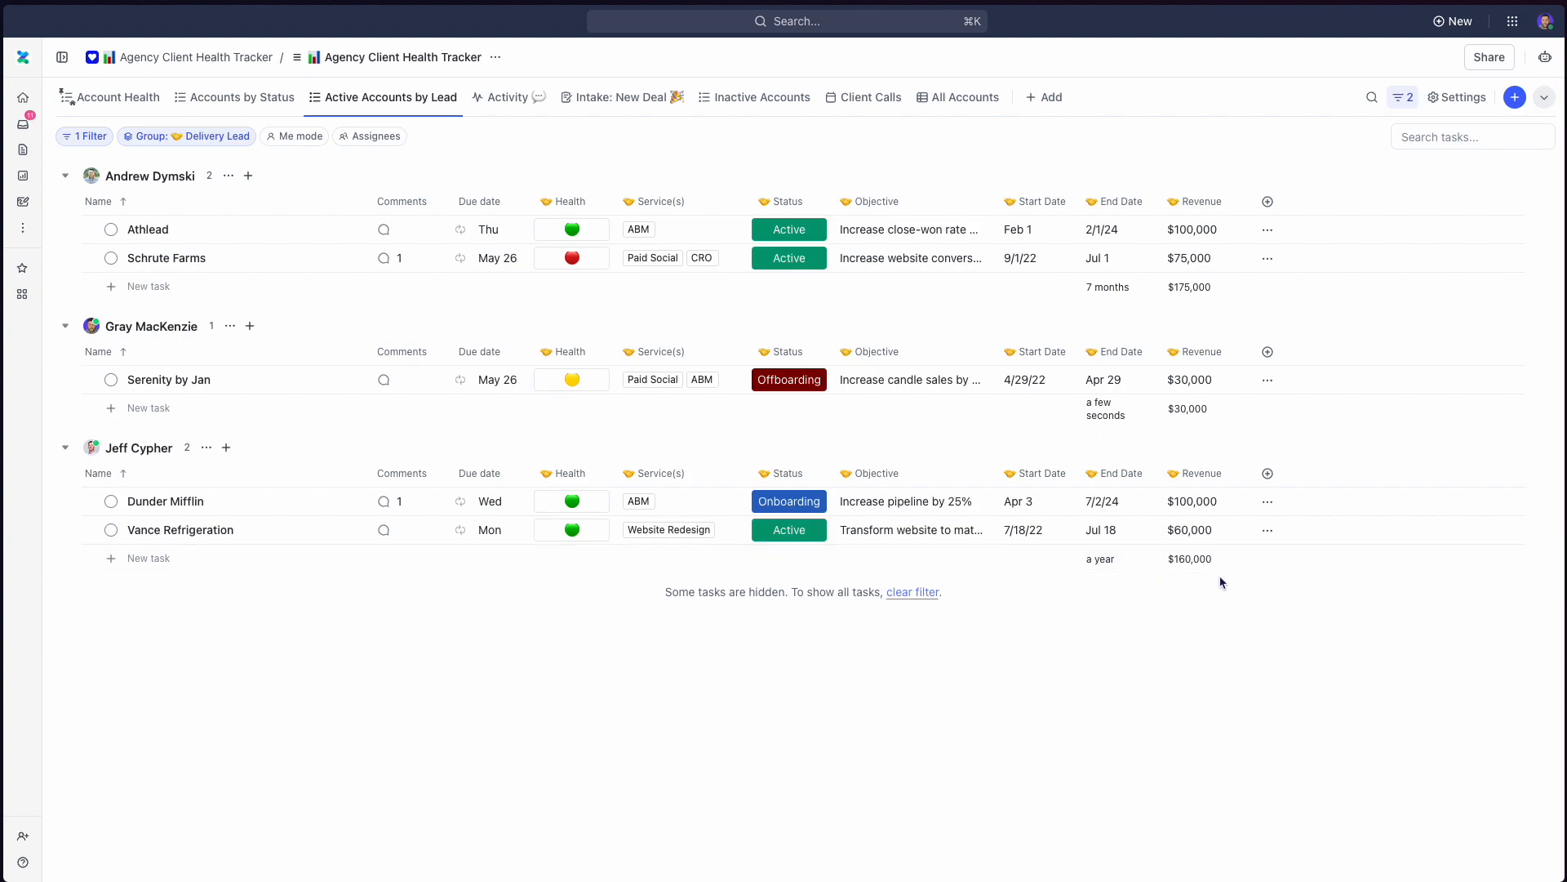
pyautogui.moveTo(1190, 491)
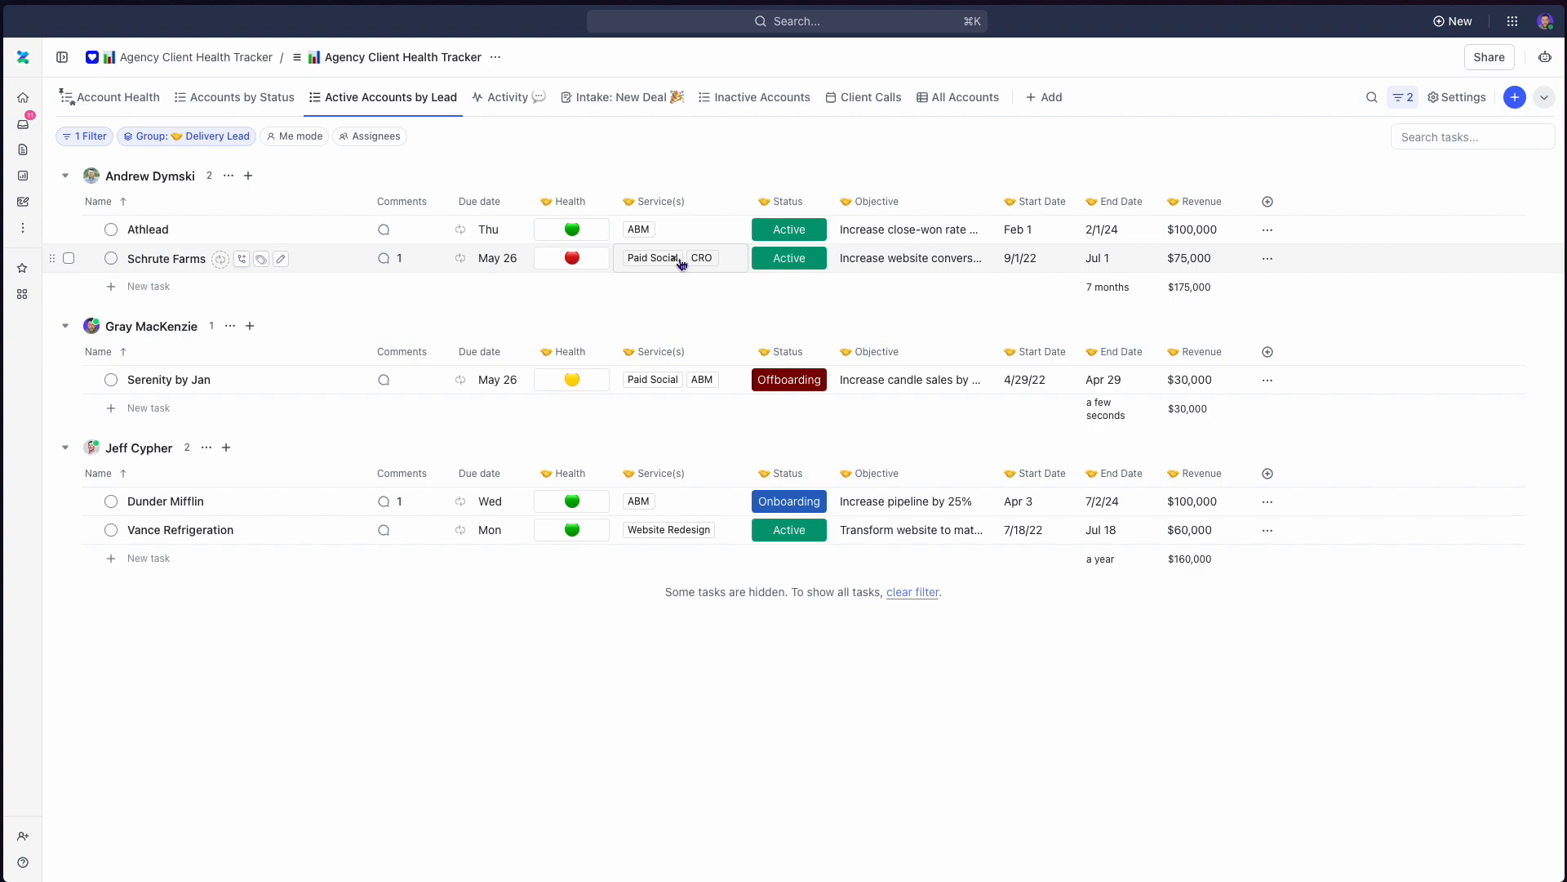
# Go through Accounts by Status to the Inactive Accounts view listing three former clients.
pyautogui.click(240, 97)
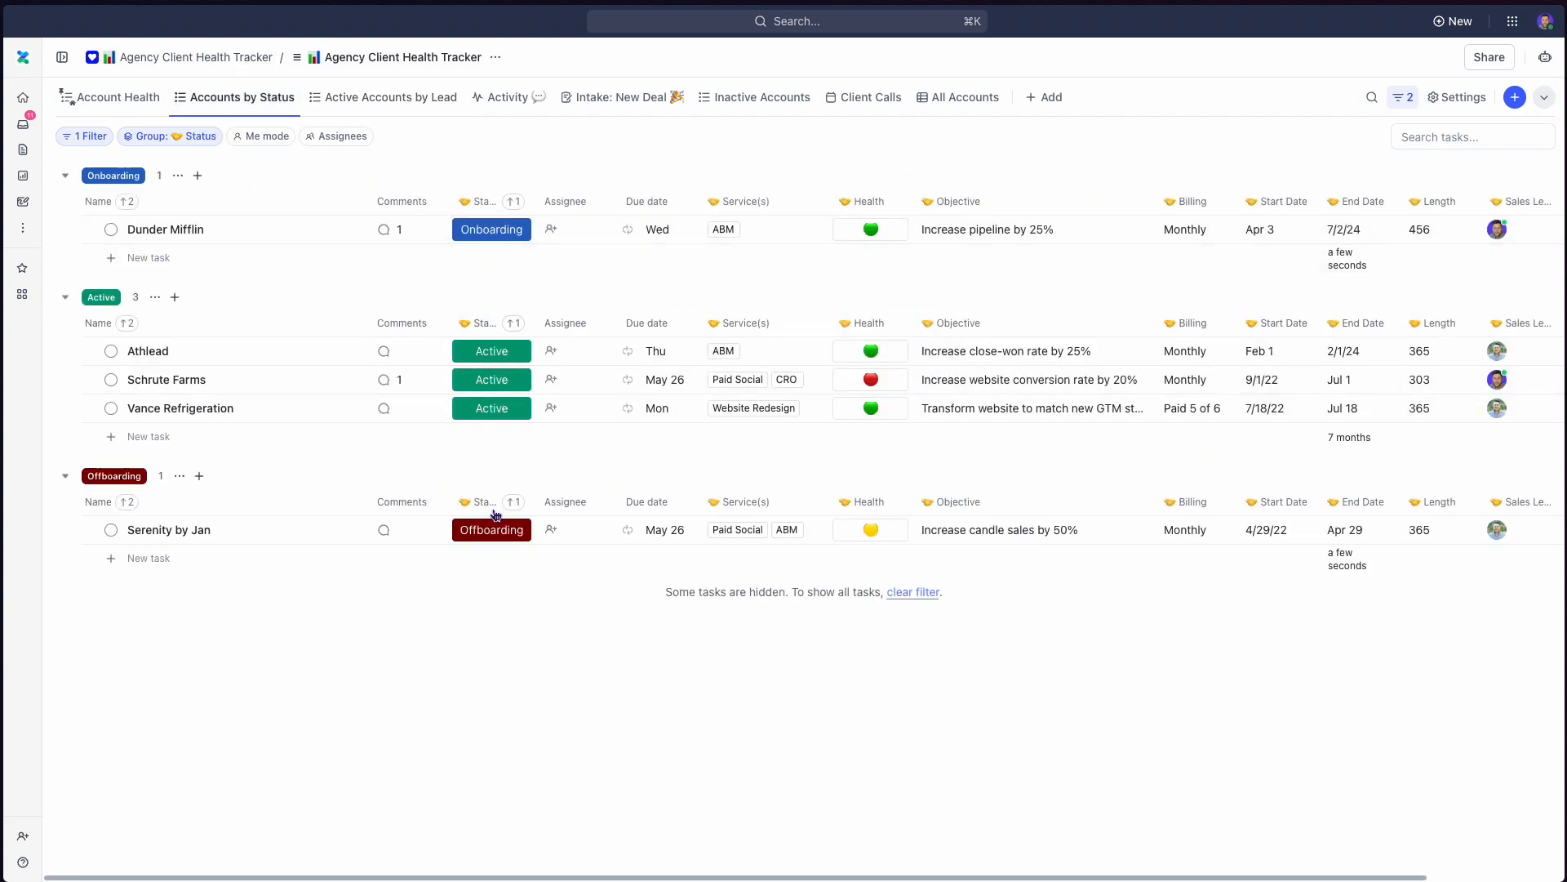
pyautogui.moveTo(491, 529)
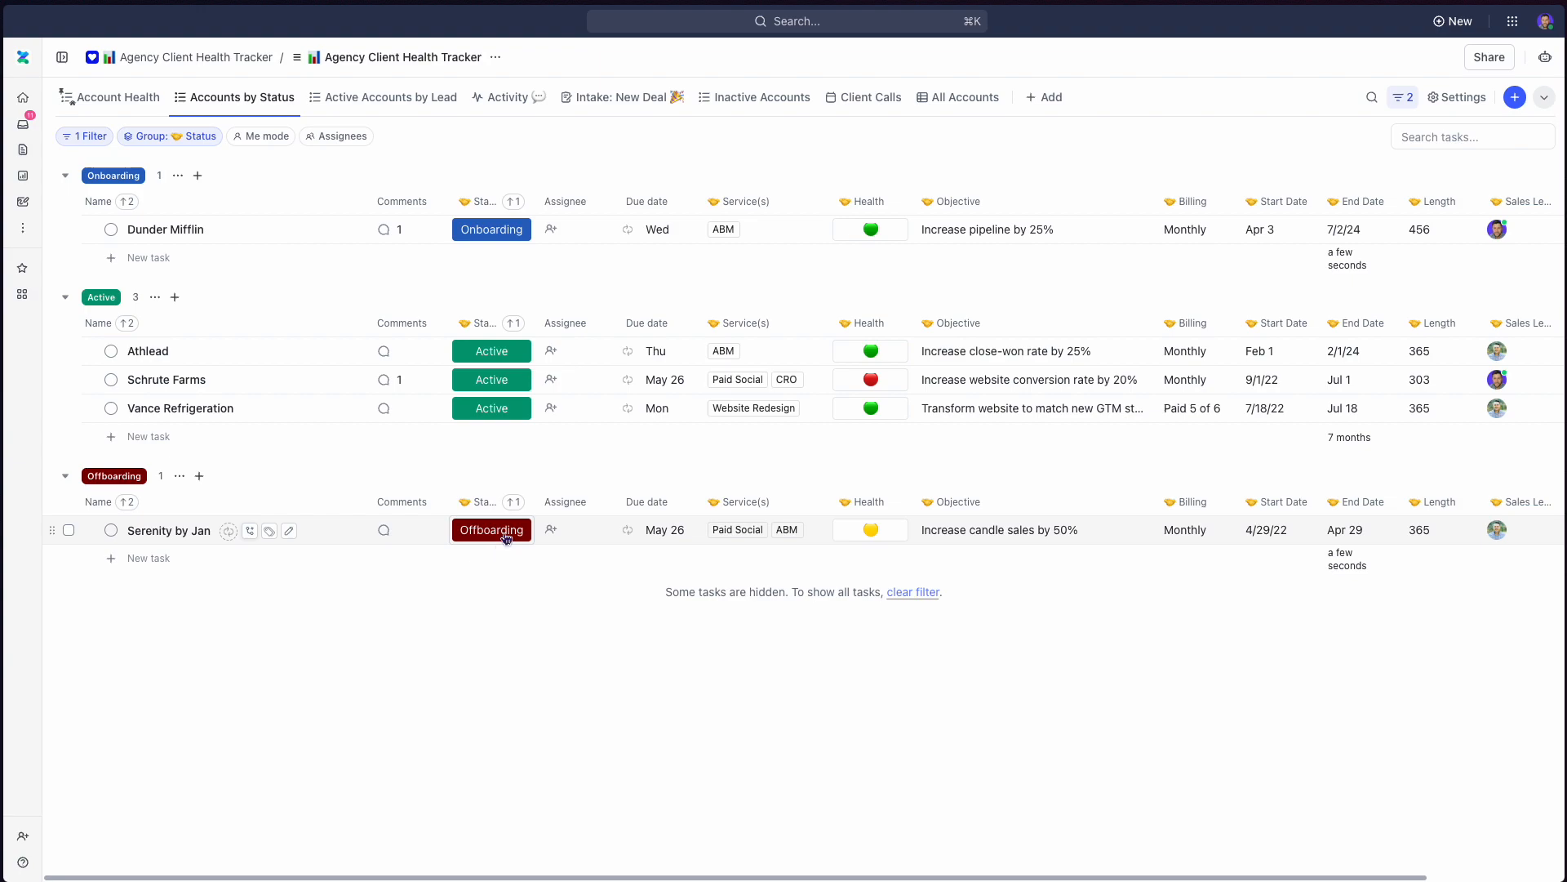
pyautogui.click(761, 97)
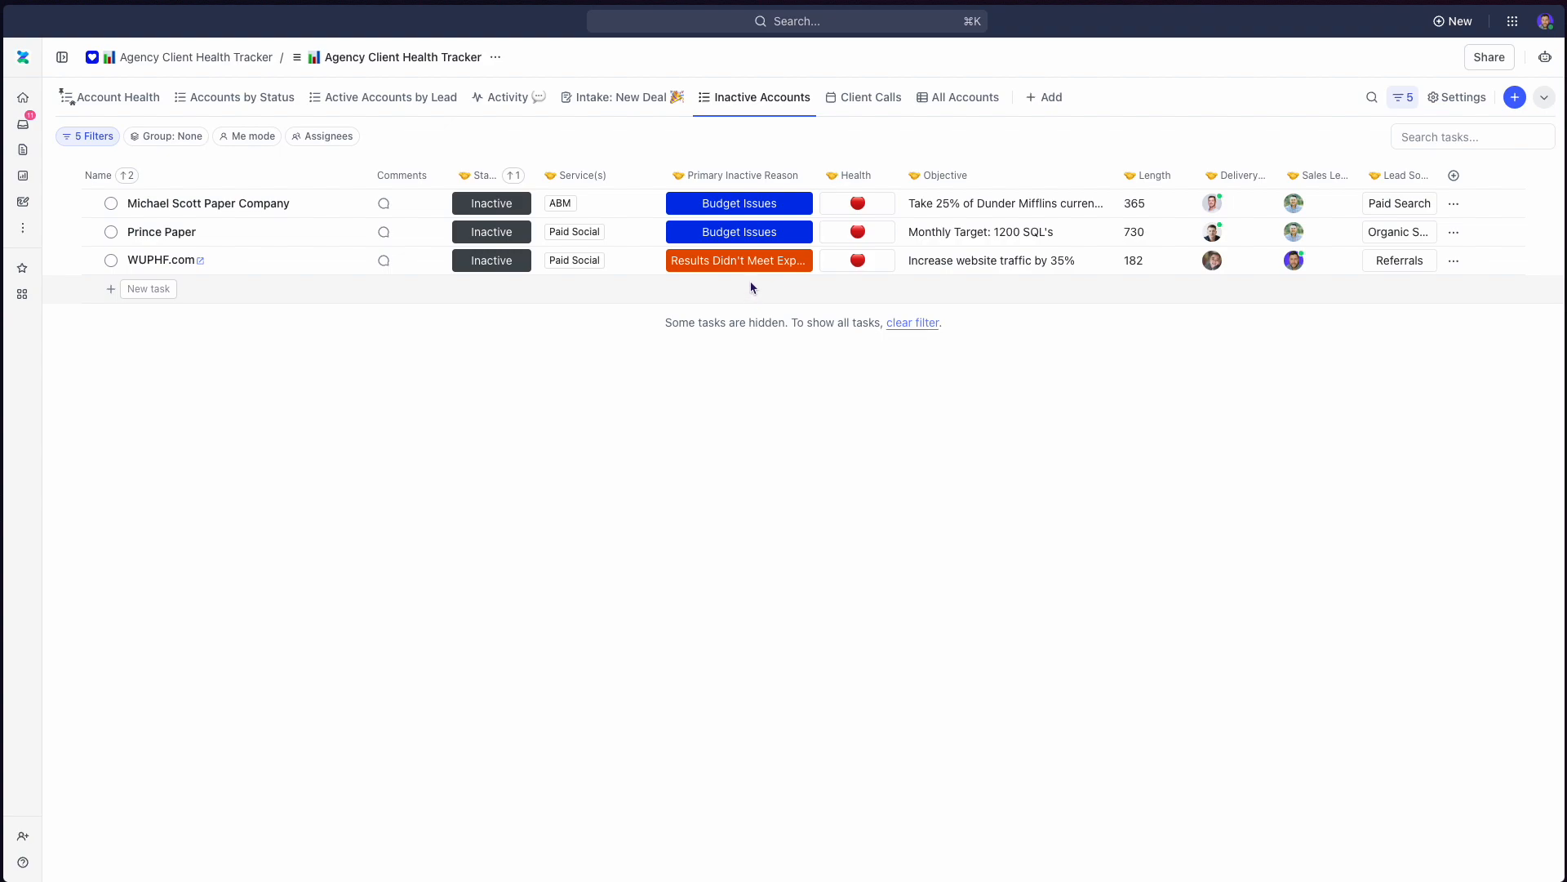
pyautogui.click(739, 259)
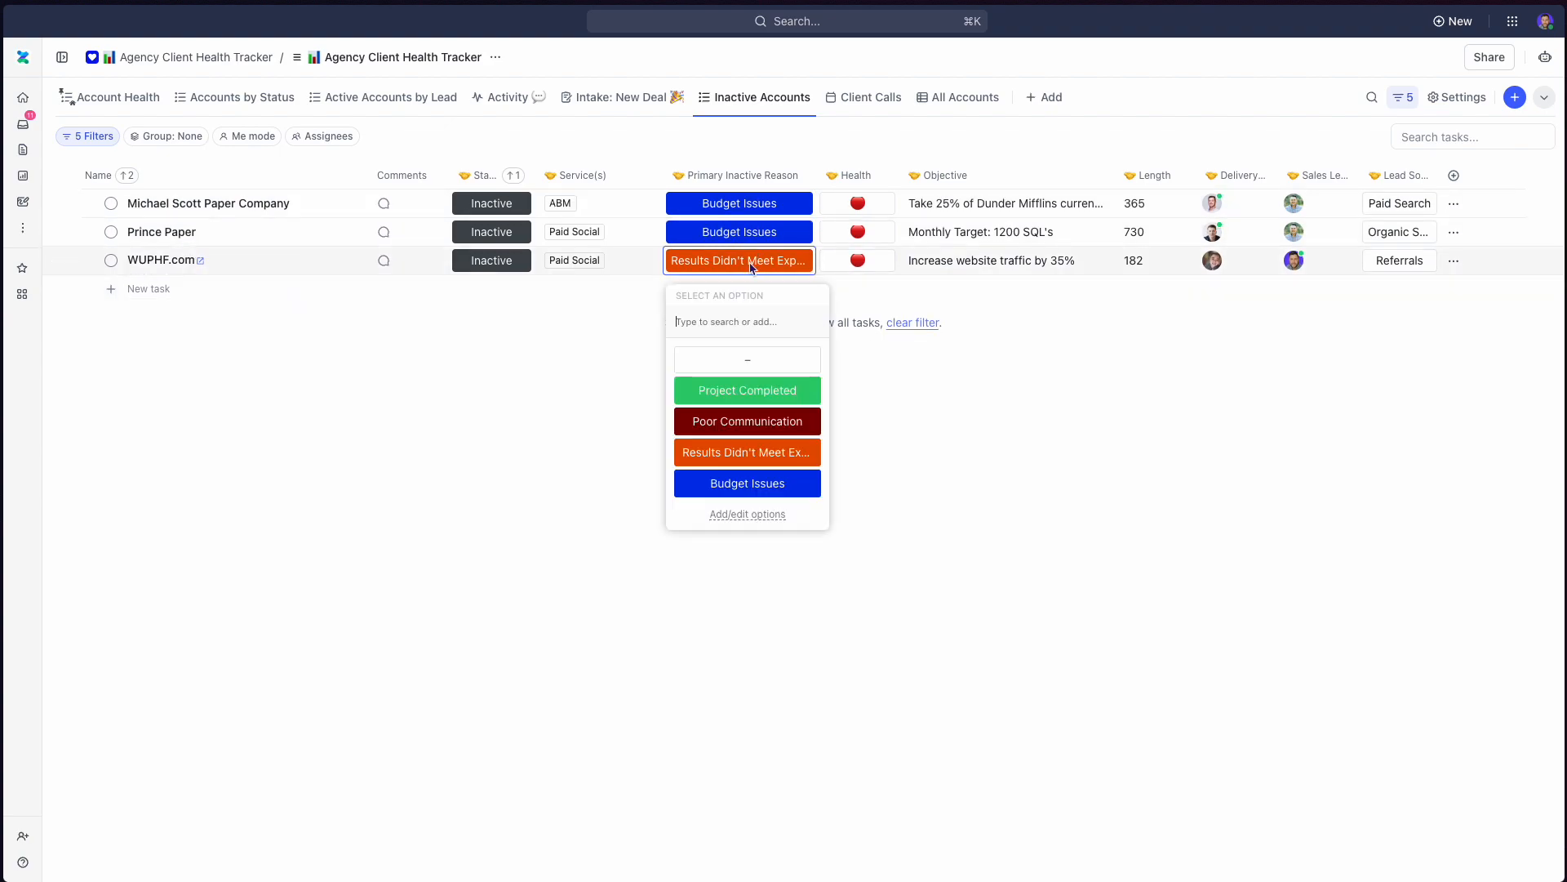
pyautogui.moveTo(746, 390)
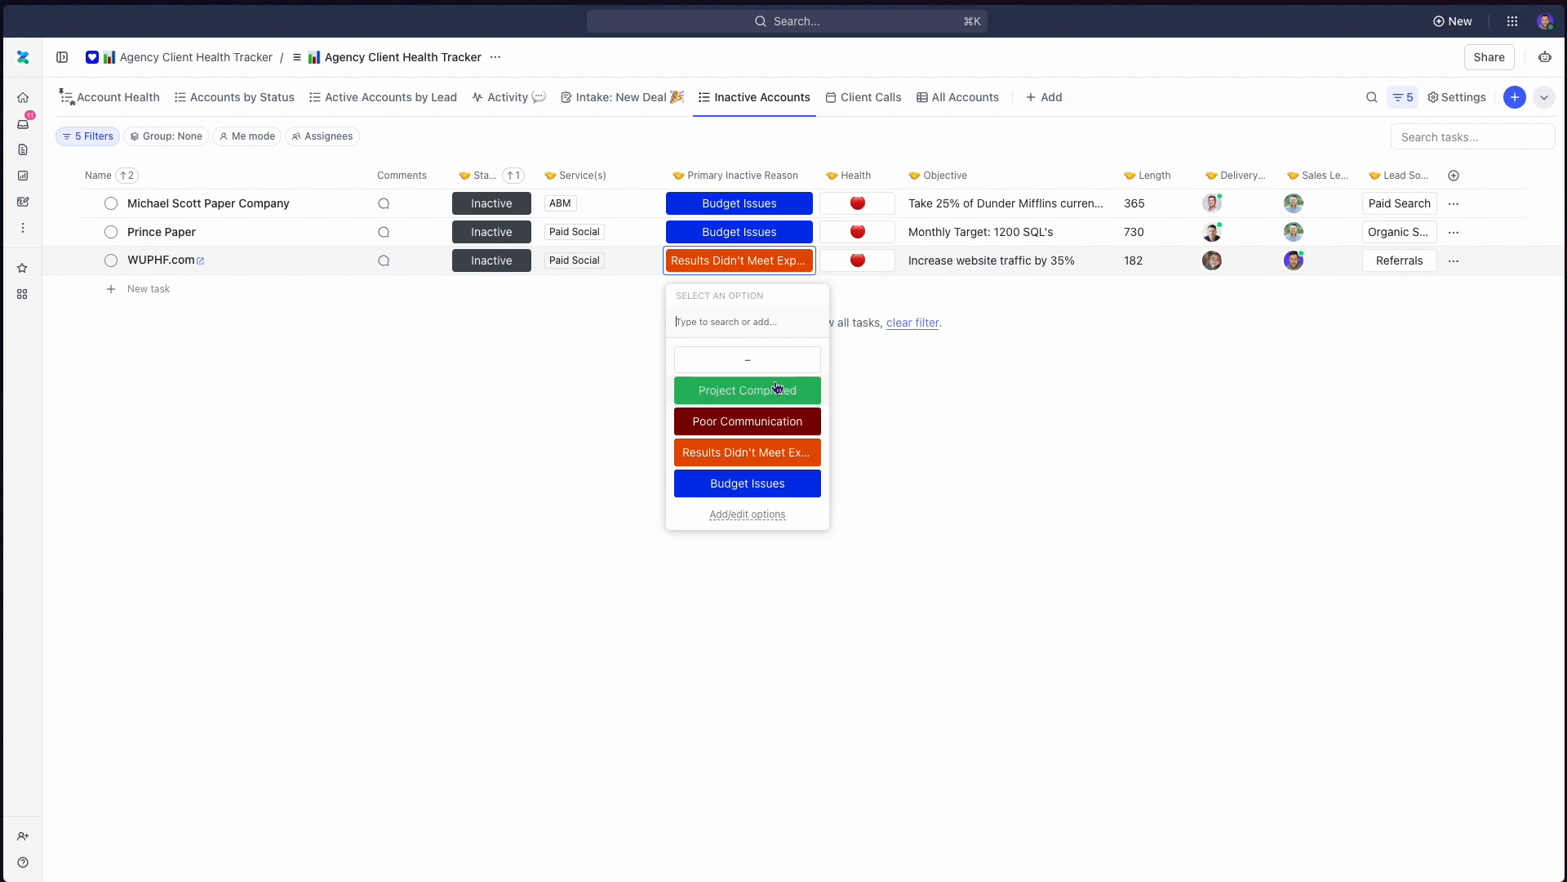
pyautogui.moveTo(635, 477)
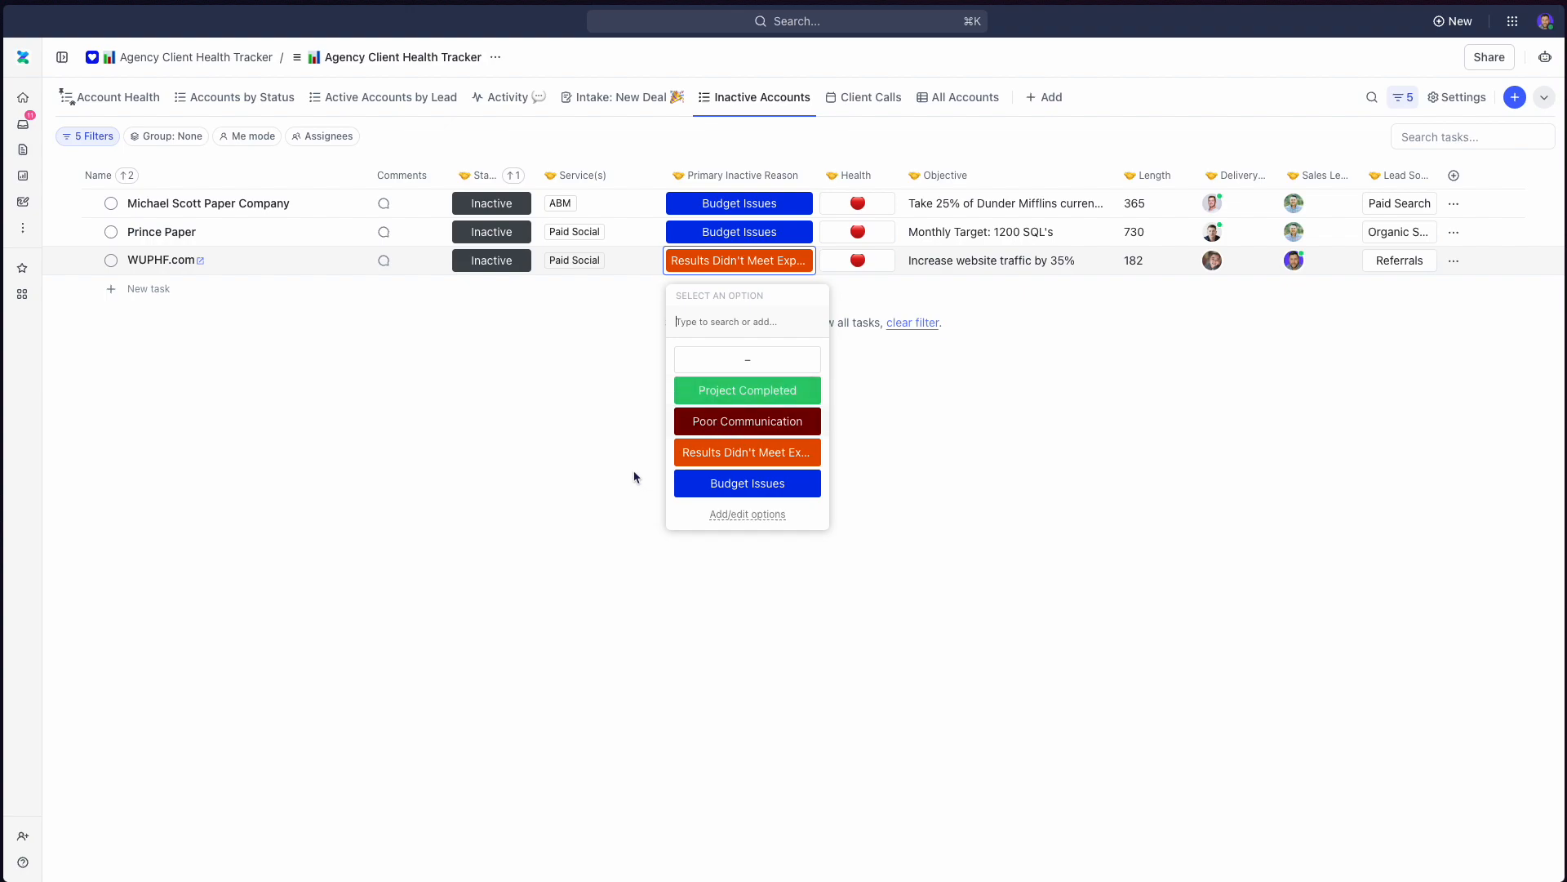
pyautogui.moveTo(797, 421)
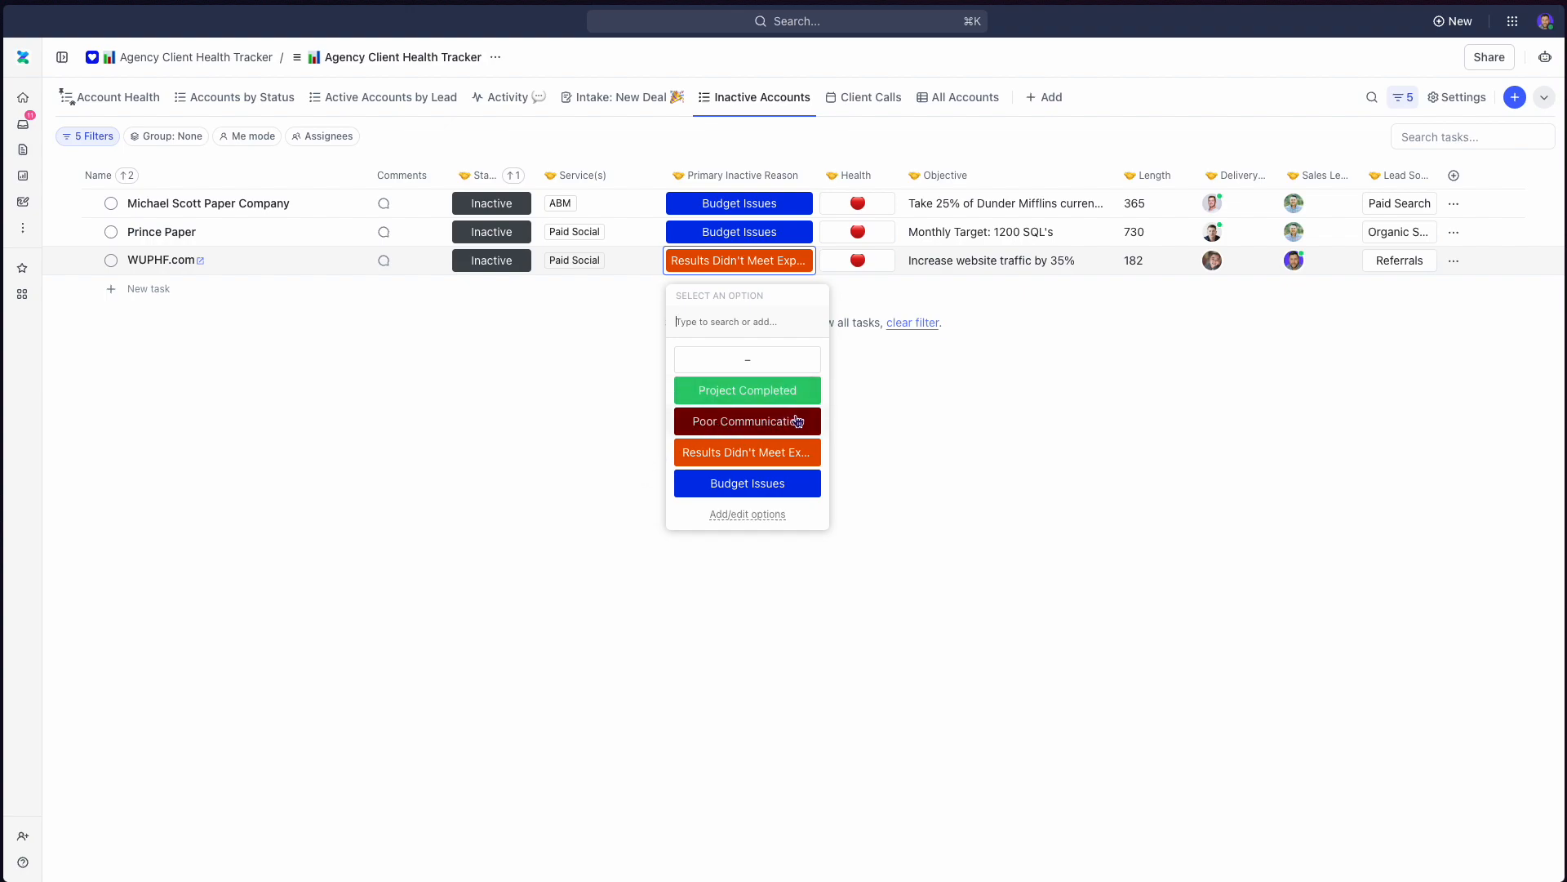
pyautogui.moveTo(773, 454)
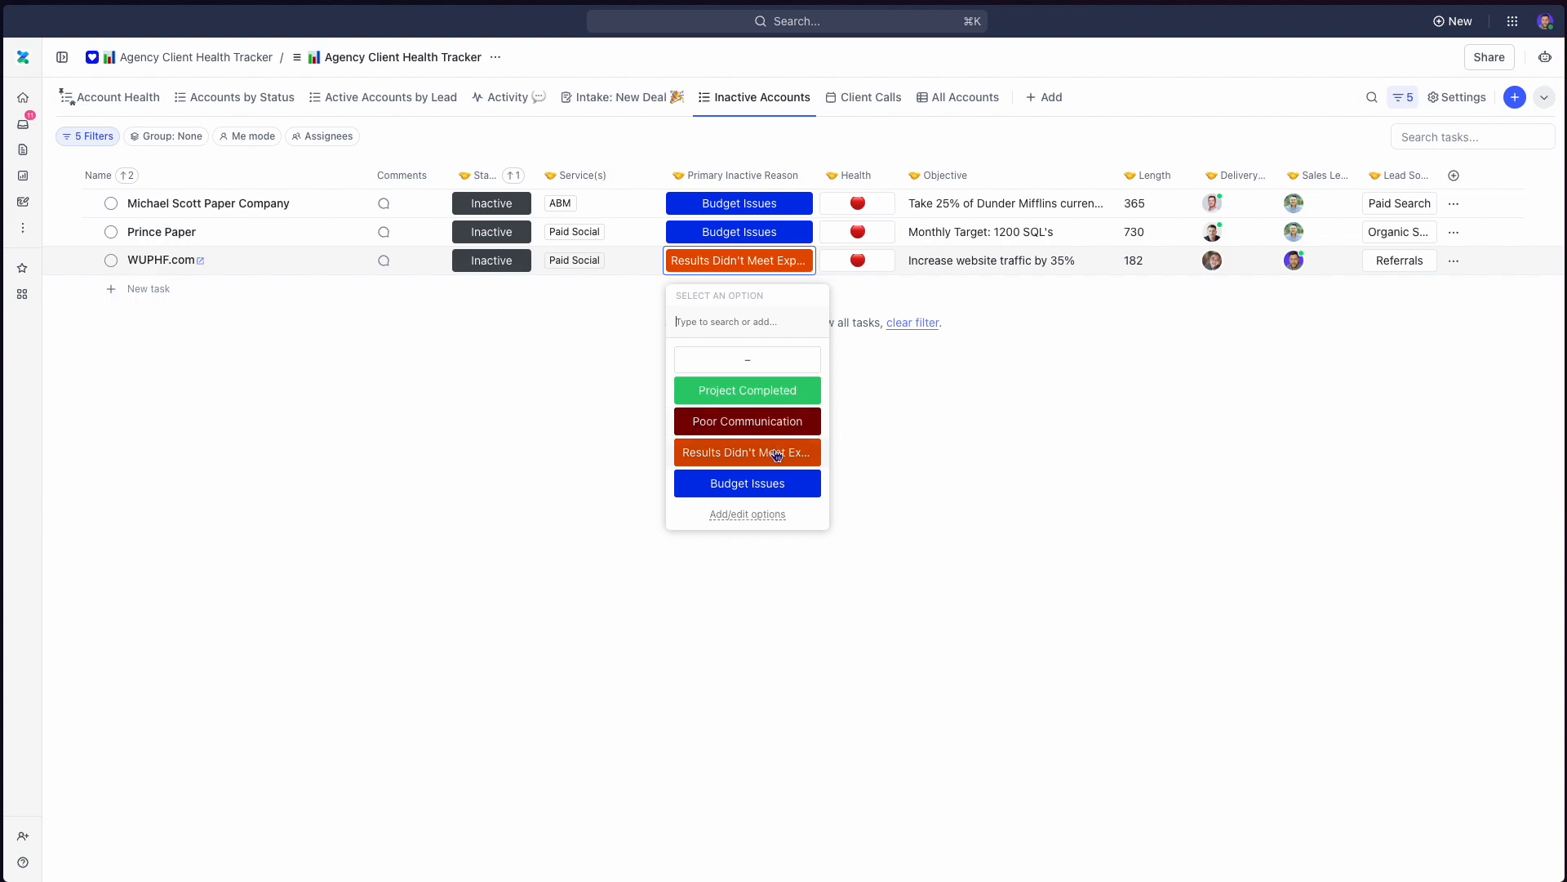
pyautogui.moveTo(745, 483)
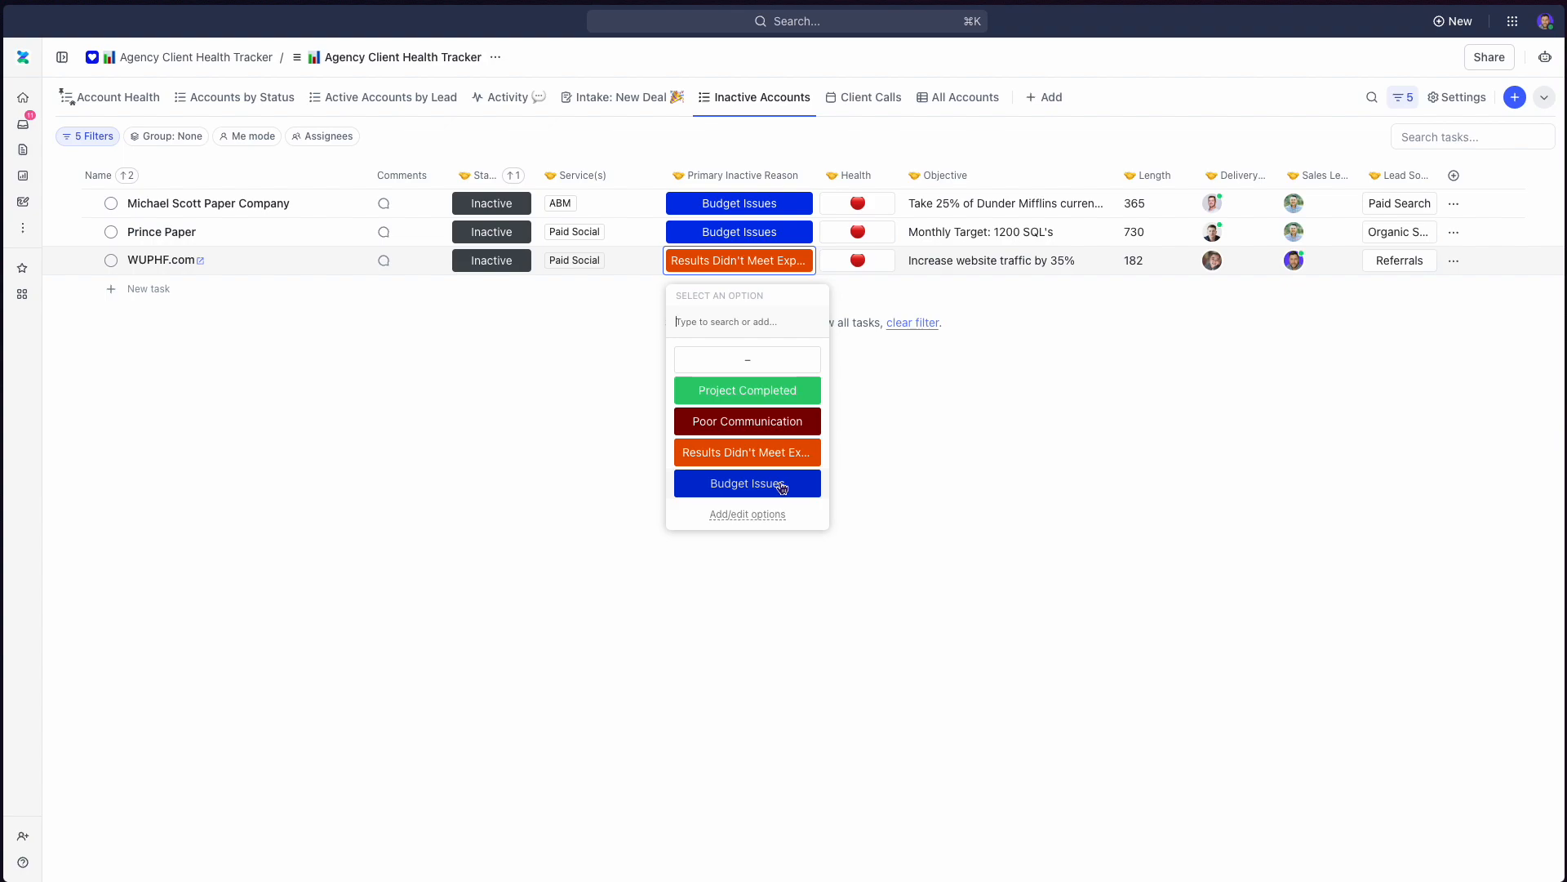
pyautogui.moveTo(801, 422)
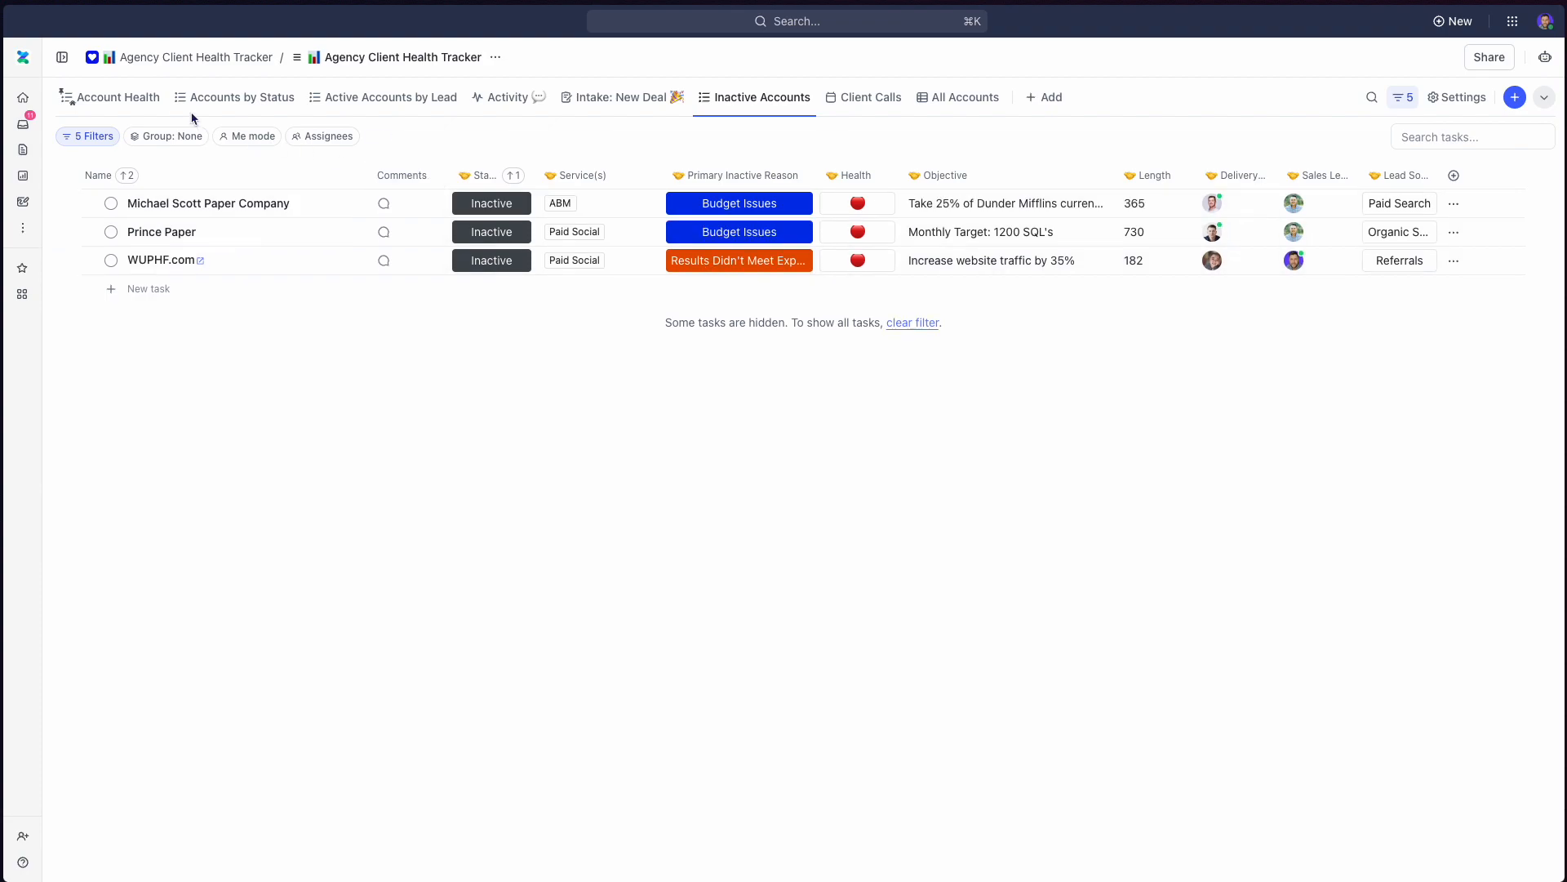
# Go from Account Health to the Client Calls calendar for May 2023.
pyautogui.click(118, 98)
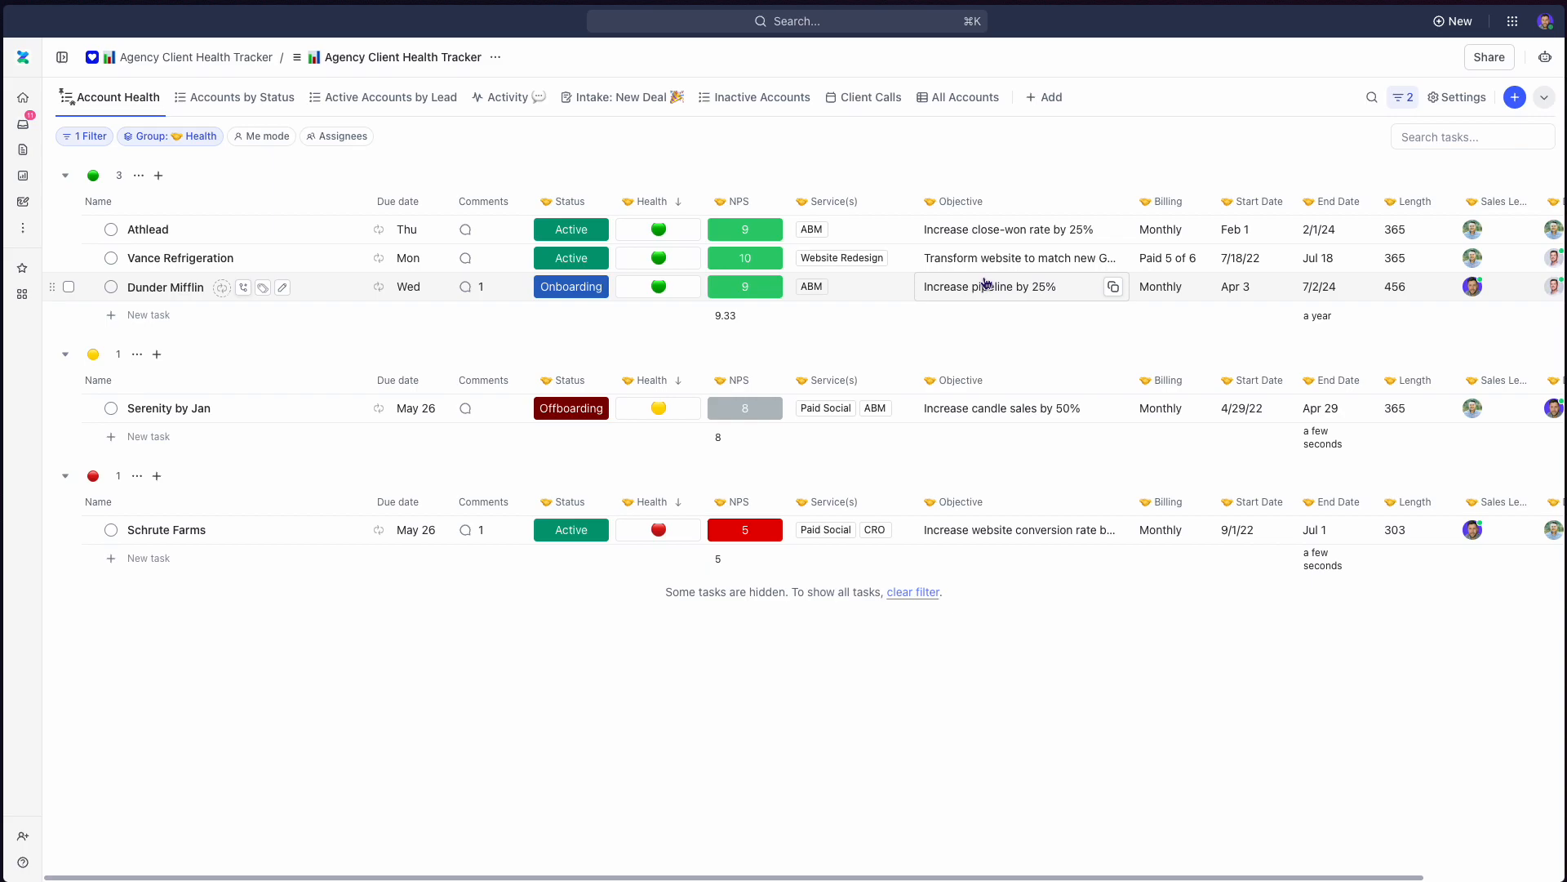
pyautogui.moveTo(960, 222)
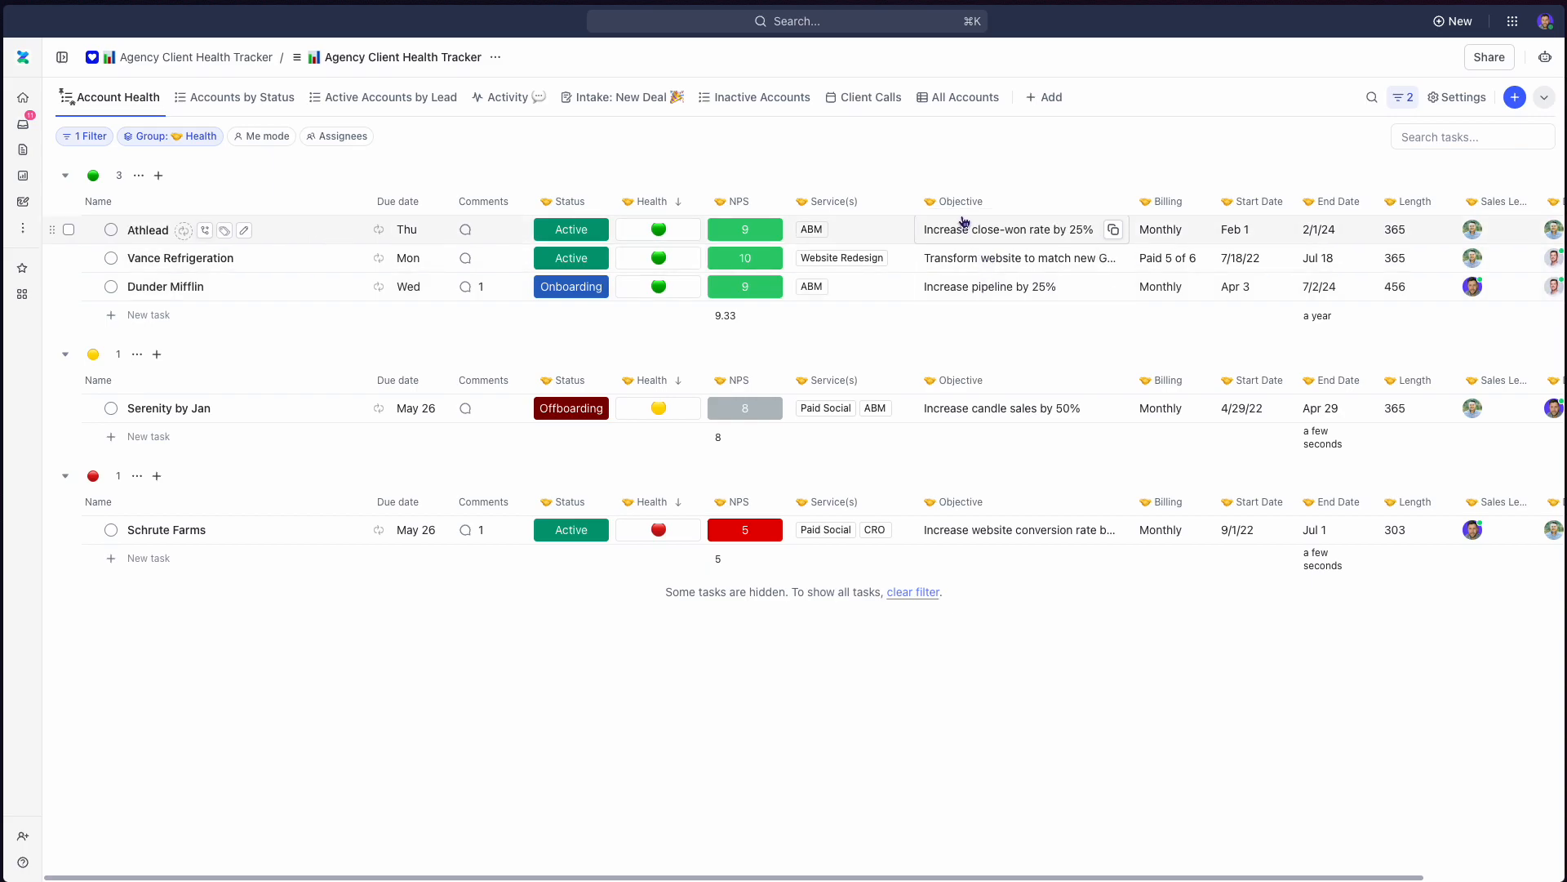
pyautogui.click(869, 97)
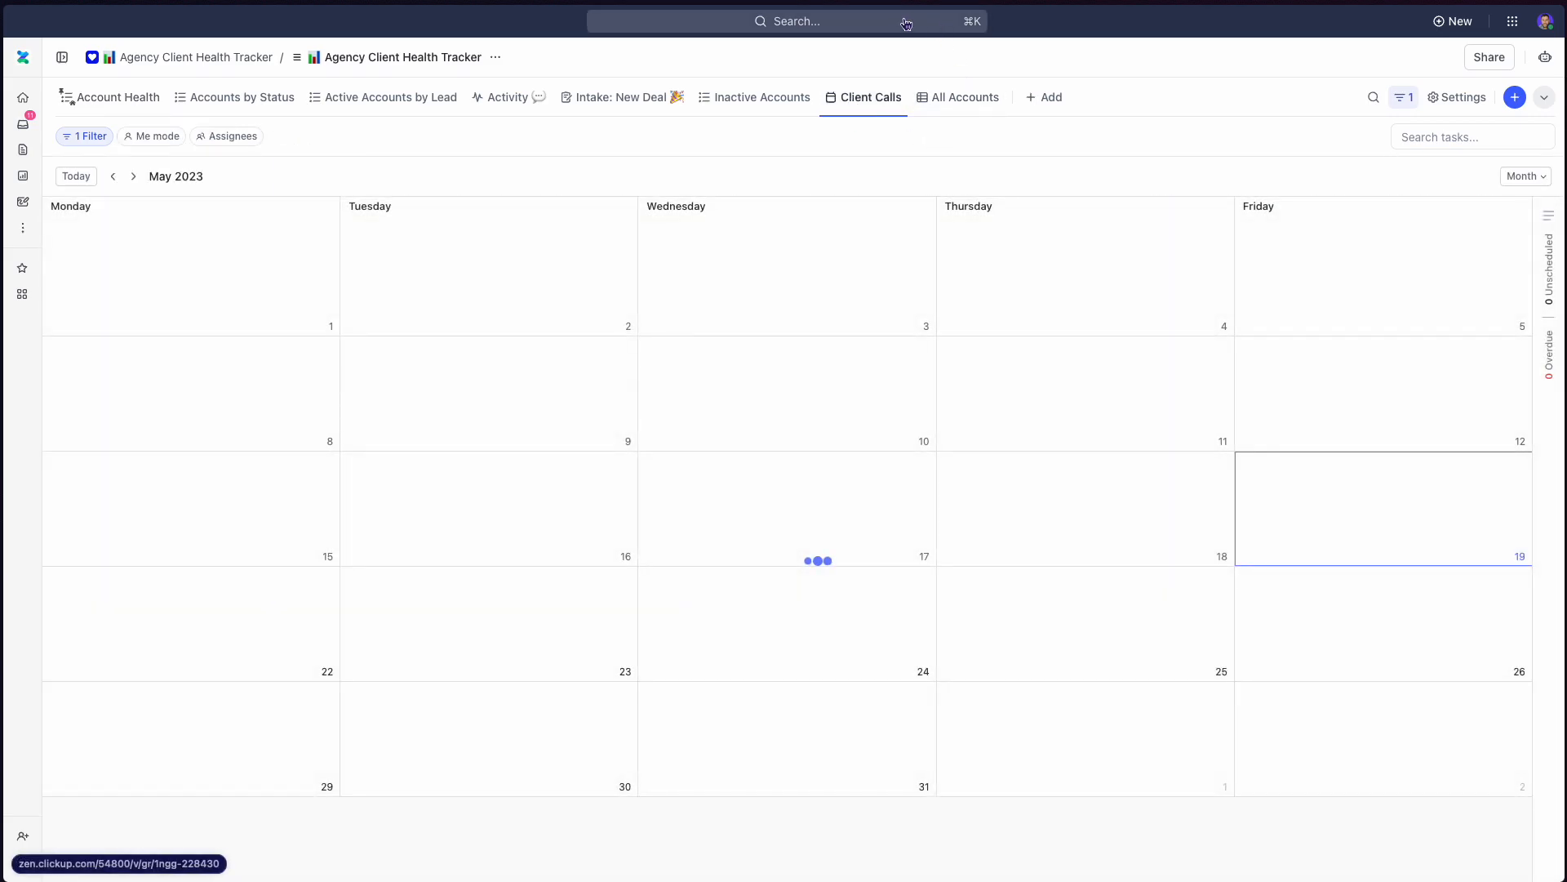